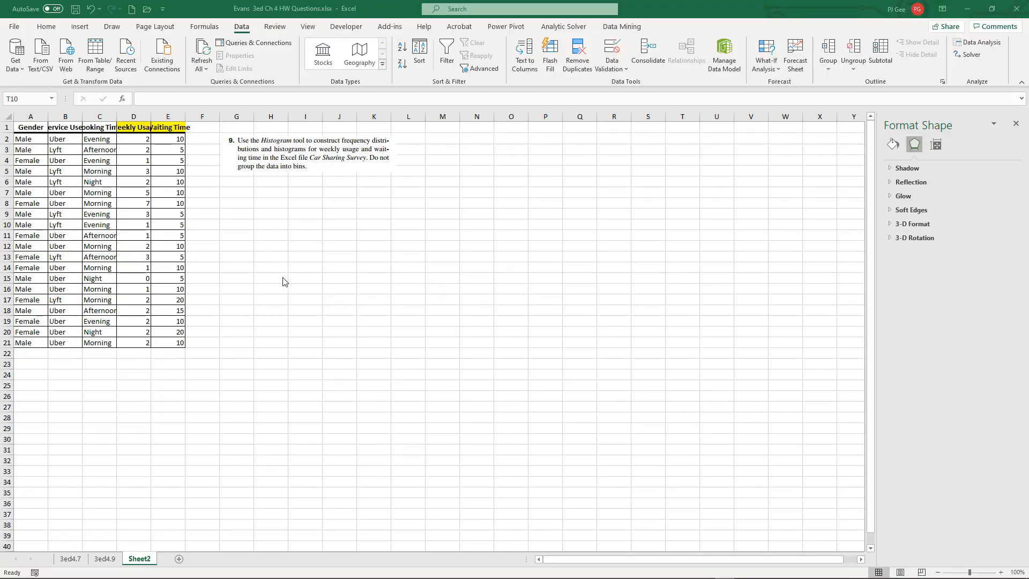
pyautogui.moveTo(254, 213)
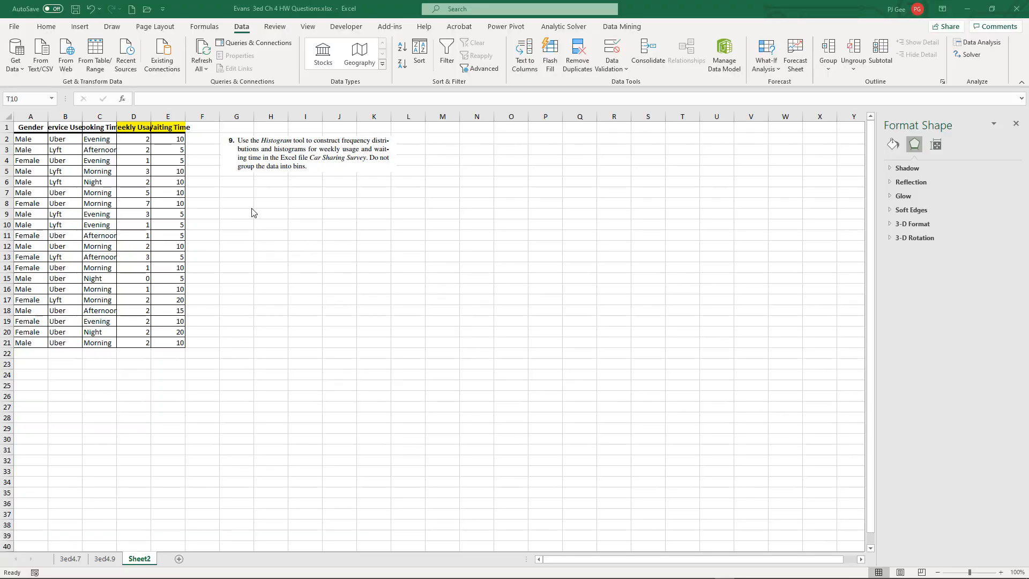
pyautogui.moveTo(292, 156)
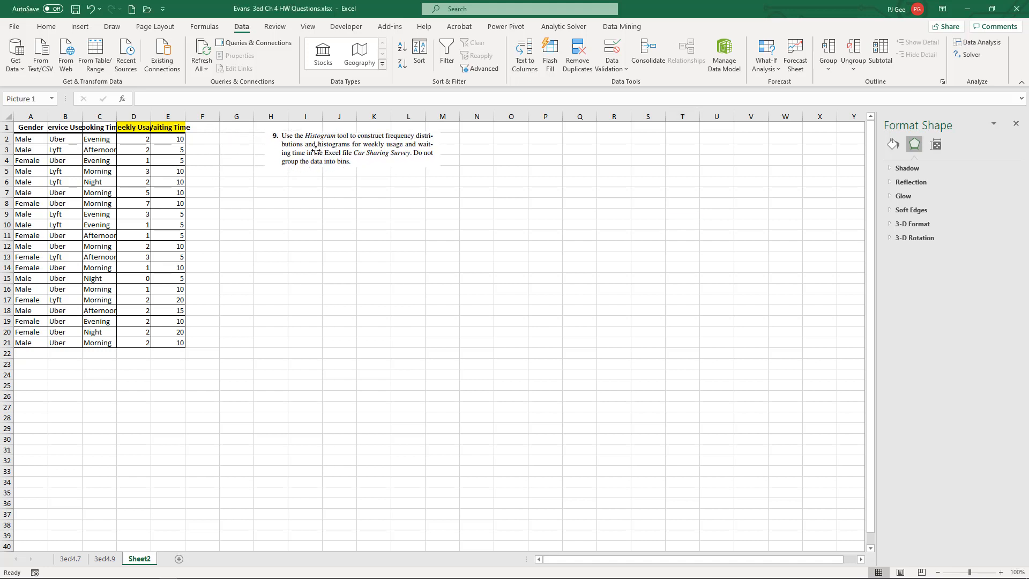
# Select the problem 9 instructions picture and nudge it slightly right of the data
pyautogui.click(351, 148)
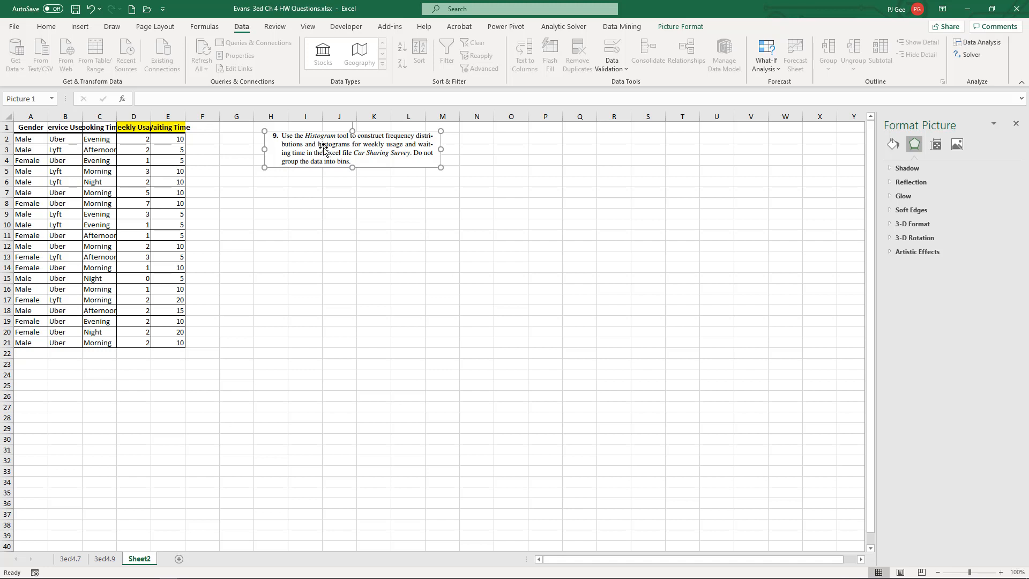
# Drag the instructions picture further right to roughly columns I–N
pyautogui.moveTo(353, 149); pyautogui.dragTo(368, 151)
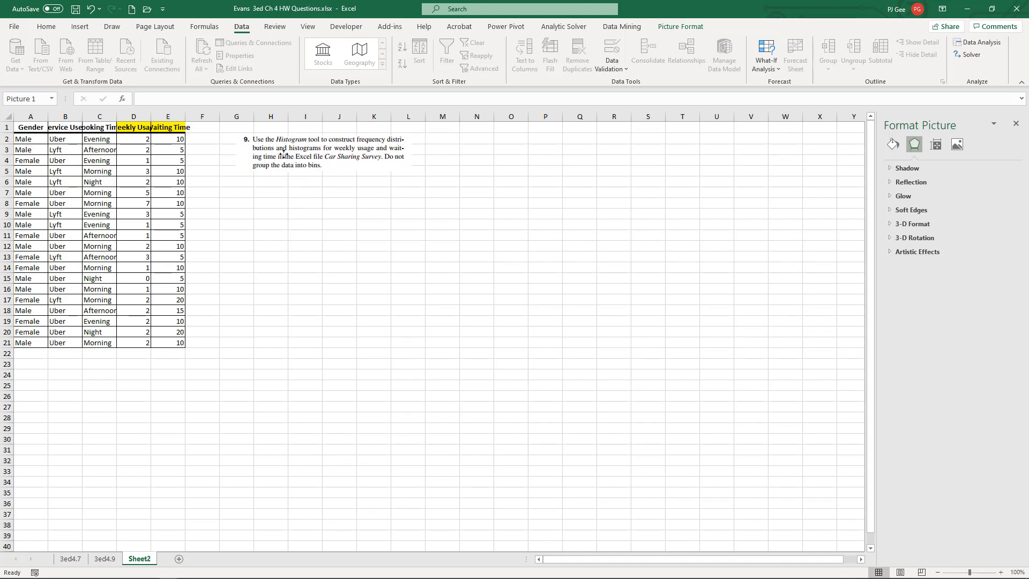
pyautogui.click(328, 151)
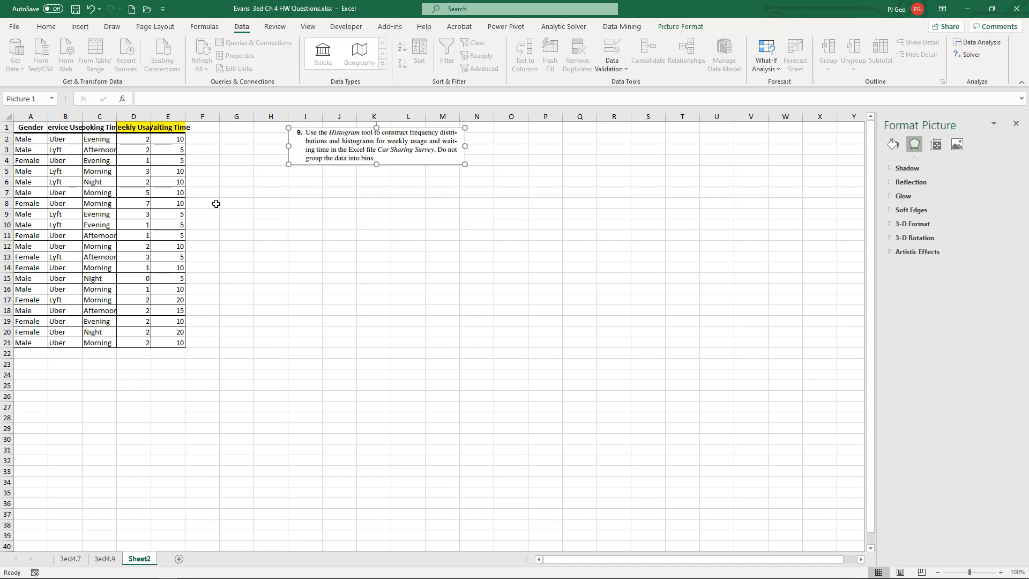
pyautogui.moveTo(249, 205)
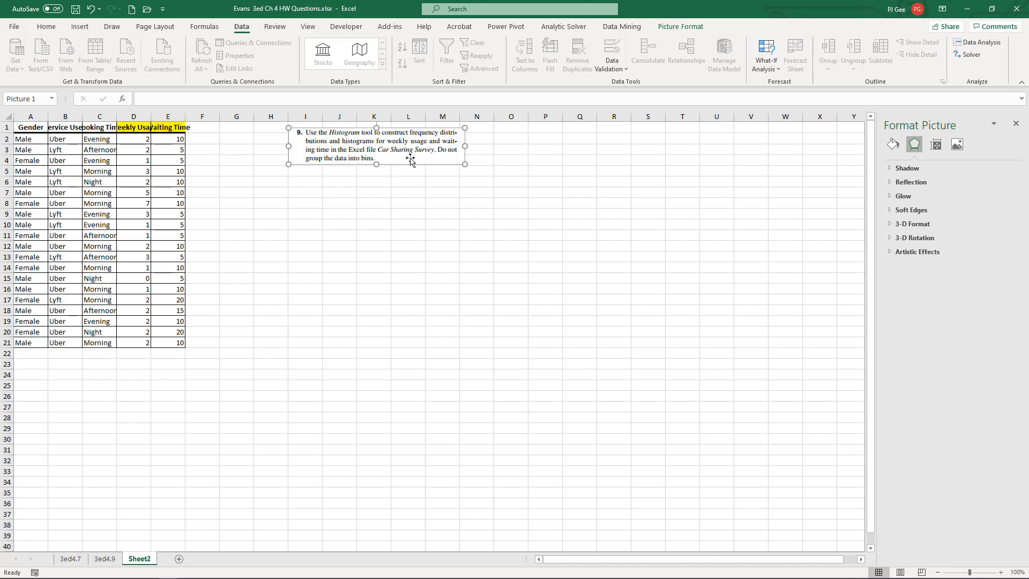
pyautogui.moveTo(401, 157)
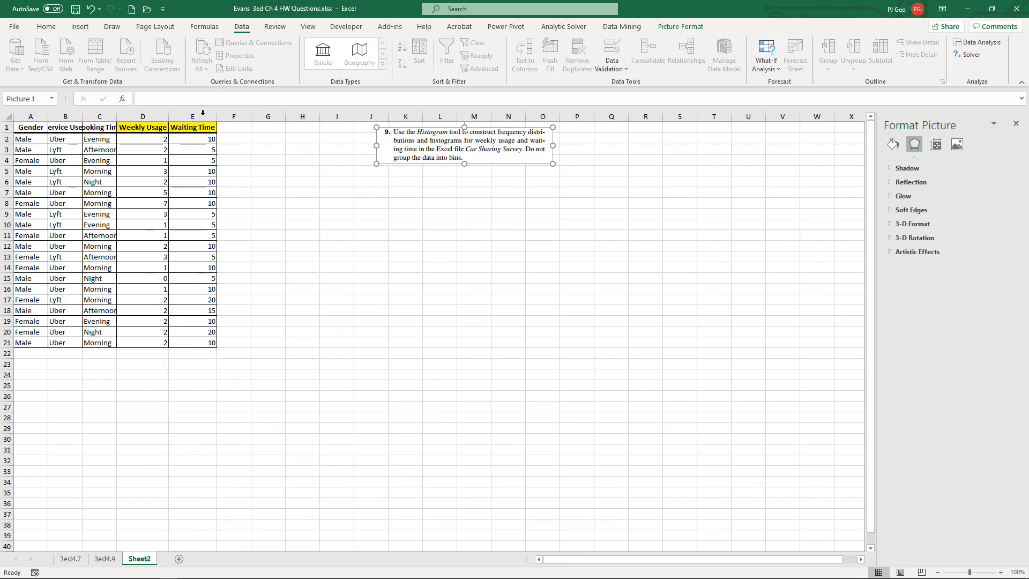
pyautogui.moveTo(200, 129)
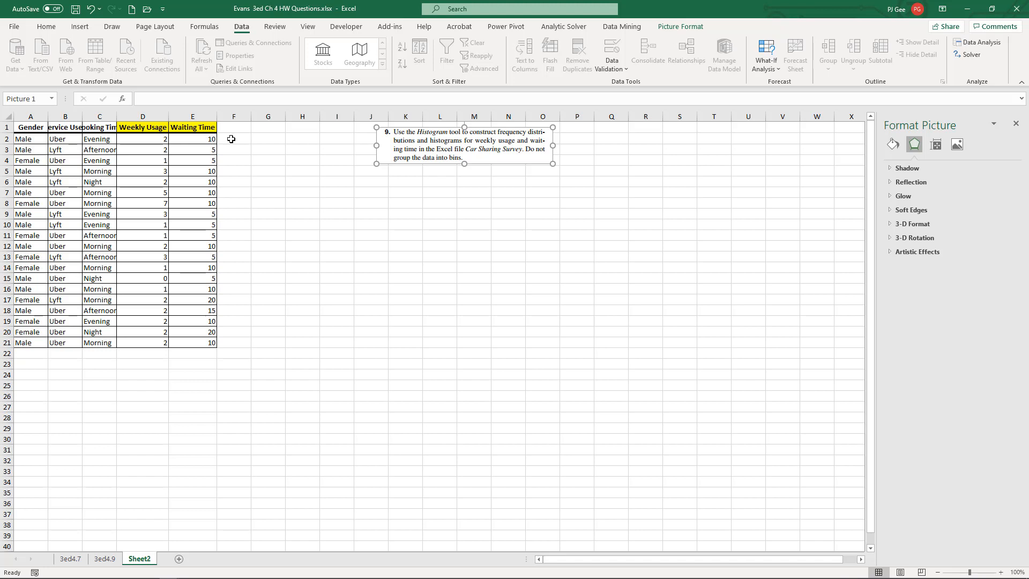
pyautogui.moveTo(220, 136)
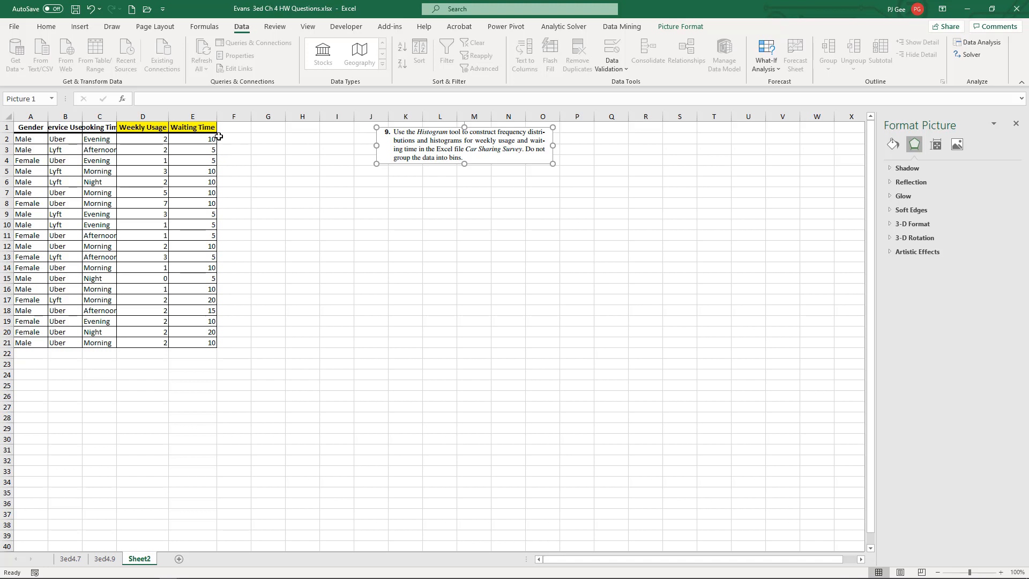
pyautogui.moveTo(198, 247)
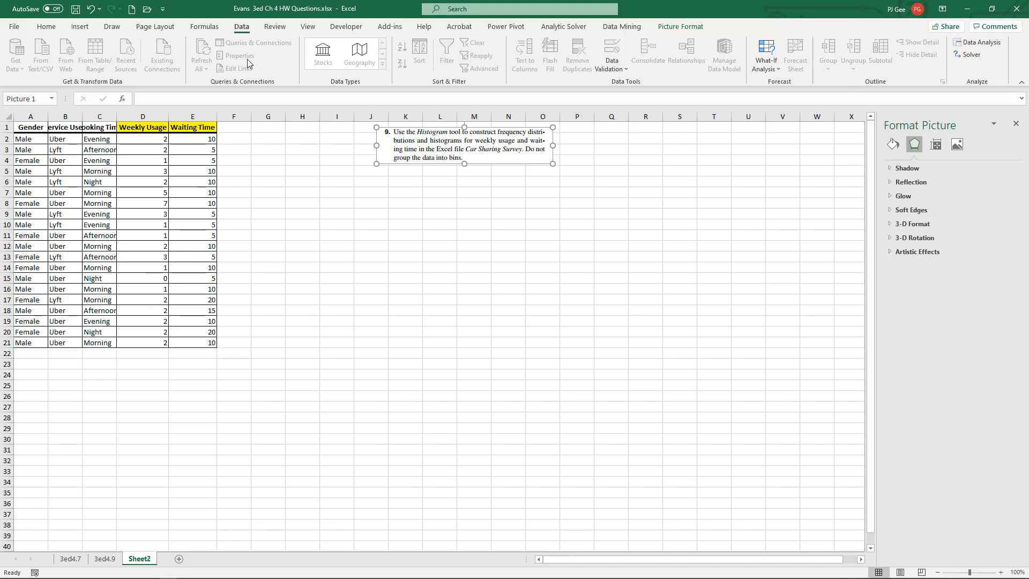
pyautogui.moveTo(257, 46)
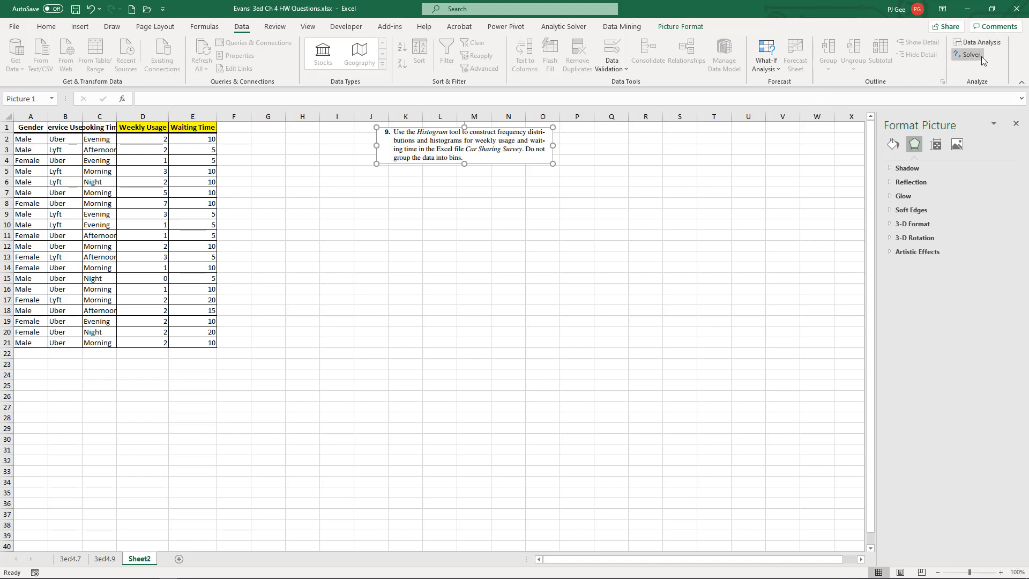
pyautogui.moveTo(978, 41)
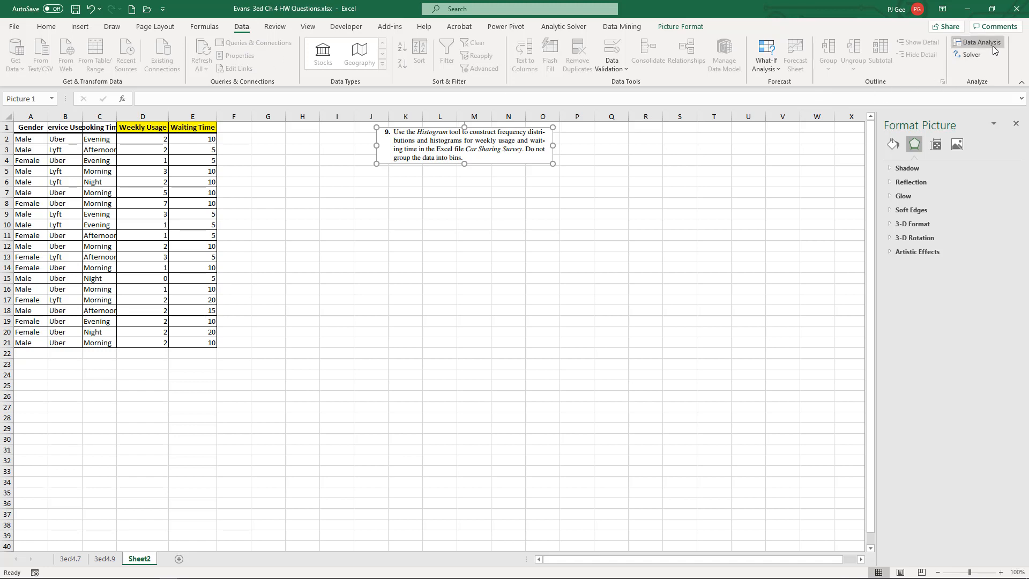
pyautogui.moveTo(979, 42)
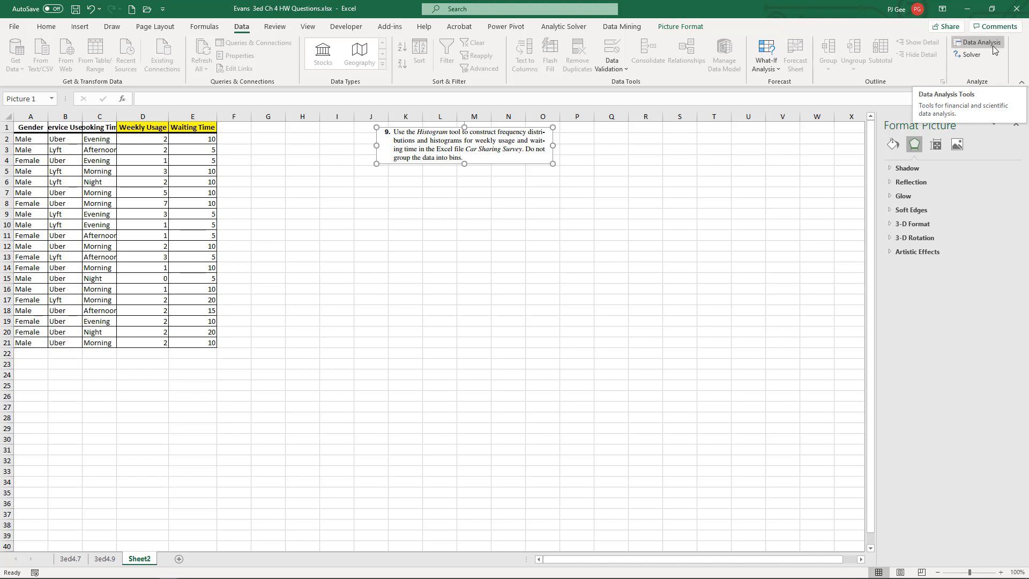
pyautogui.moveTo(25, 28)
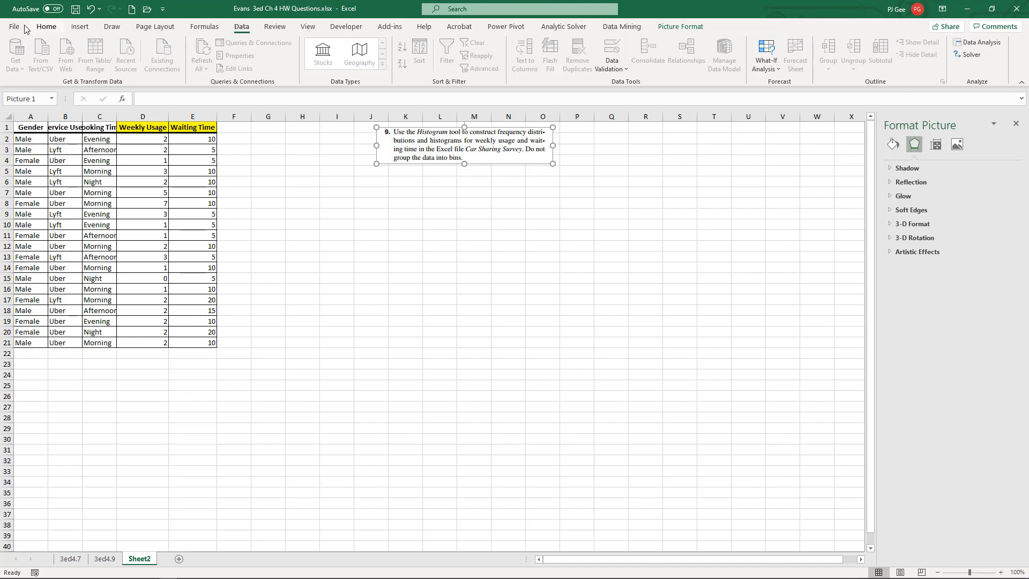
# Autofit the Weekly Usage (D) and Waiting Time (E) column widths
pyautogui.click(14, 26)
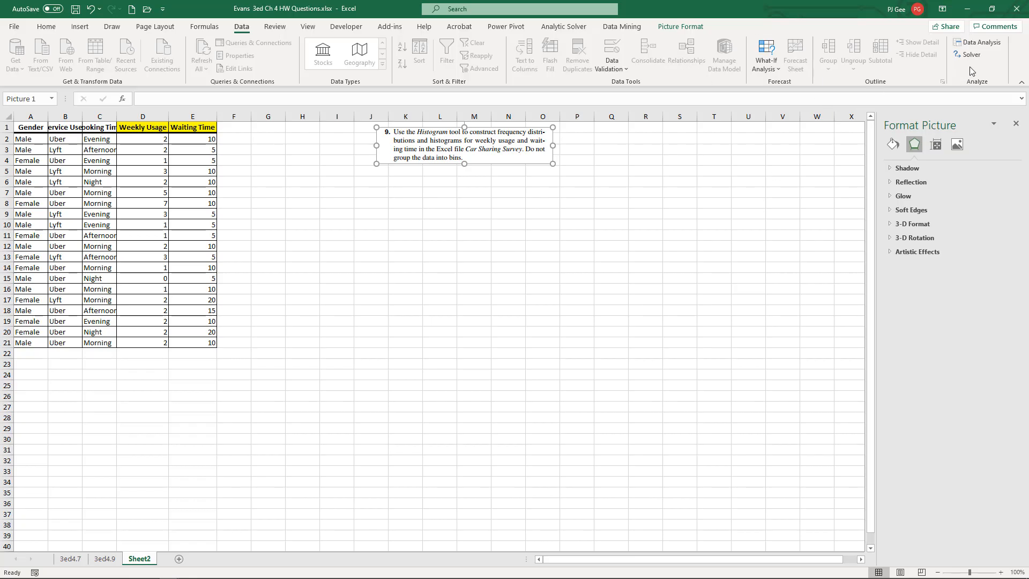
pyautogui.moveTo(978, 42)
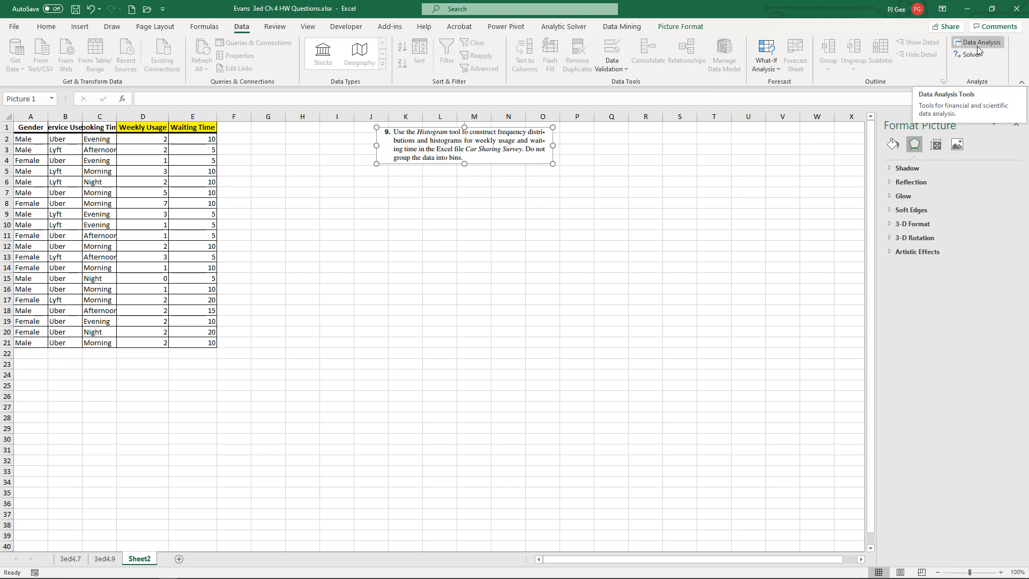
pyautogui.moveTo(771, 90)
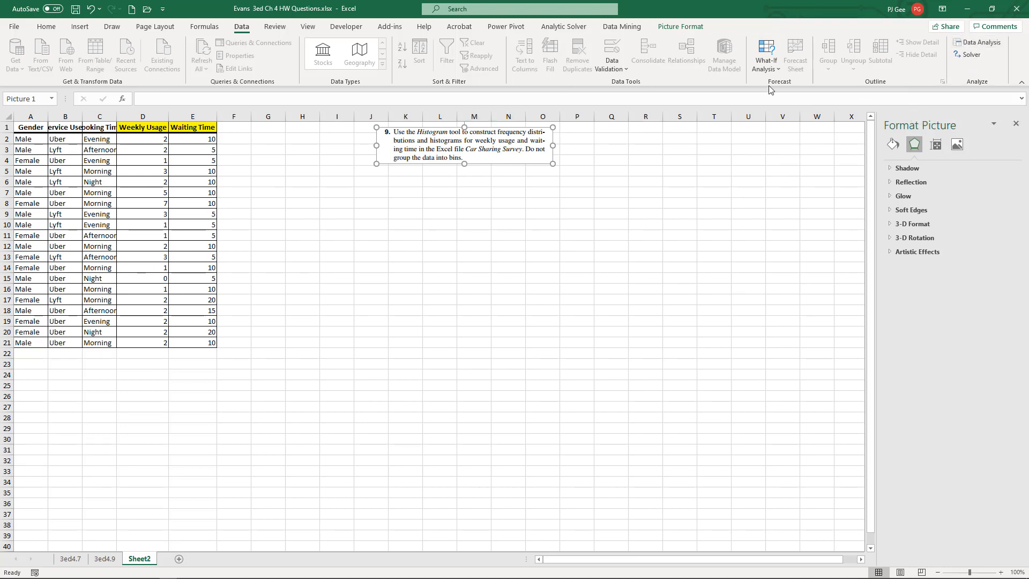
pyautogui.moveTo(980, 42)
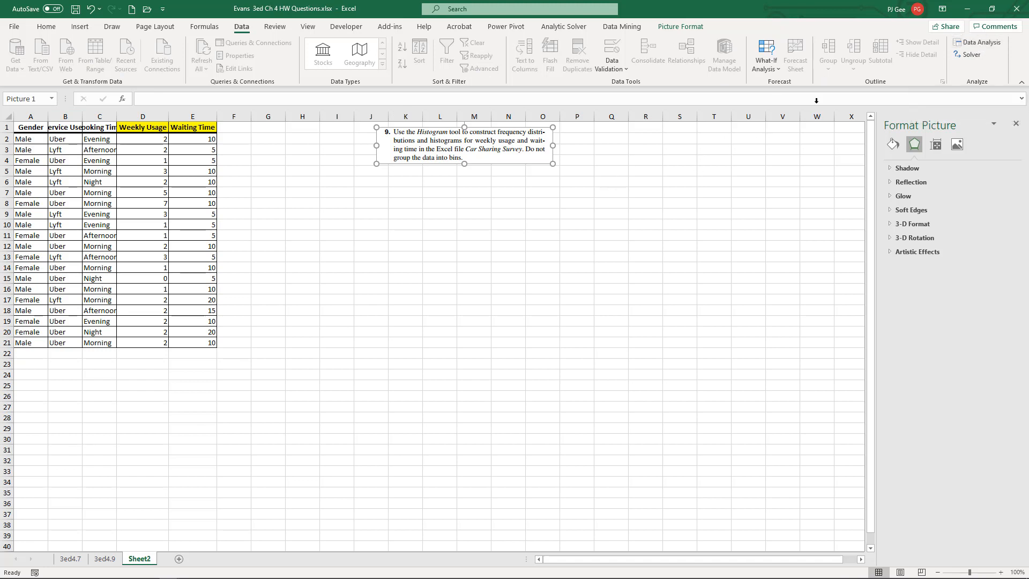
# Launch the Histogram tool with input D1:D21, bins D31:D35, output H31
pyautogui.click(977, 42)
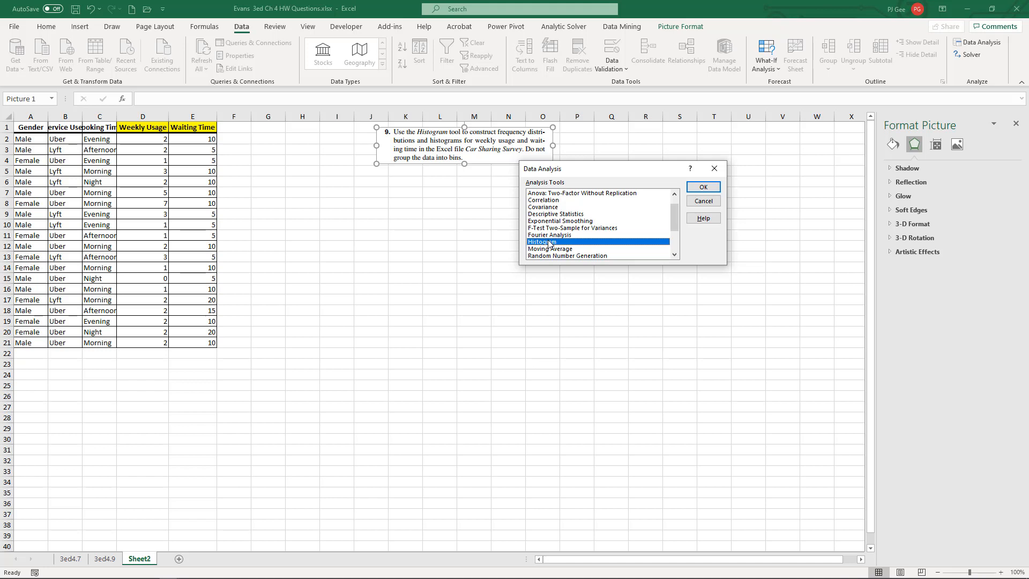
pyautogui.click(702, 187)
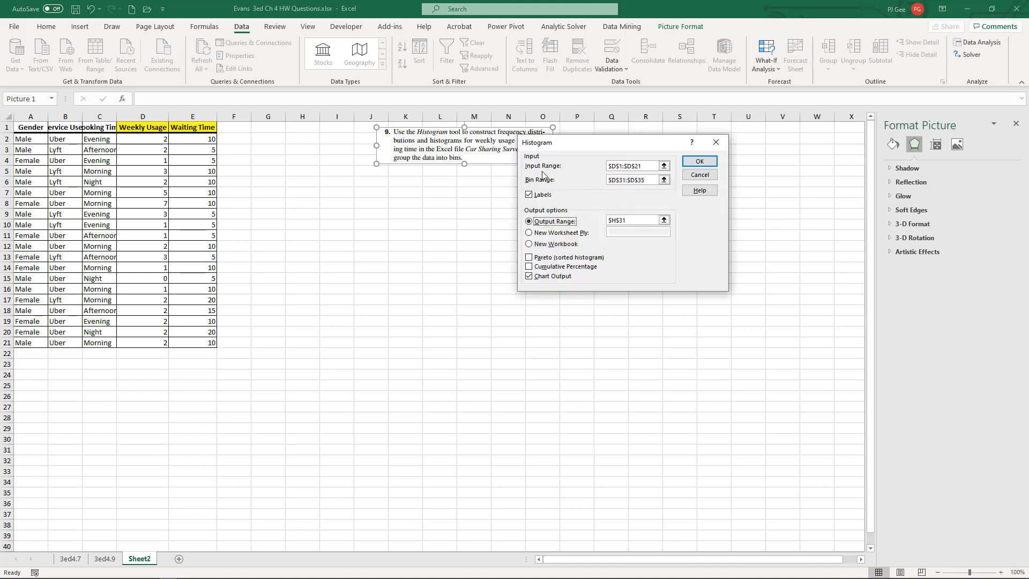
pyautogui.moveTo(556, 173)
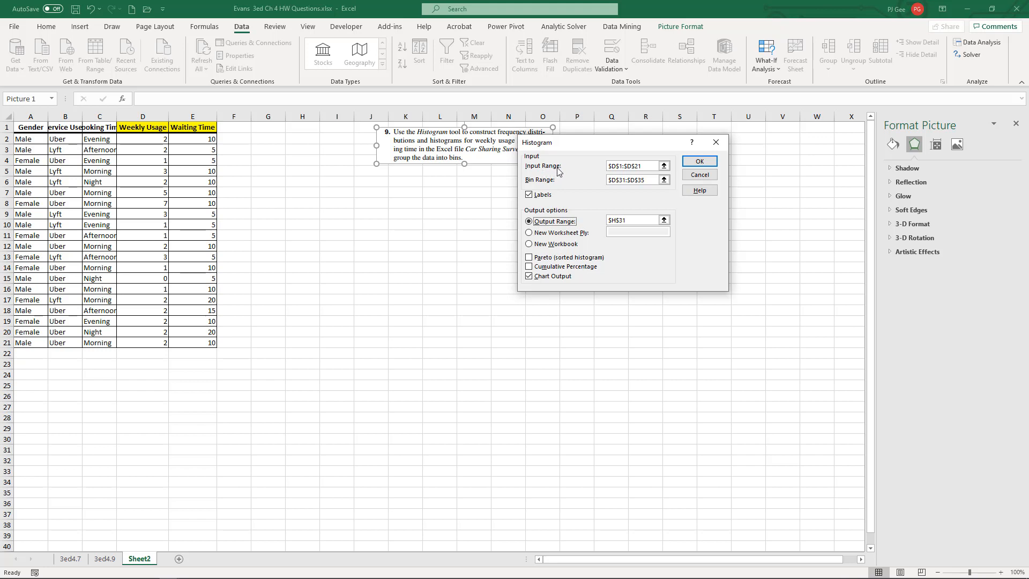
pyautogui.moveTo(540, 188)
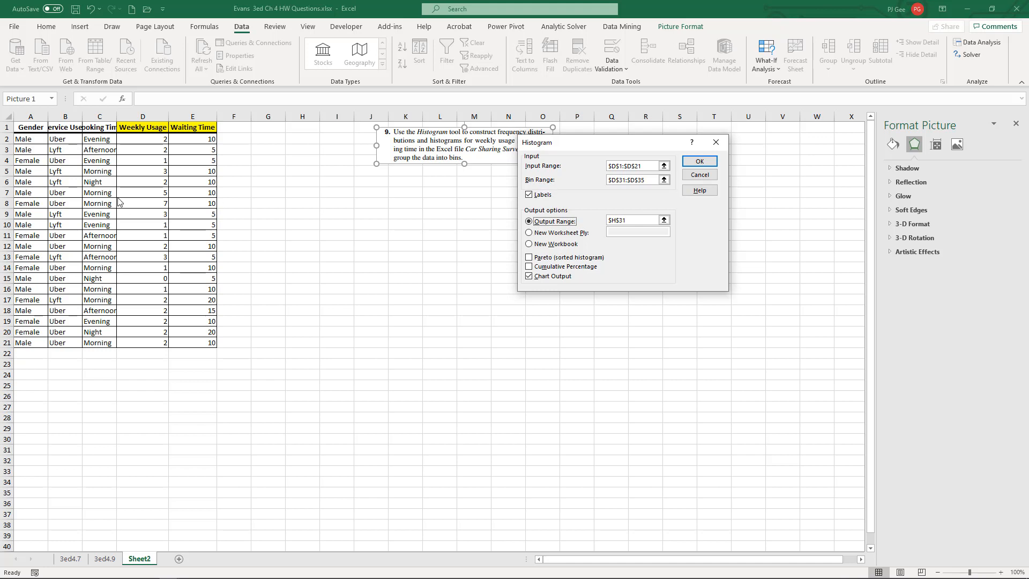
pyautogui.moveTo(154, 388)
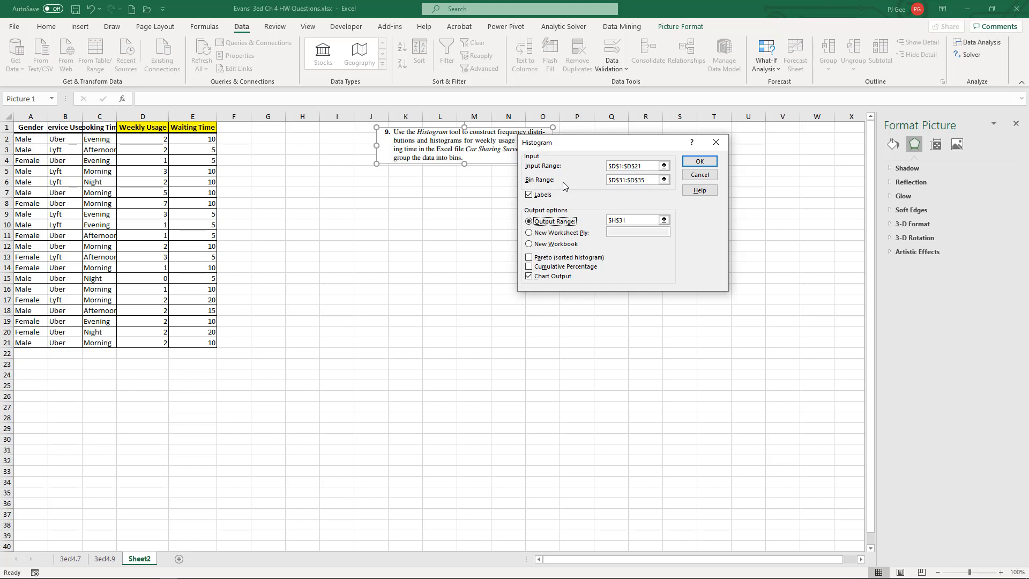
pyautogui.moveTo(579, 160)
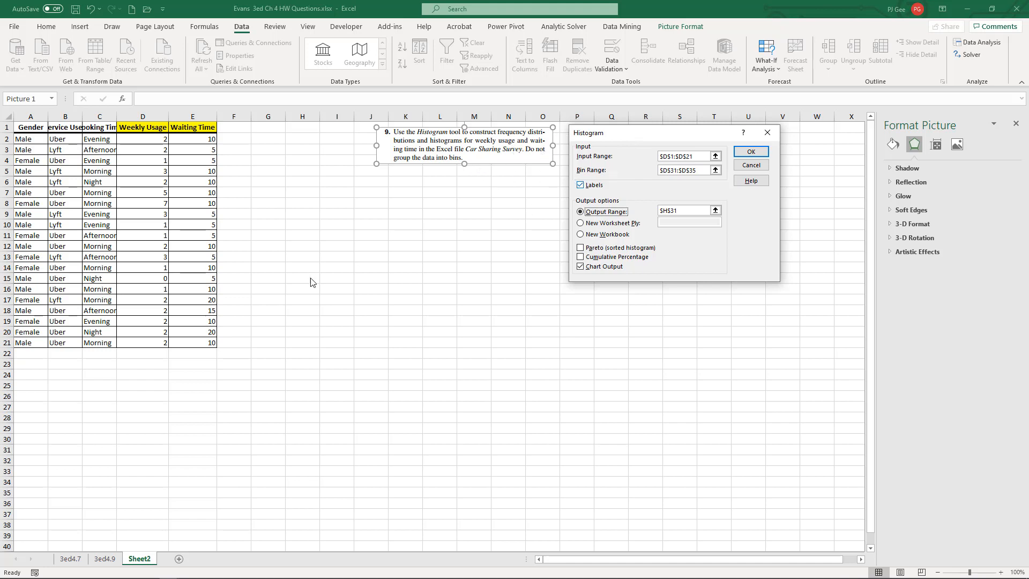
# Run Histogram, dismiss the 'Bin range cannot be empty' warning, and cancel
pyautogui.click(684, 156)
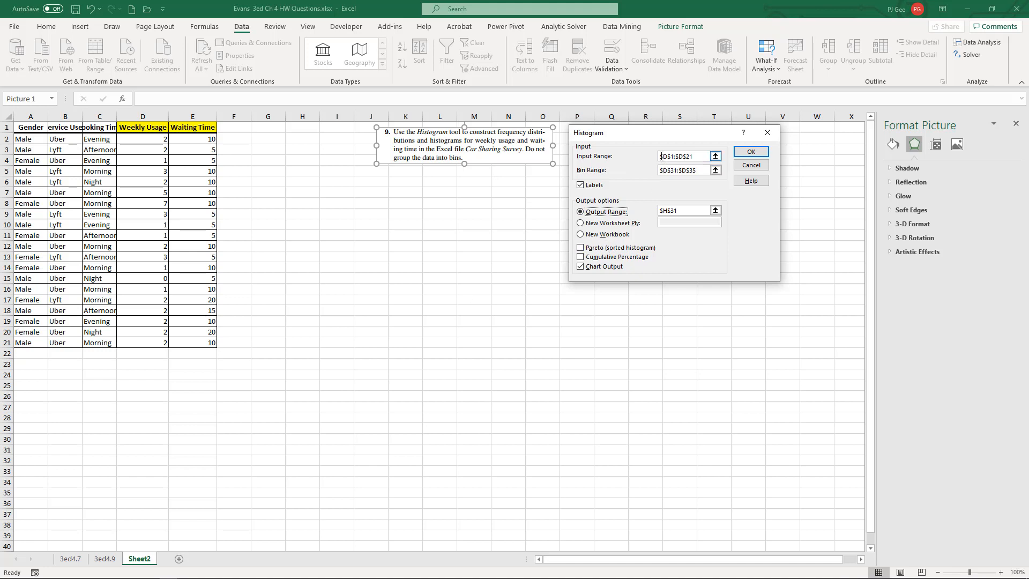
pyautogui.click(681, 156)
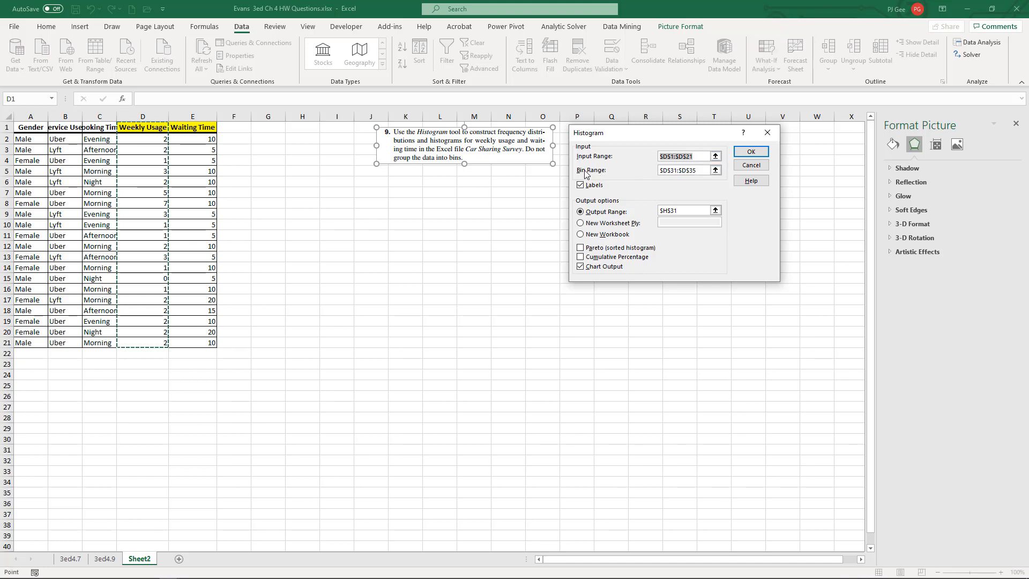
pyautogui.moveTo(179, 150)
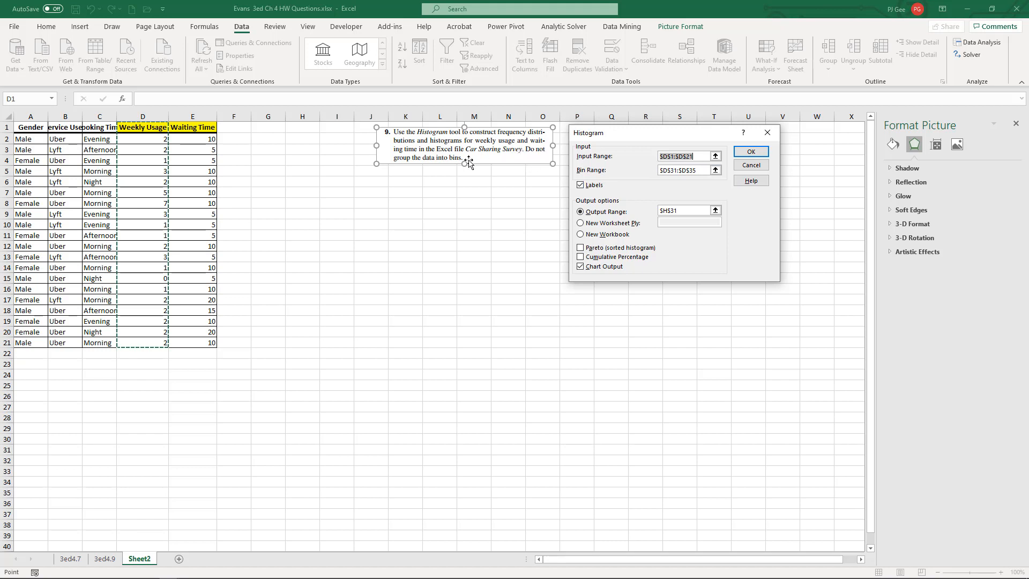
pyautogui.moveTo(415, 166)
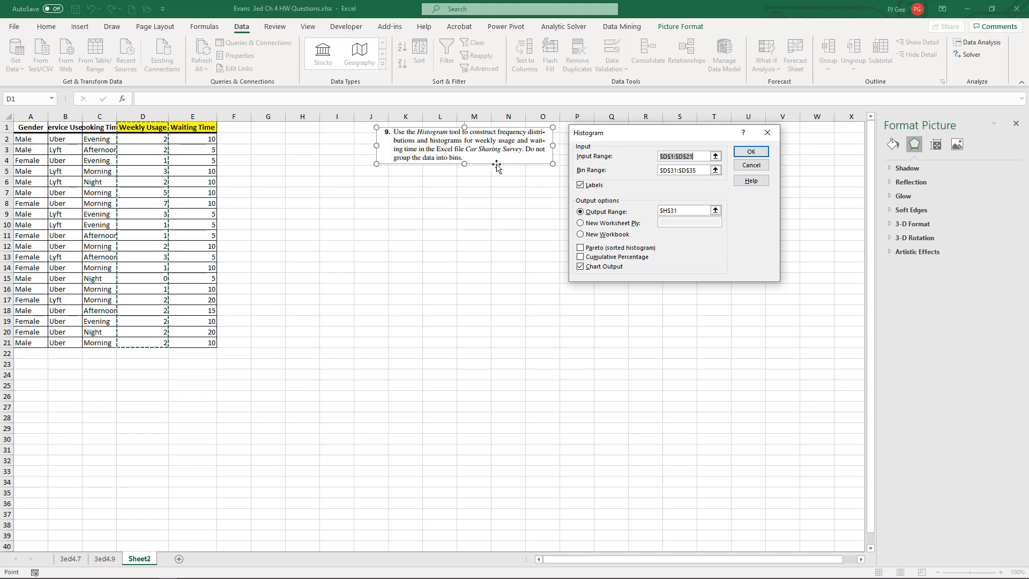
pyautogui.moveTo(685, 194)
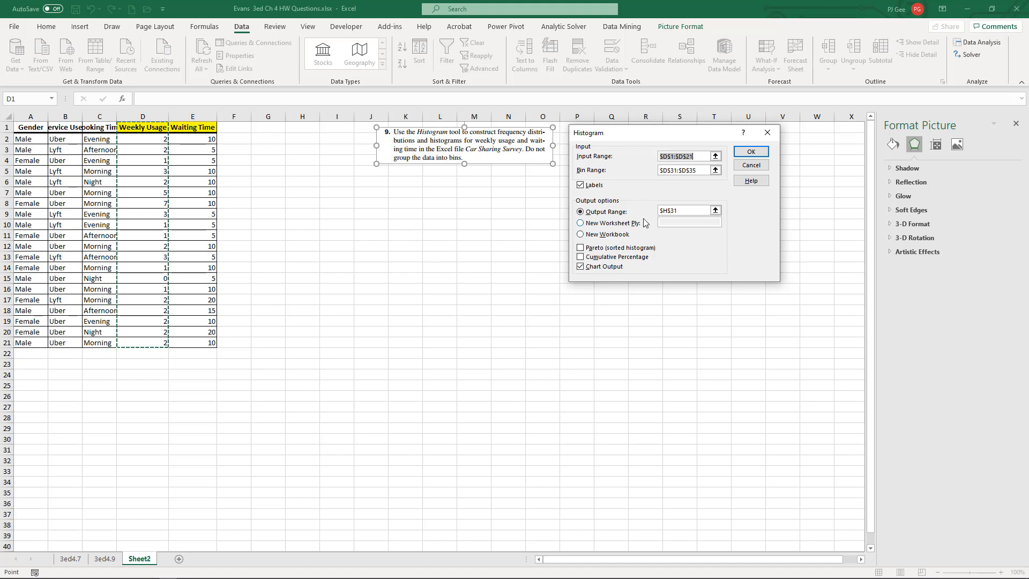
pyautogui.click(579, 211)
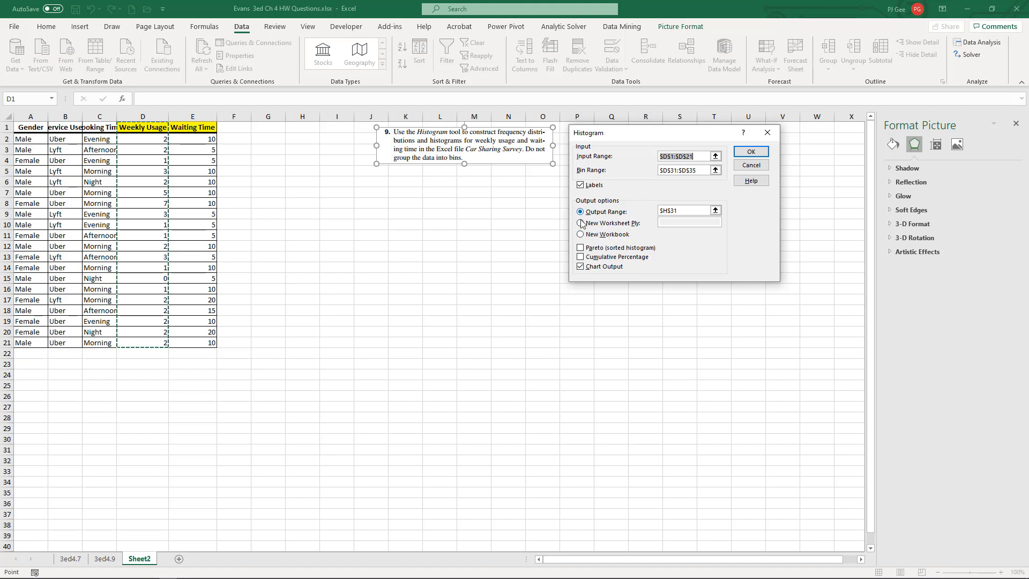
pyautogui.click(580, 211)
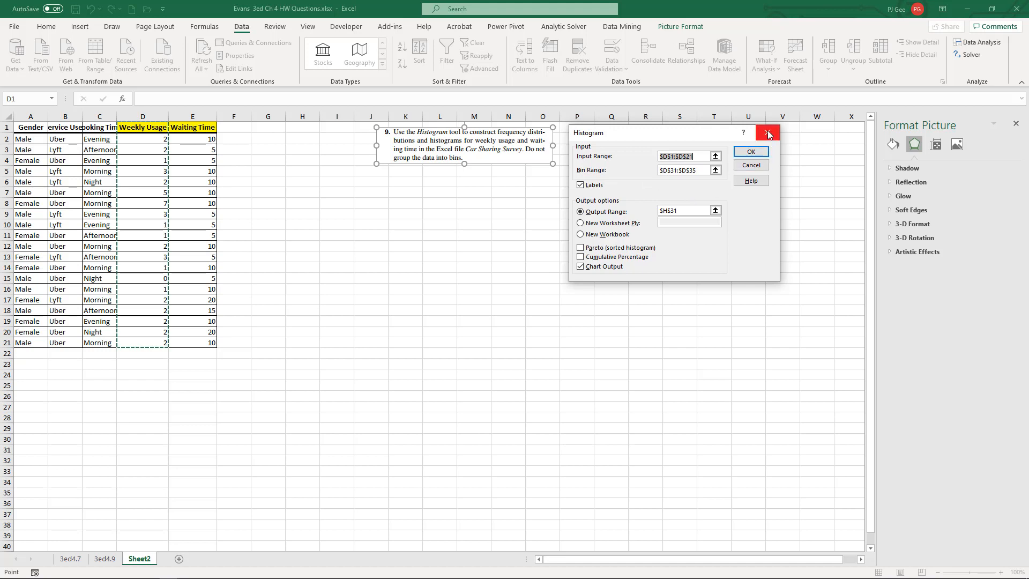
pyautogui.moveTo(750, 152)
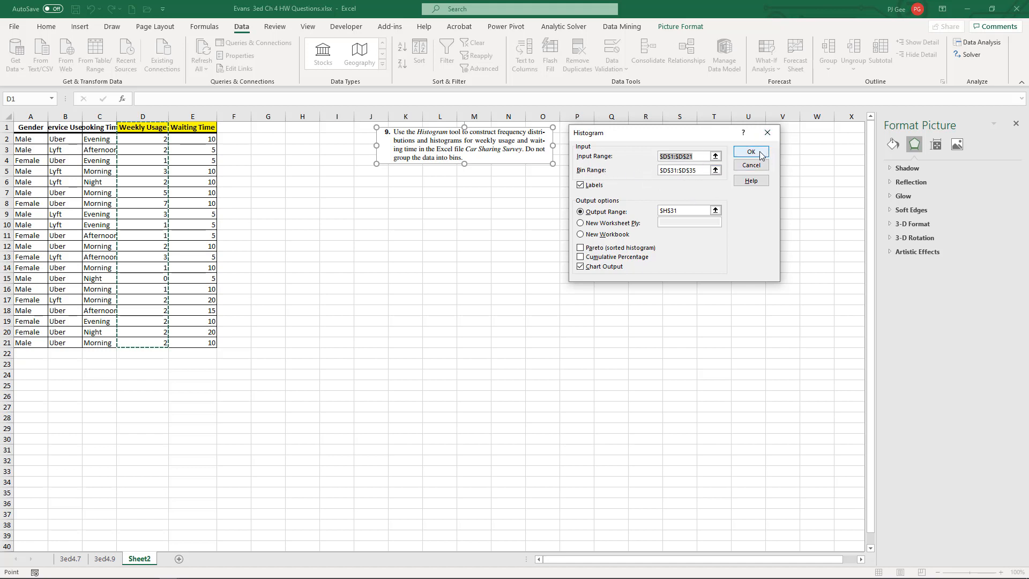
pyautogui.click(684, 155)
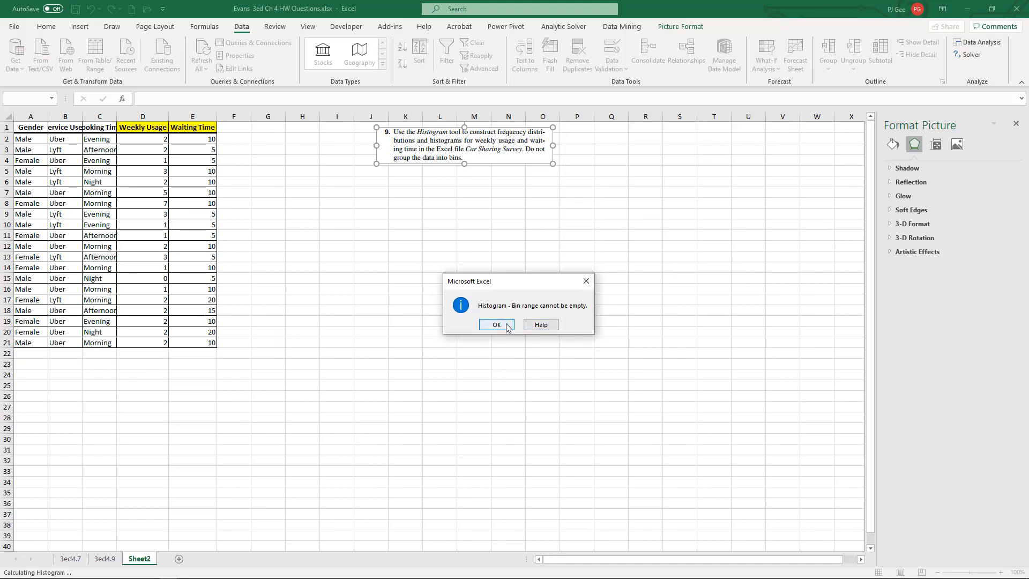
pyautogui.click(496, 324)
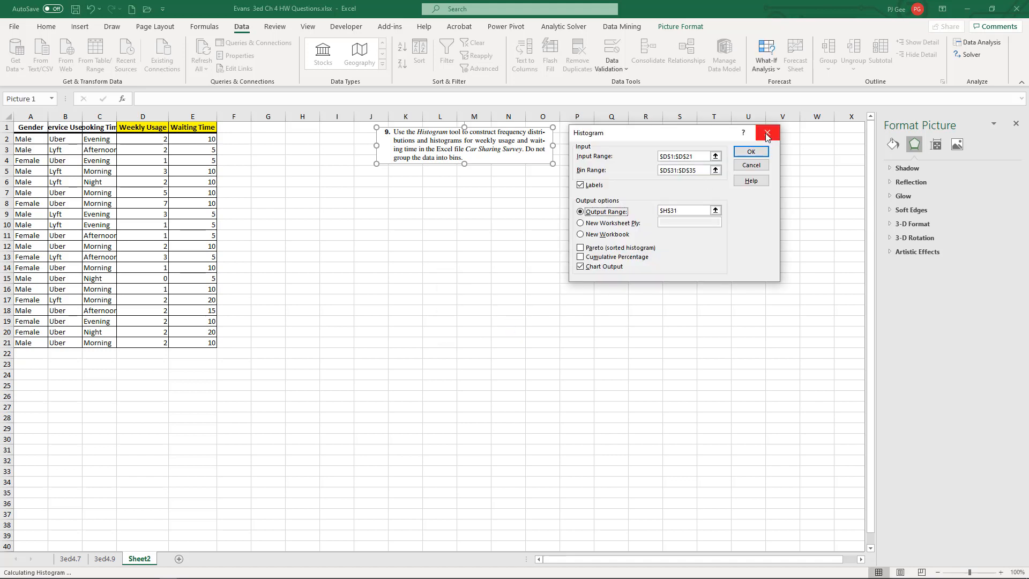
pyautogui.click(766, 133)
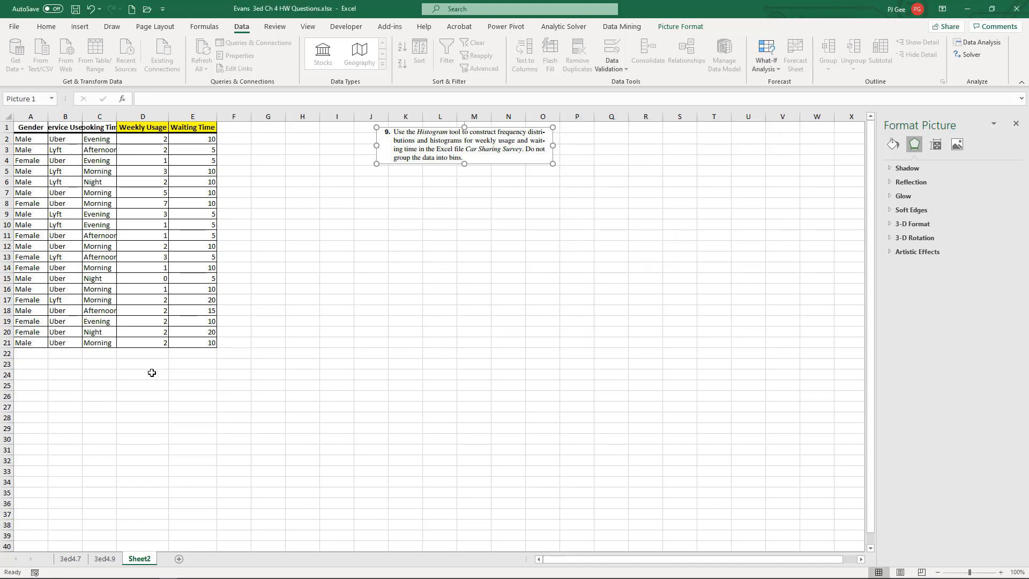
# Enter a yellow 'Weekly Usage' heading in D24 with bins 0, 1, 2, 3, 5, 7
pyautogui.click(142, 375)
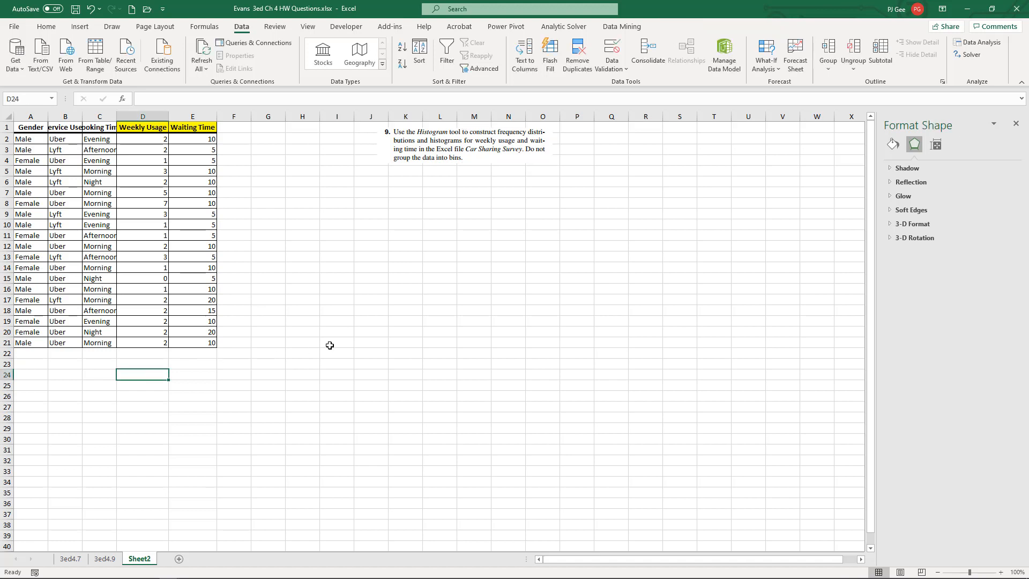
pyautogui.write('Weekly Usage')
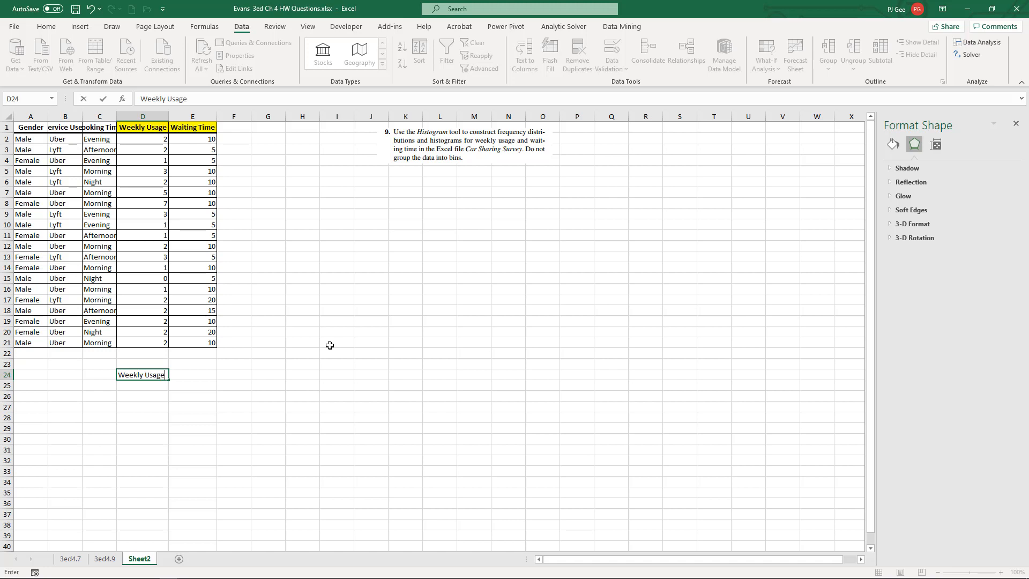
pyautogui.moveTo(152, 150)
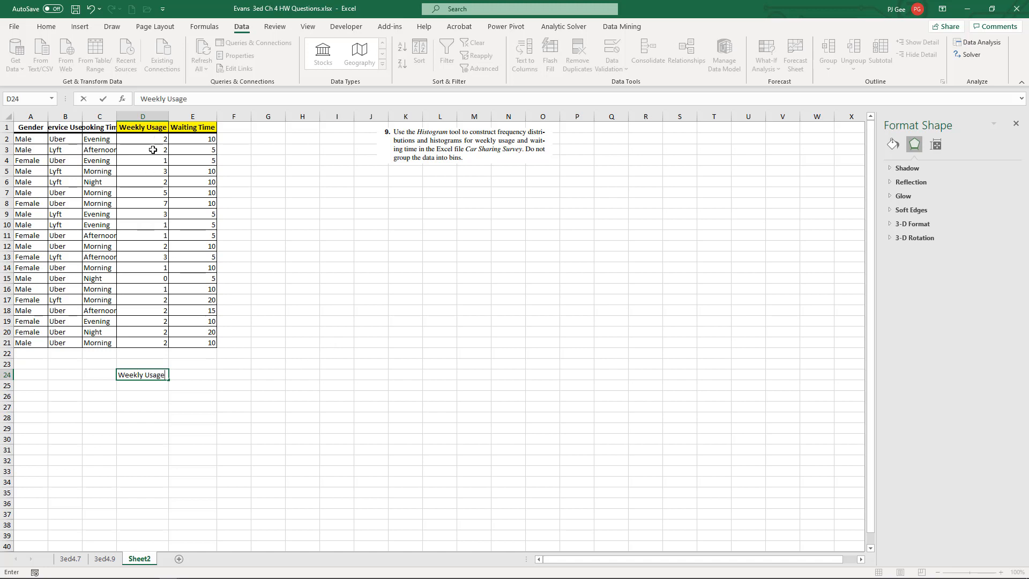
pyautogui.moveTo(169, 282)
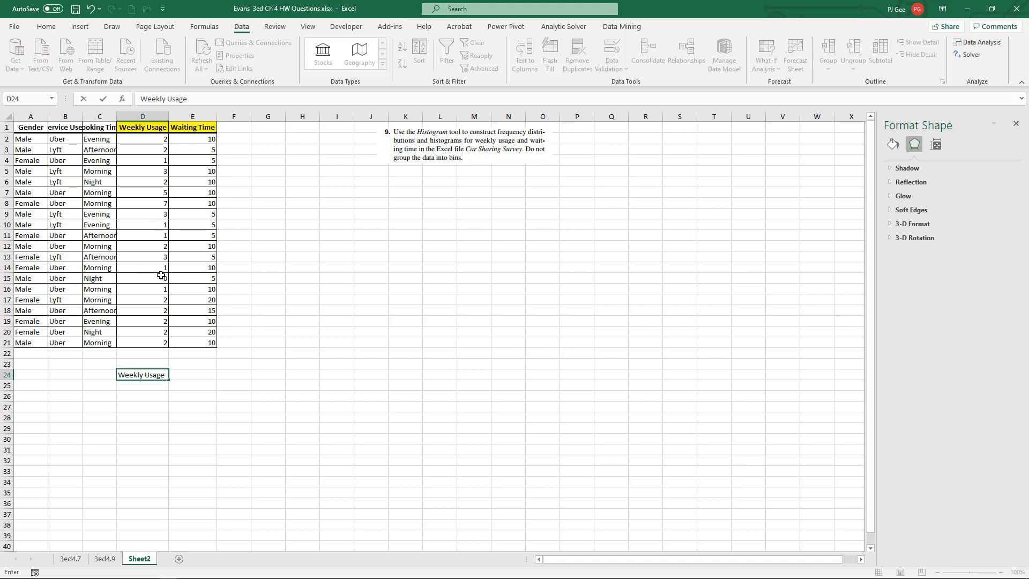
pyautogui.write('0')
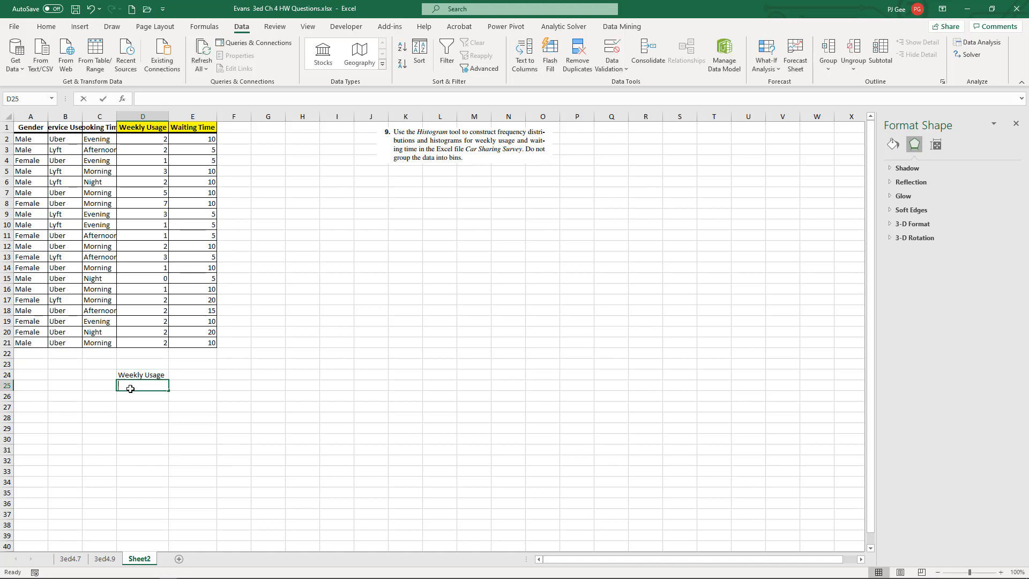
pyautogui.write('1')
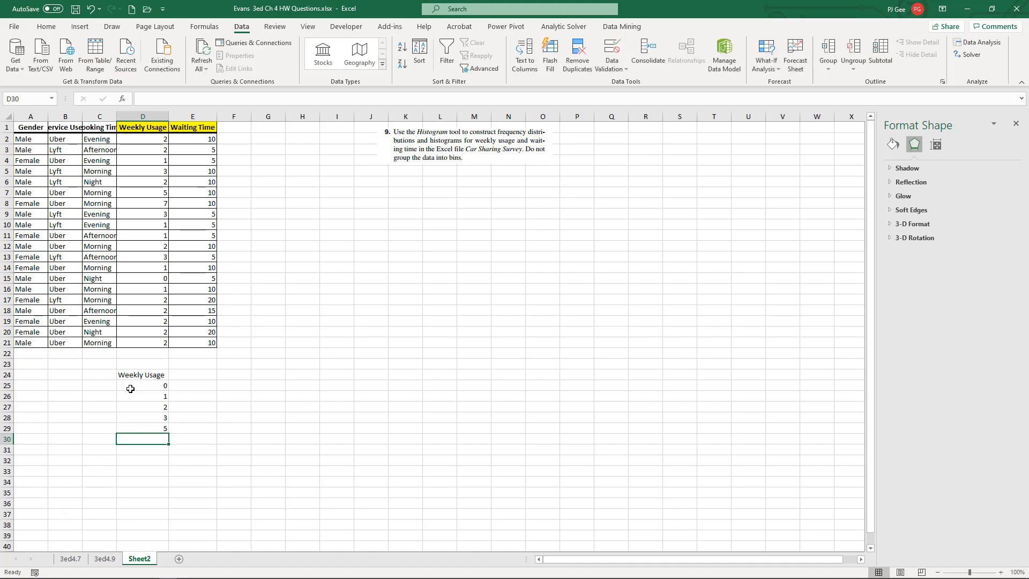
pyautogui.write('7')
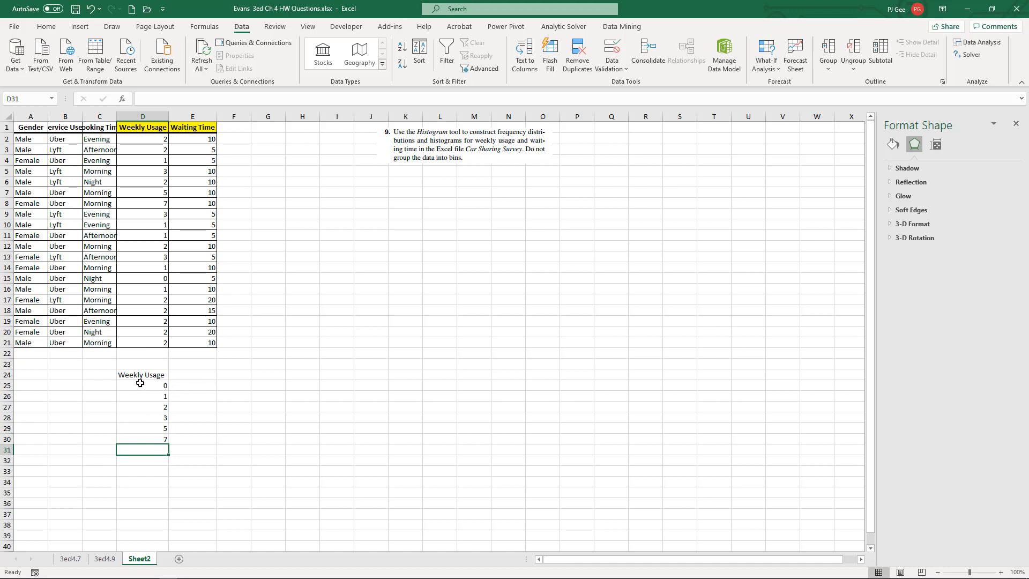
pyautogui.moveTo(328, 238)
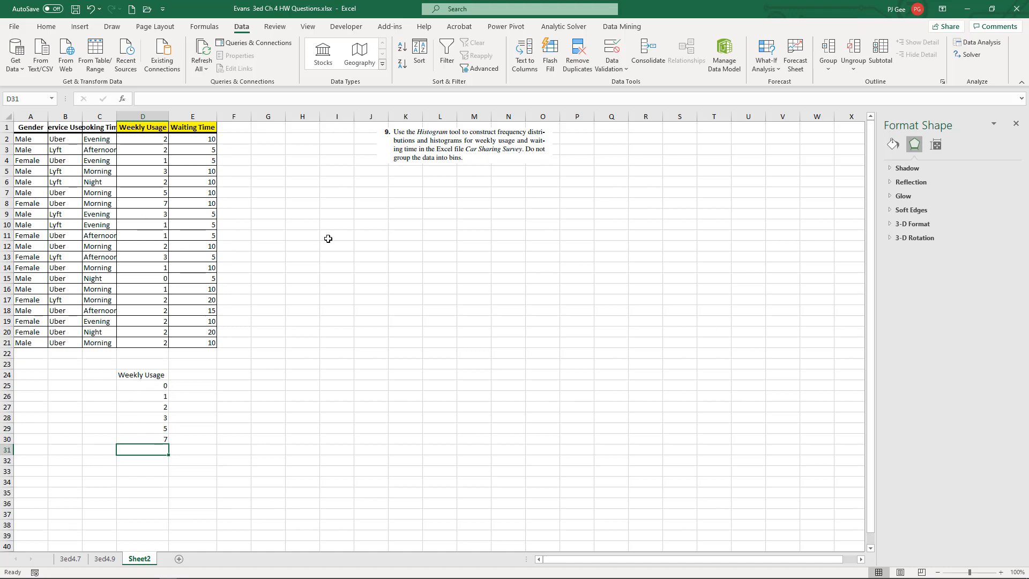
pyautogui.moveTo(222, 288)
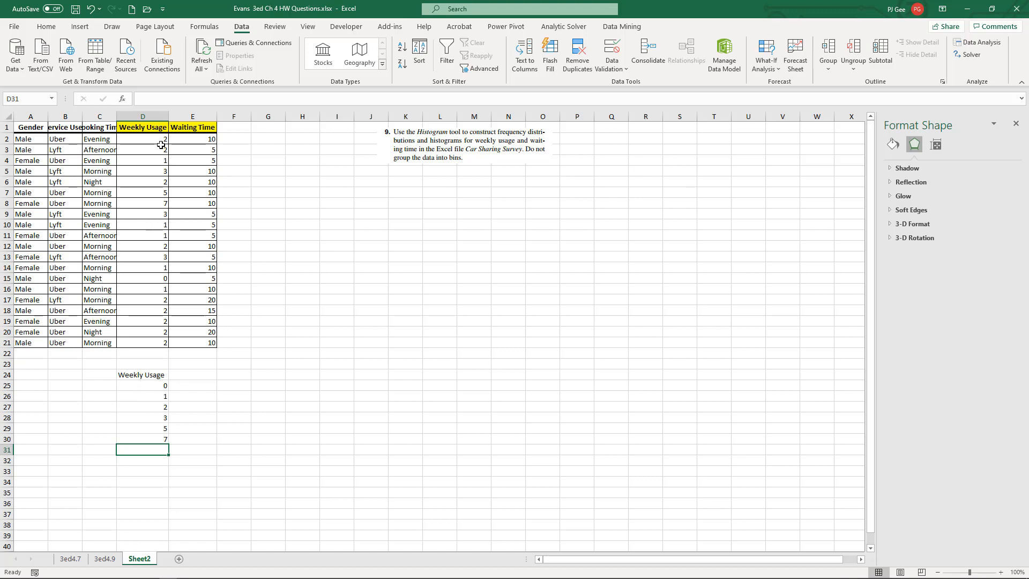
pyautogui.moveTo(160, 389)
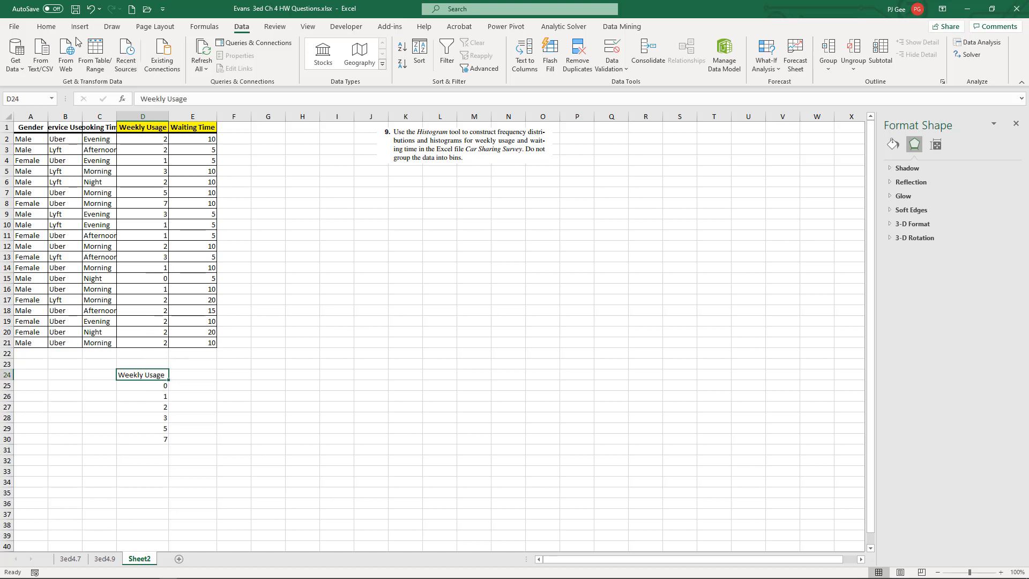
pyautogui.click(46, 26)
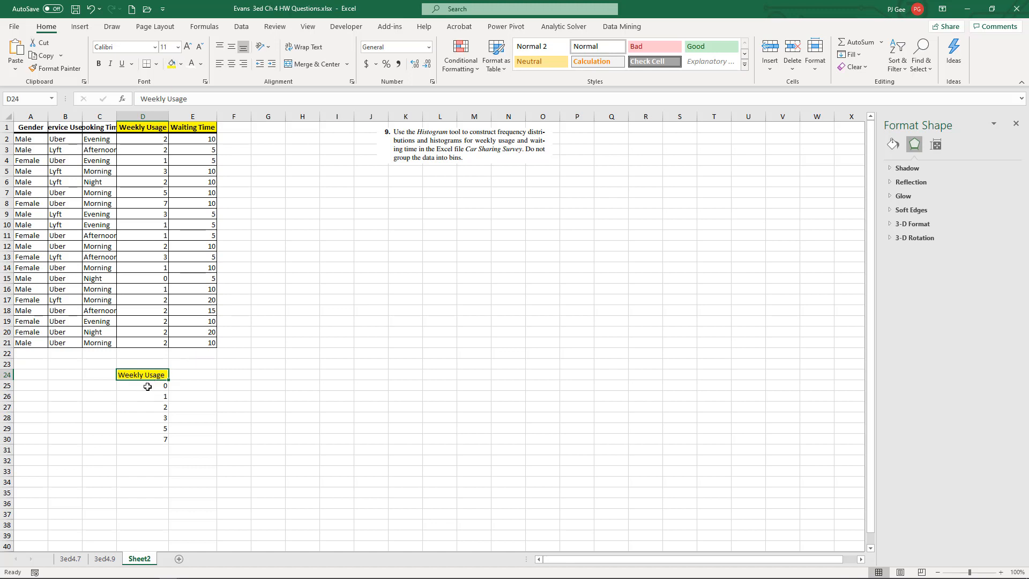
pyautogui.moveTo(143, 386)
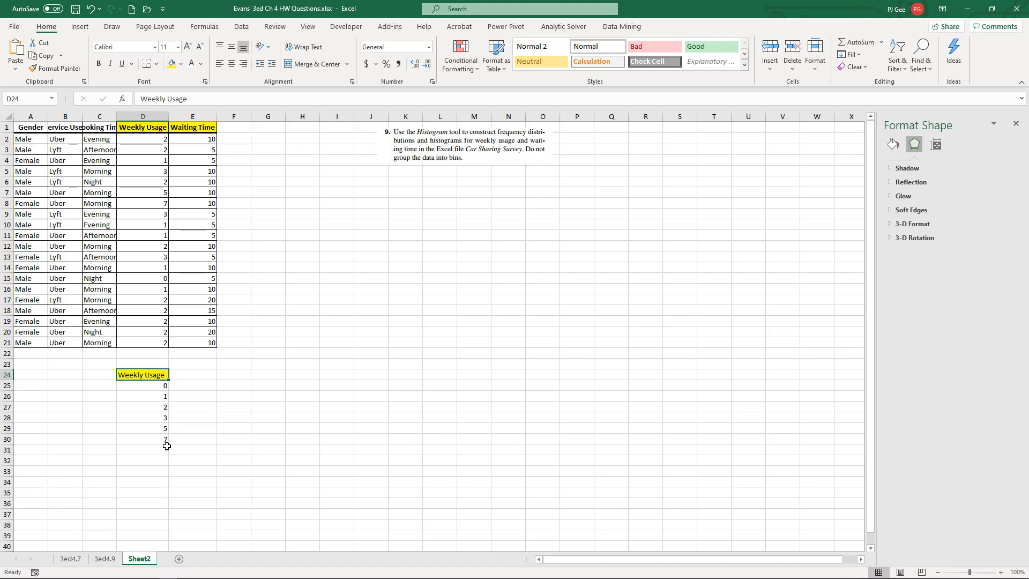
pyautogui.moveTo(383, 246)
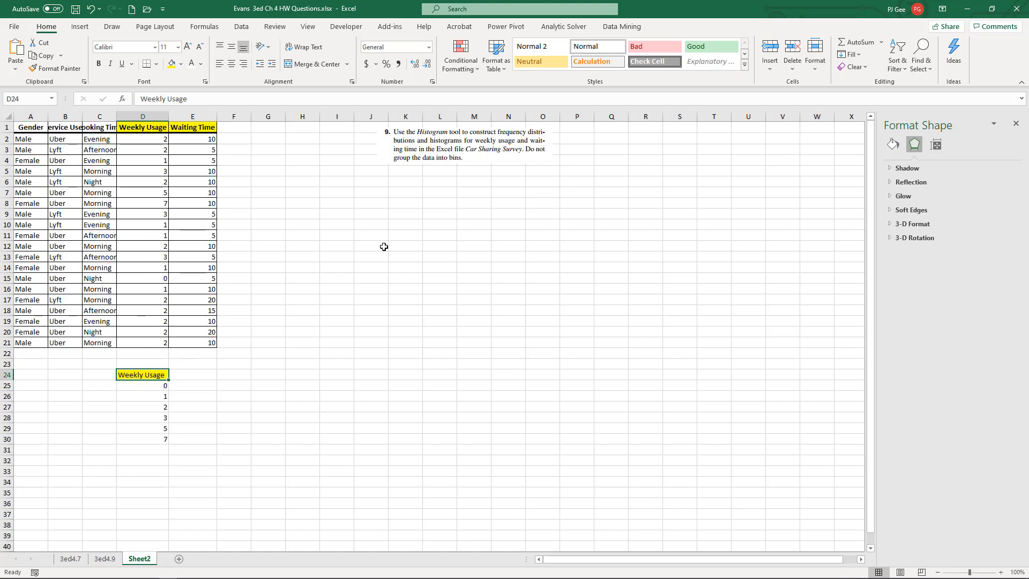
pyautogui.moveTo(696, 5)
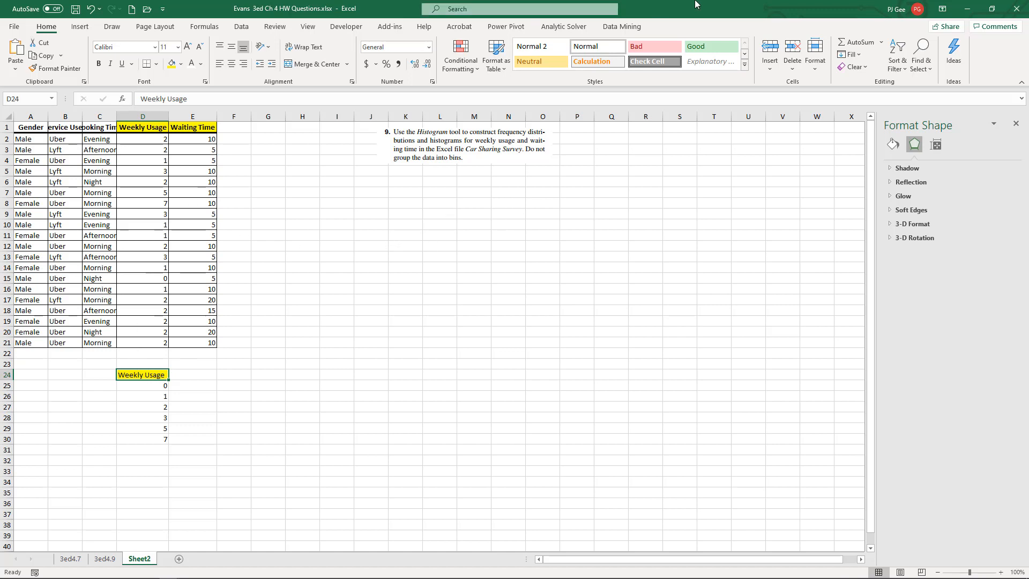
pyautogui.moveTo(254, 11)
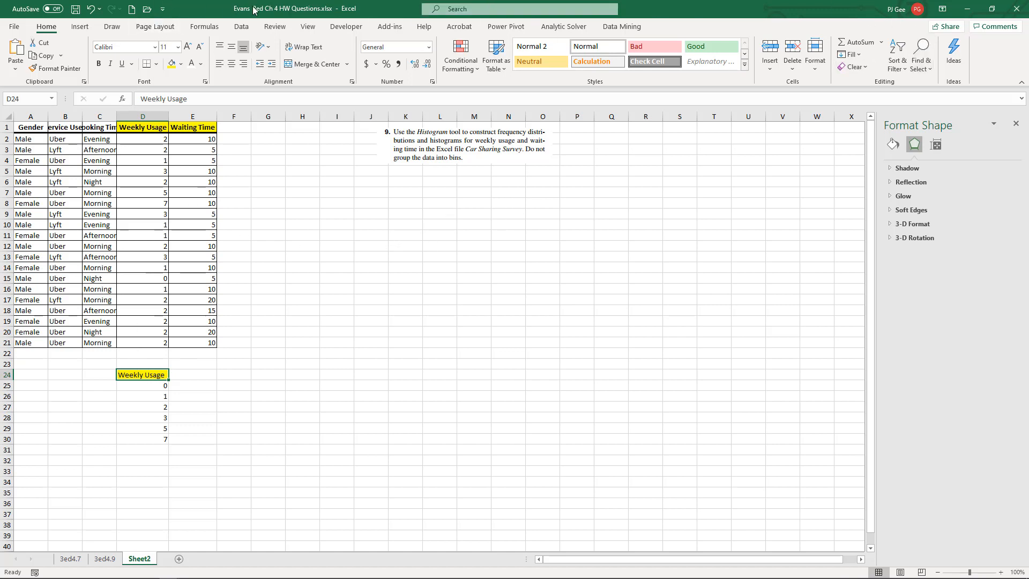
# Set Histogram input D1:D21 with labels, bins D24:D30, output G2, chart output on
pyautogui.click(240, 26)
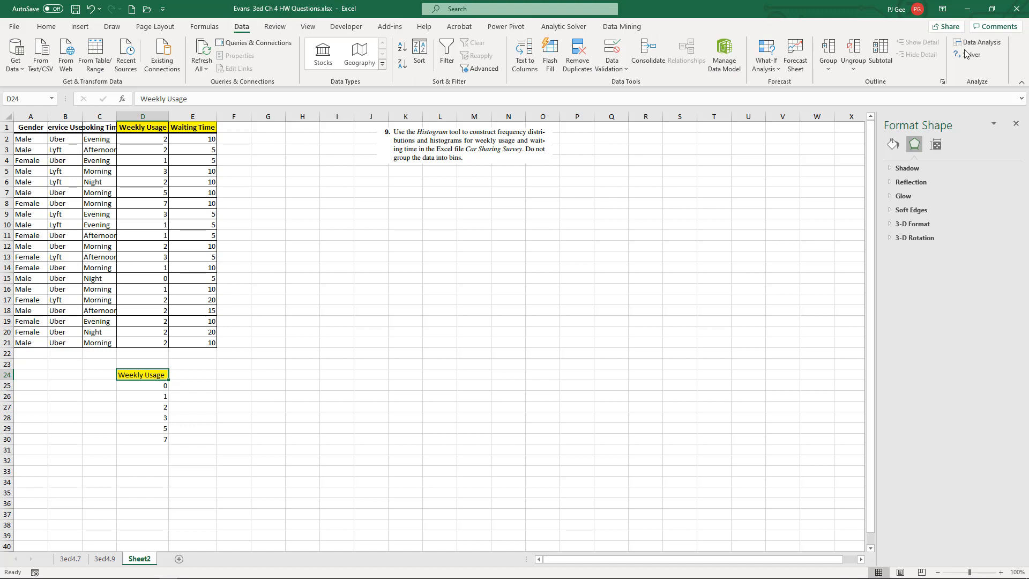
pyautogui.click(976, 42)
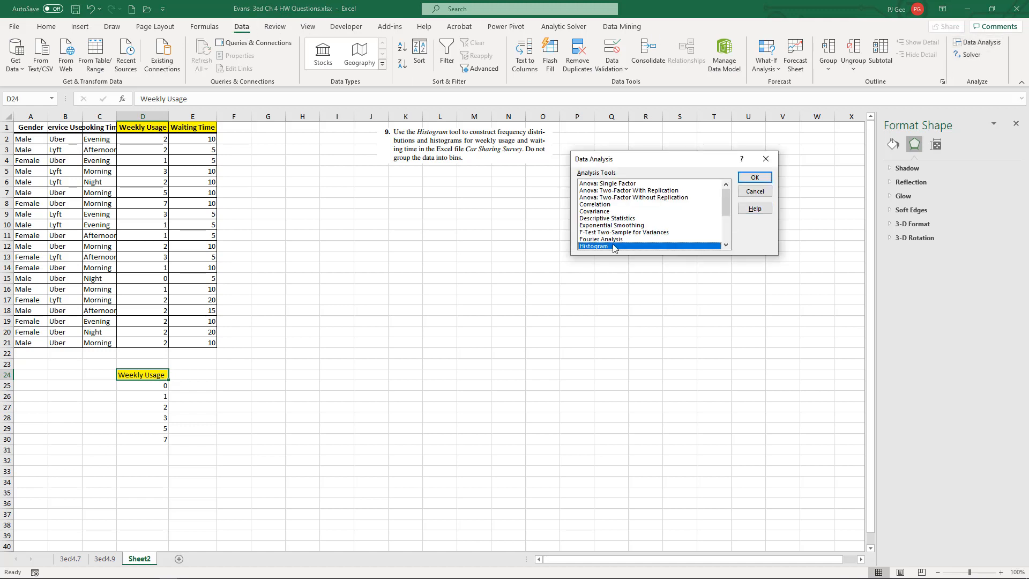
pyautogui.click(754, 176)
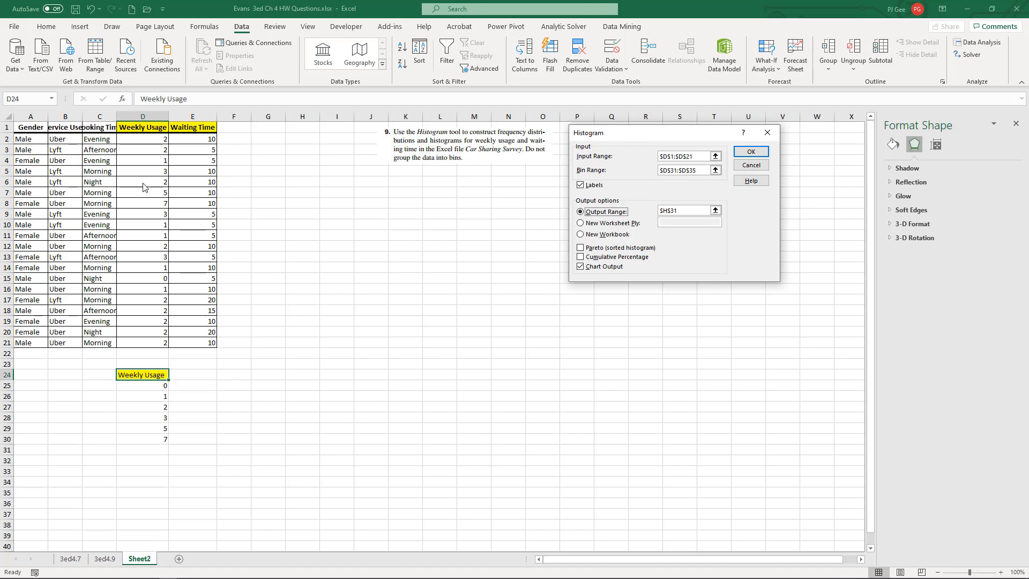
pyautogui.moveTo(686, 152)
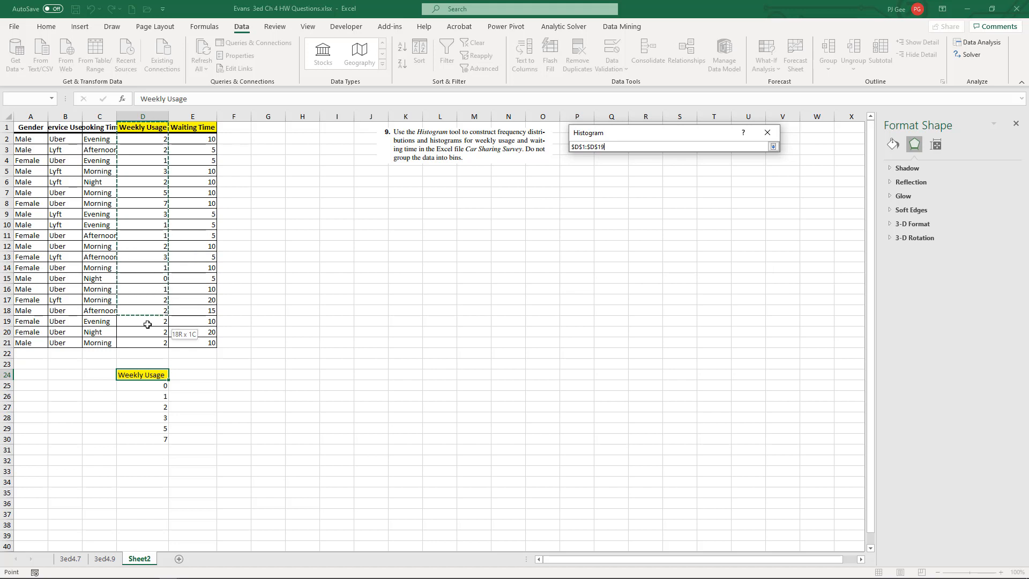
pyautogui.click(772, 147)
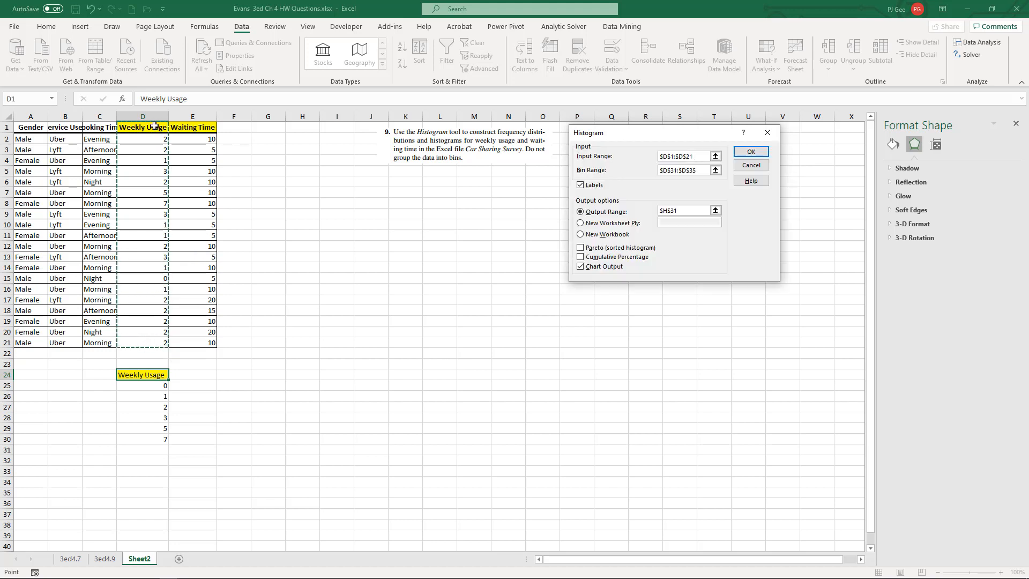
pyautogui.click(579, 184)
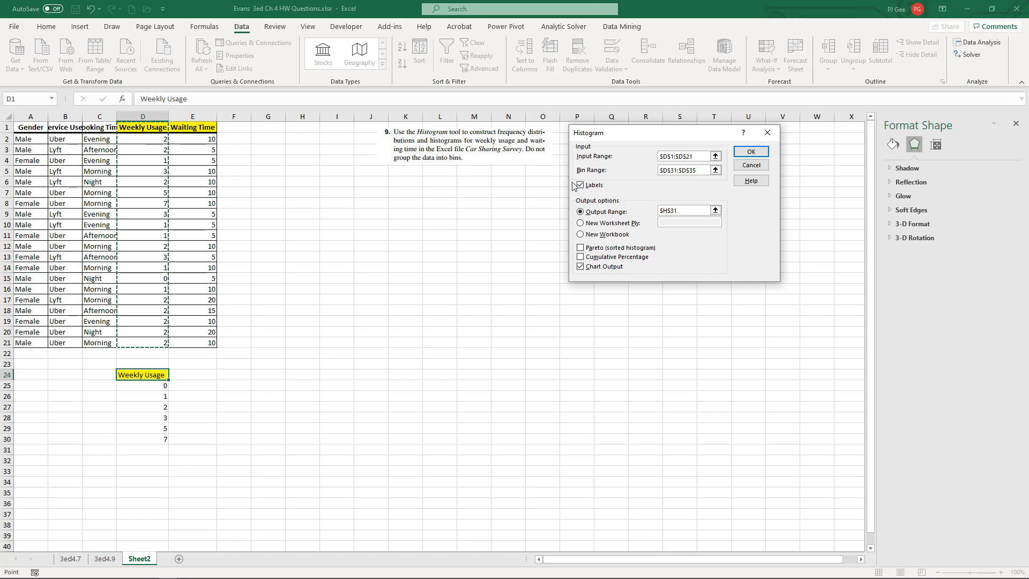
pyautogui.click(579, 185)
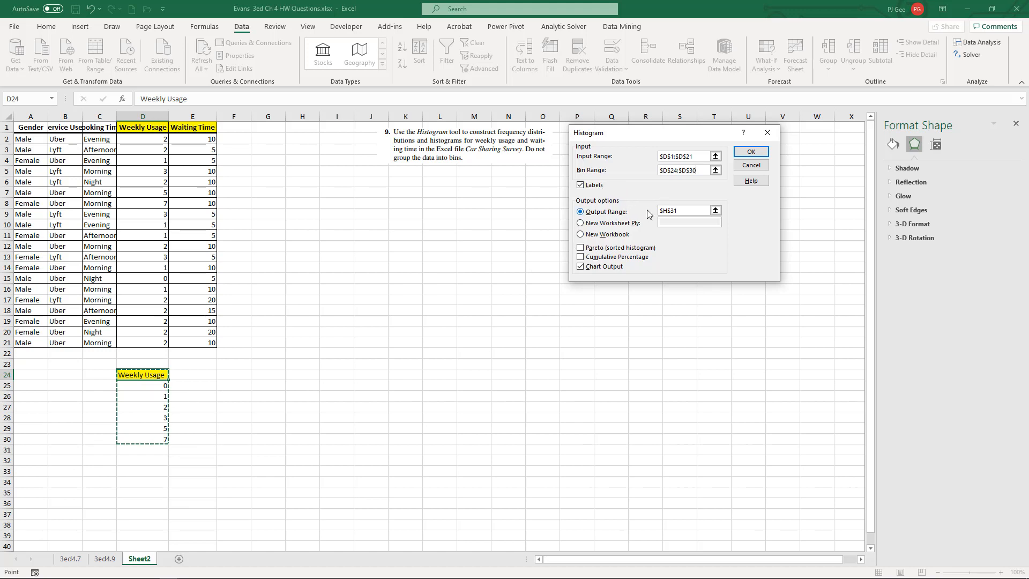
pyautogui.click(682, 210)
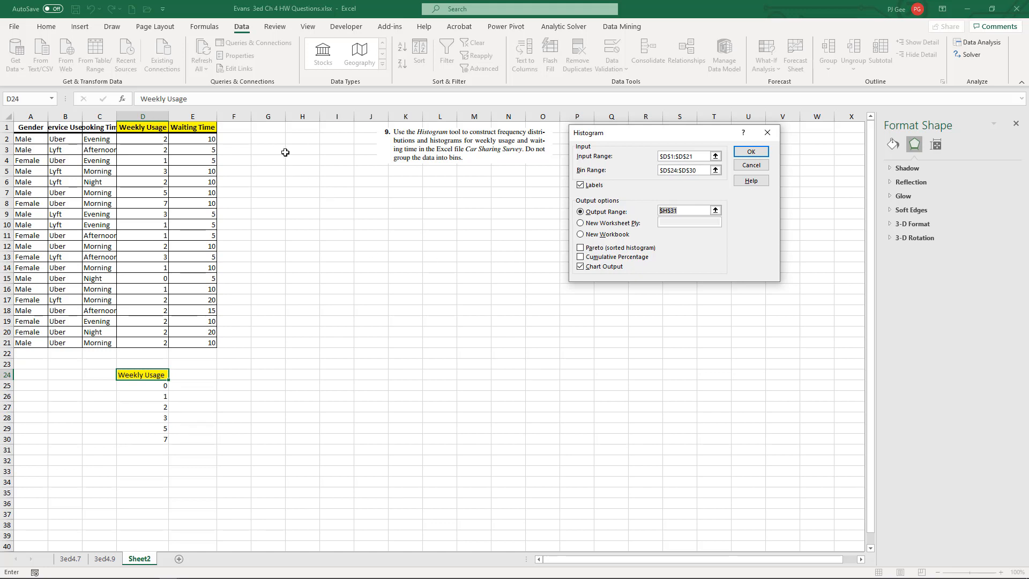
pyautogui.moveTo(261, 141)
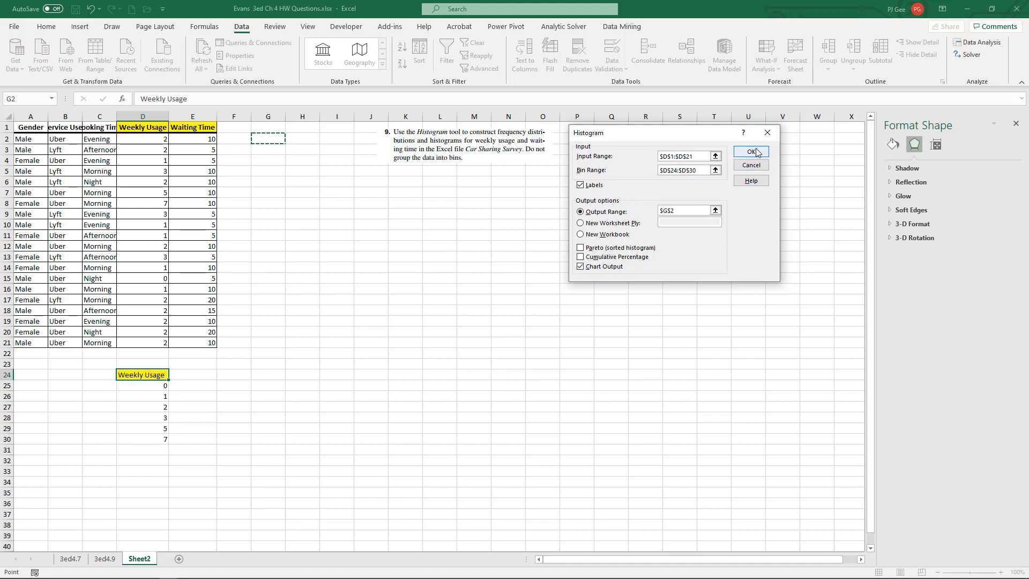
# Generate the Weekly Usage frequency table (counts 1, 5, 9, 3, 1, 1, 0) and histogram
pyautogui.click(750, 151)
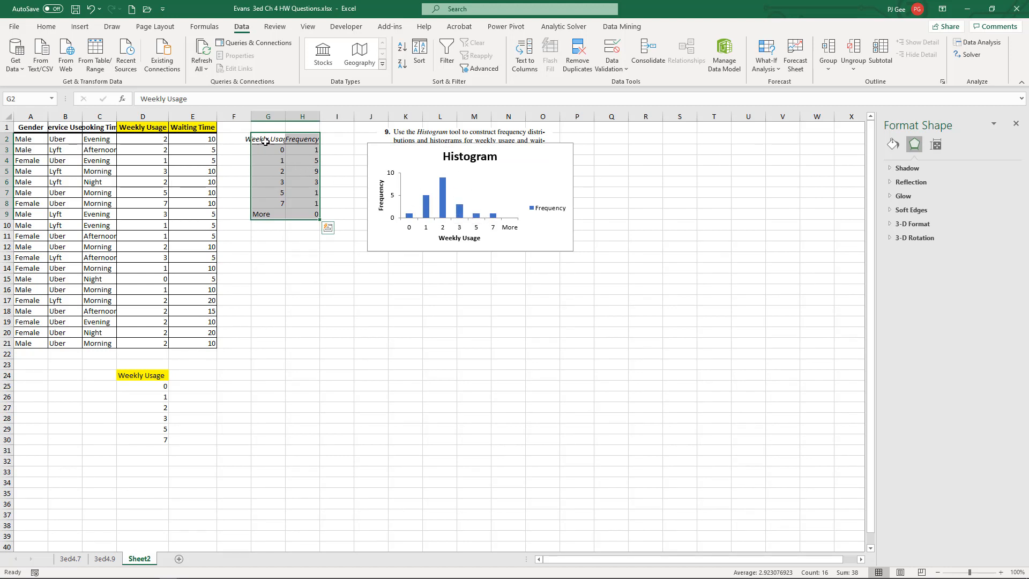
pyautogui.moveTo(272, 185)
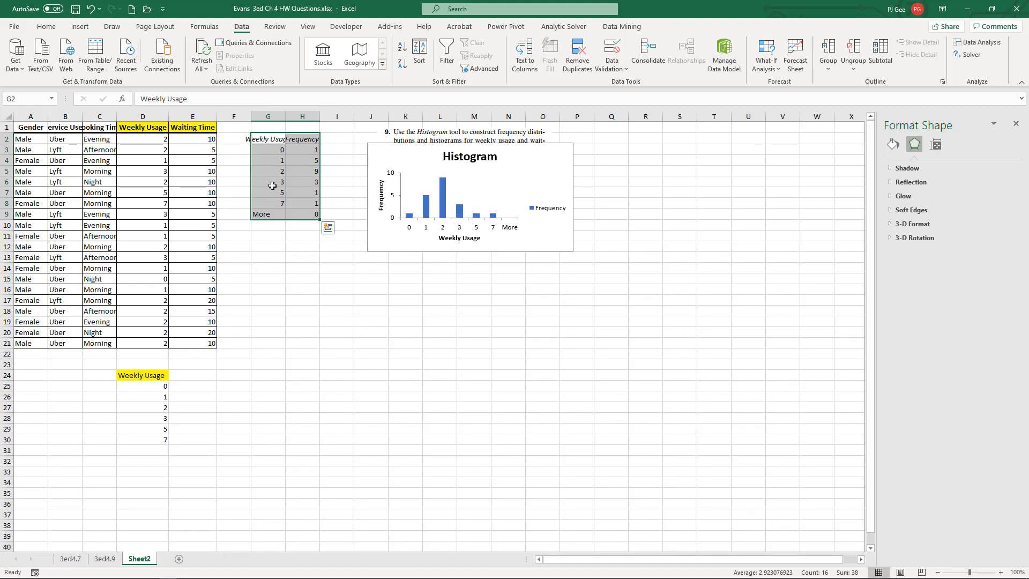
pyautogui.moveTo(156, 411)
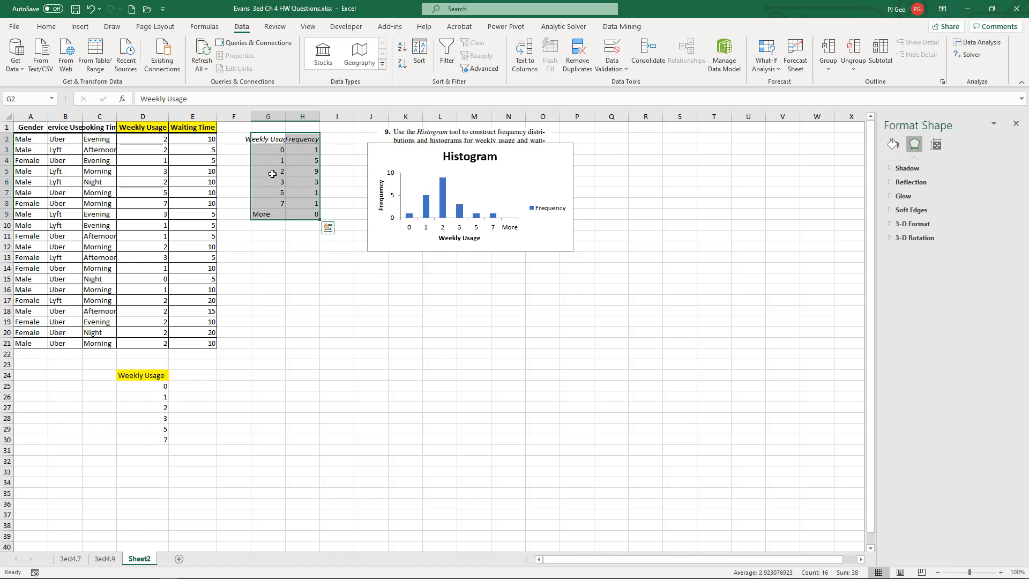
pyautogui.moveTo(318, 173)
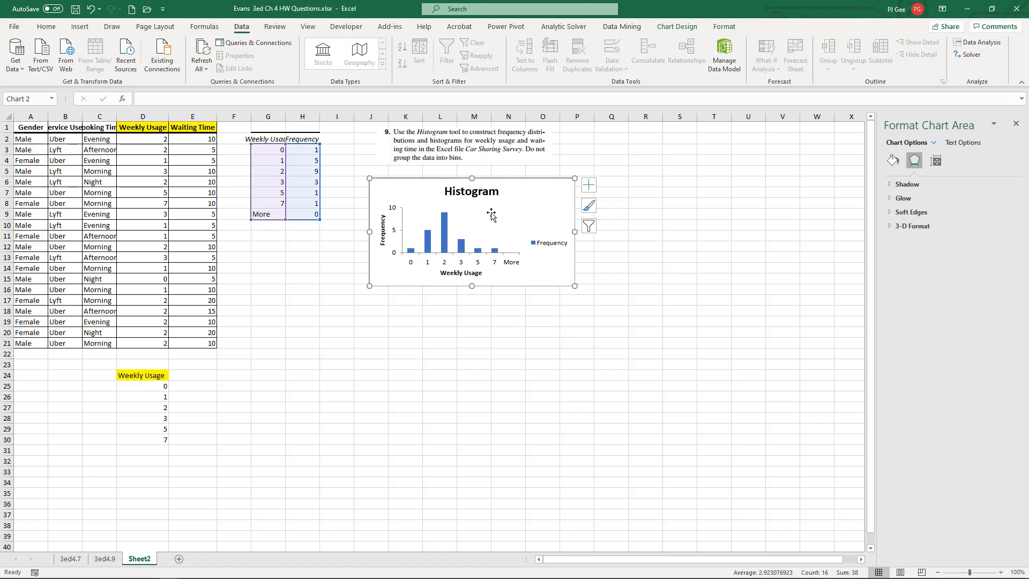
pyautogui.moveTo(491, 215)
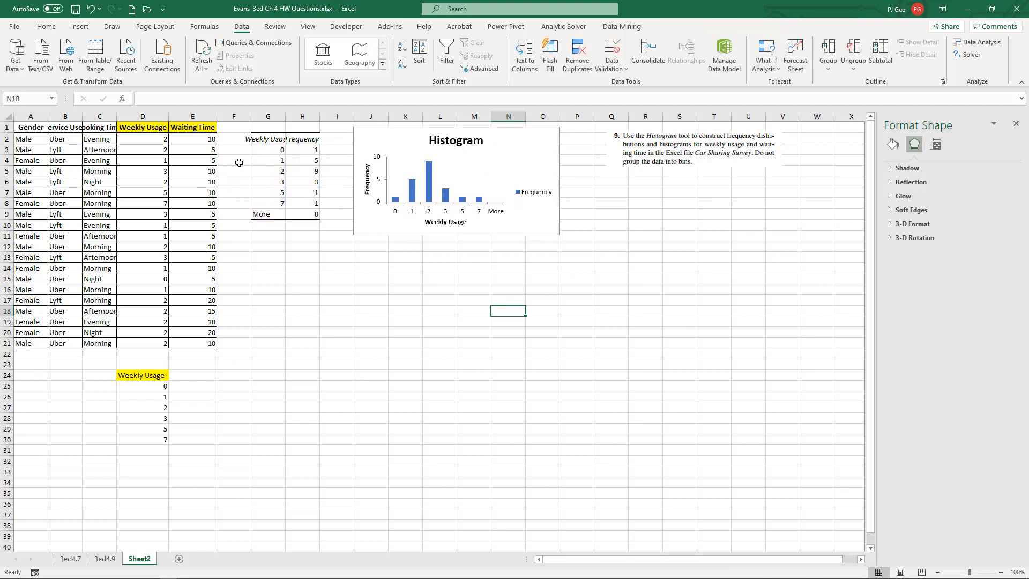
pyautogui.moveTo(141, 343)
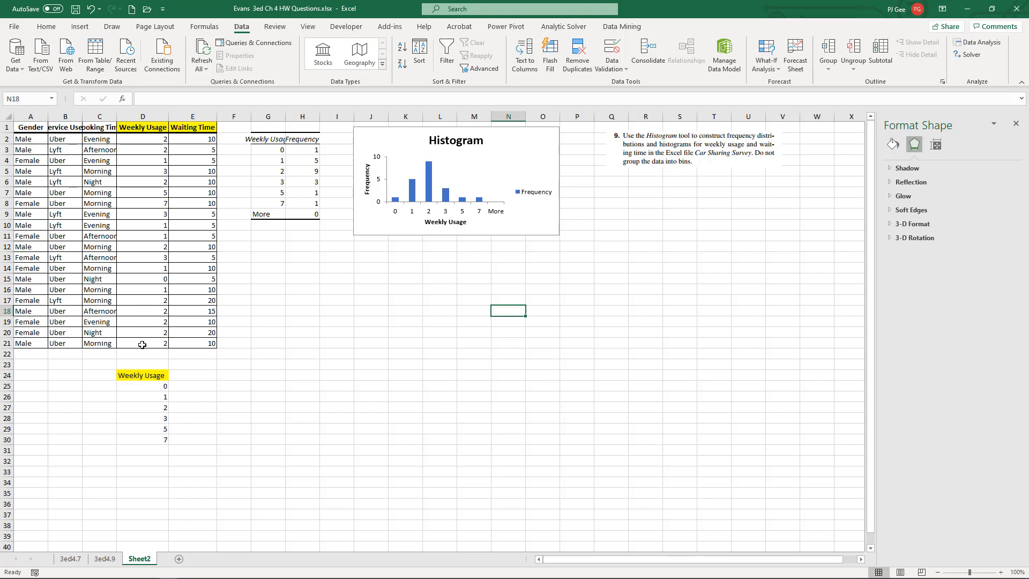
pyautogui.moveTo(150, 413)
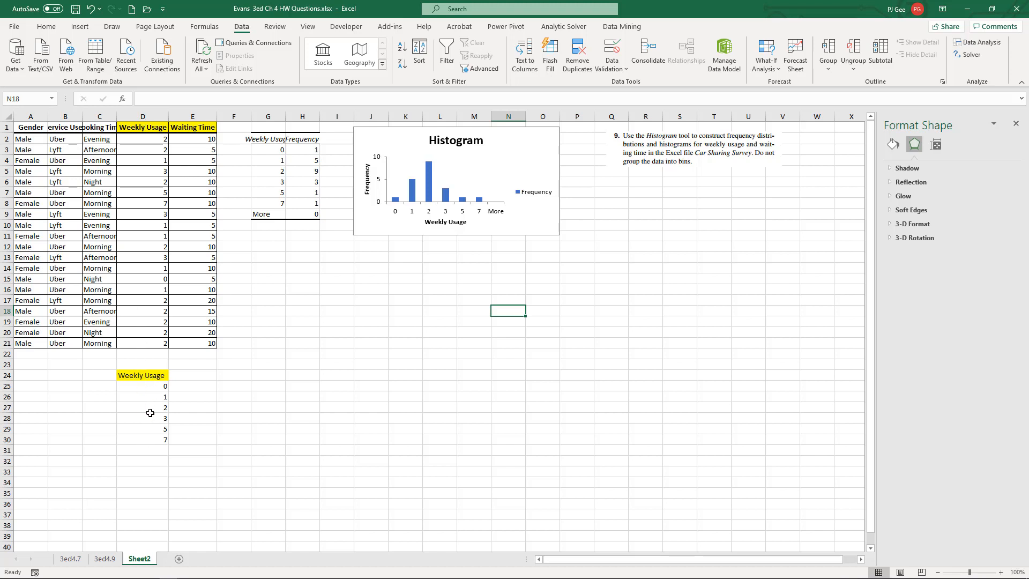
pyautogui.moveTo(147, 377)
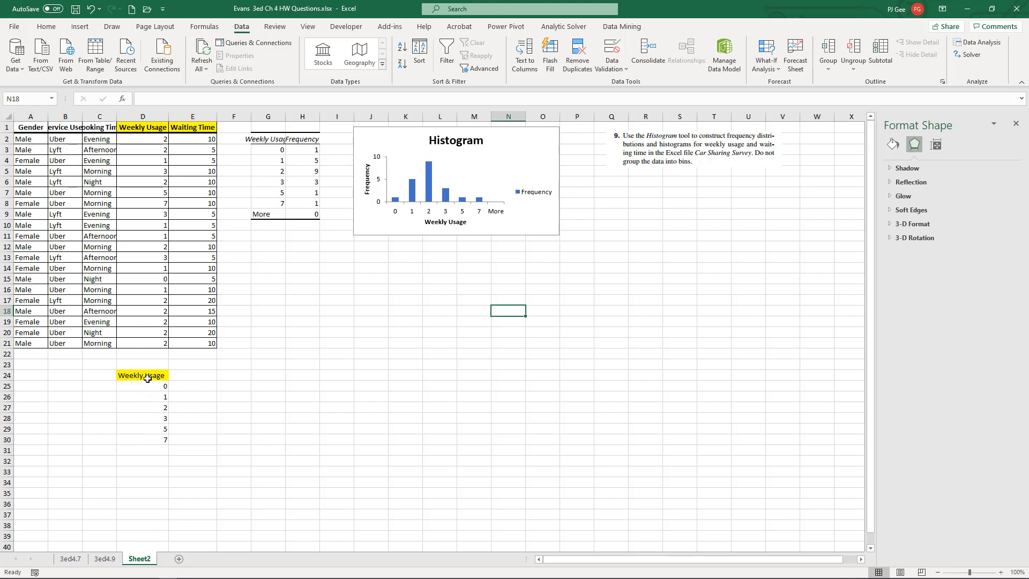
pyautogui.moveTo(422, 174)
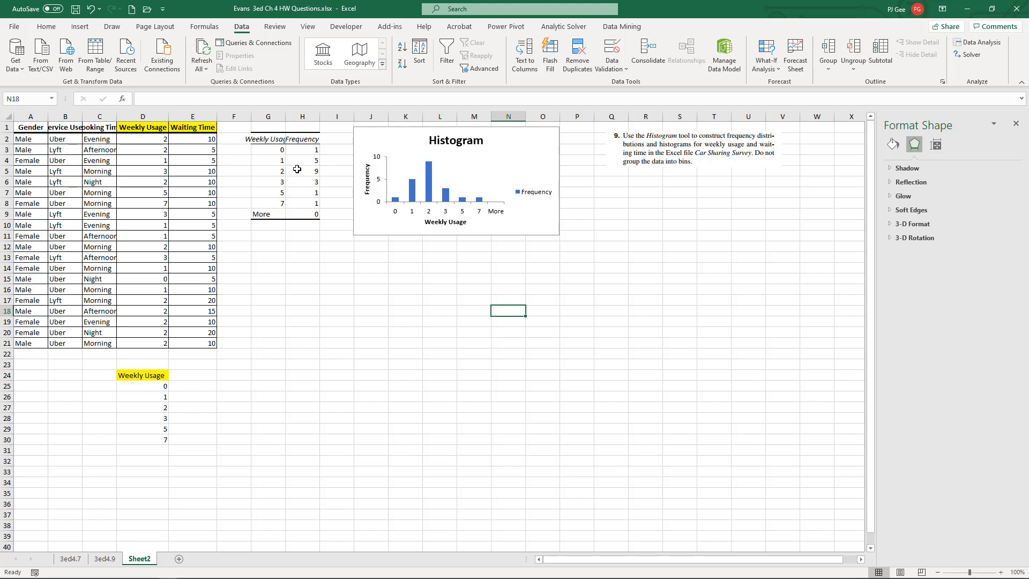
pyautogui.moveTo(300, 214)
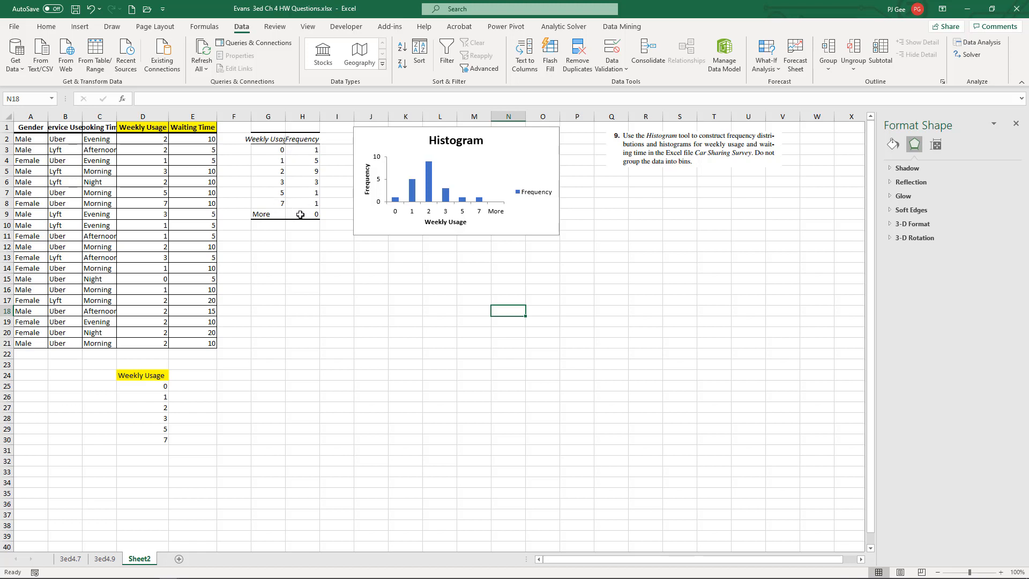
pyautogui.moveTo(328, 190)
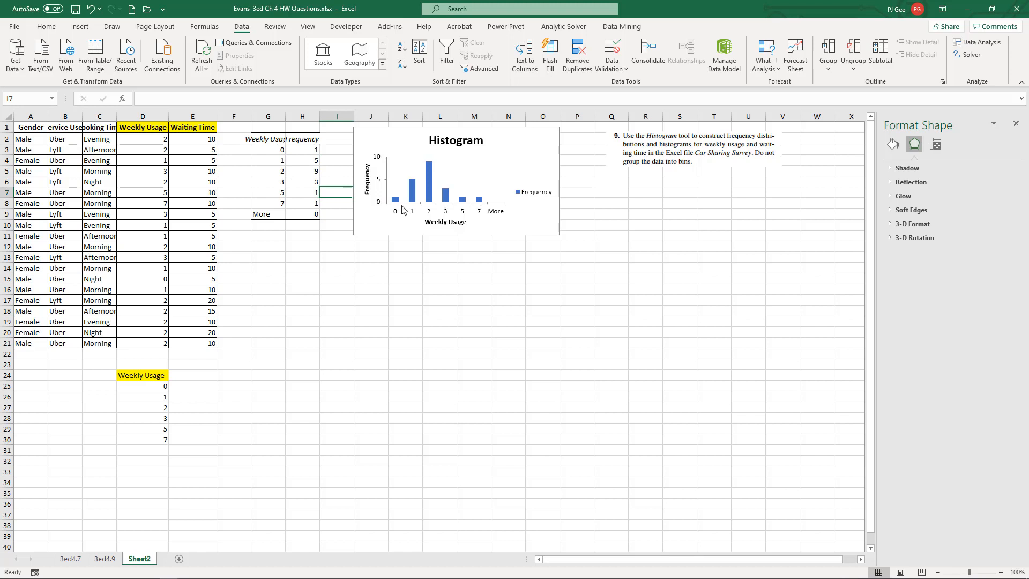
pyautogui.moveTo(290, 215)
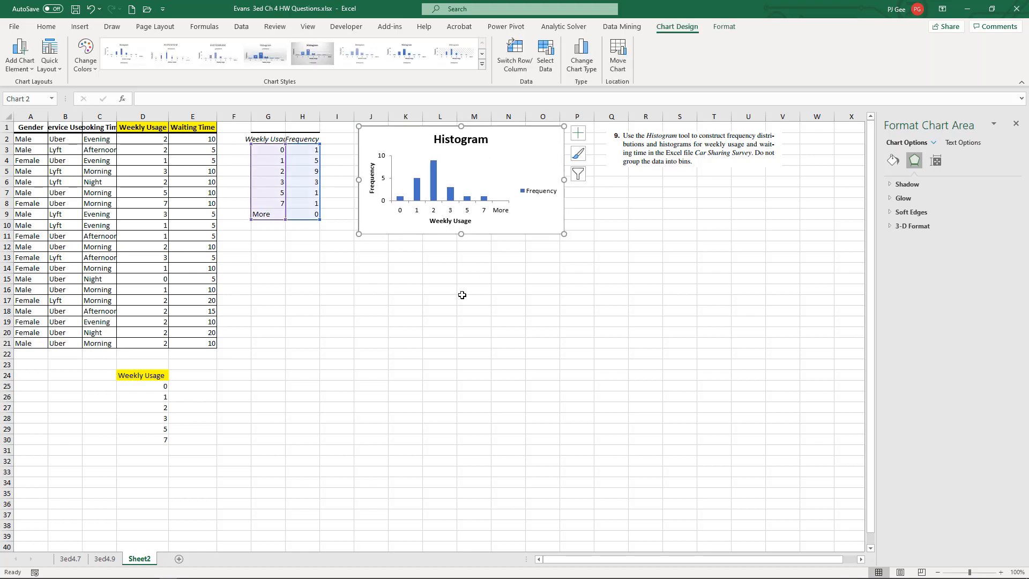
# Copy the Waiting Time header to E24 and enter bins 5, 10, 15, 20 below
pyautogui.click(439, 309)
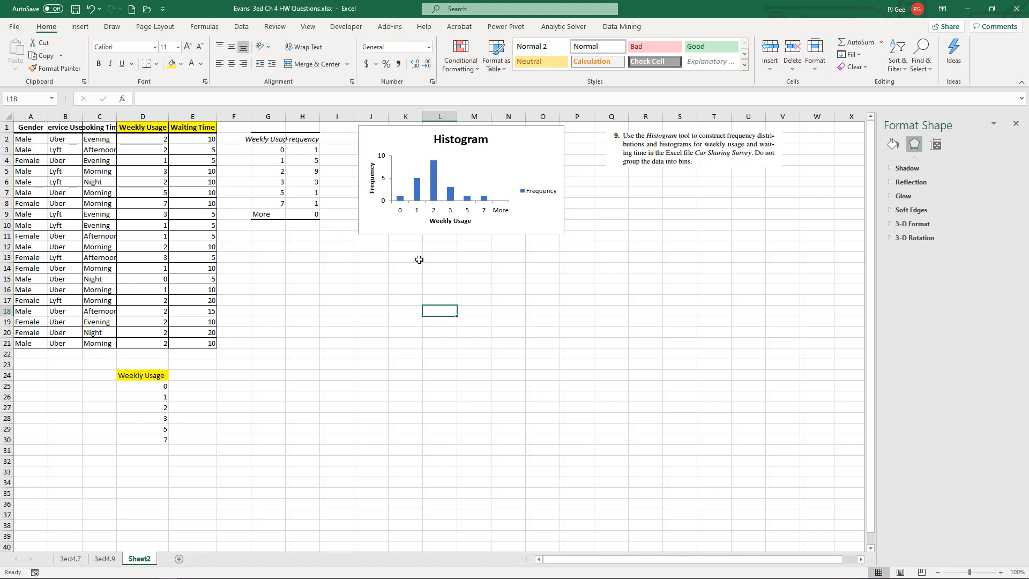
pyautogui.moveTo(230, 90)
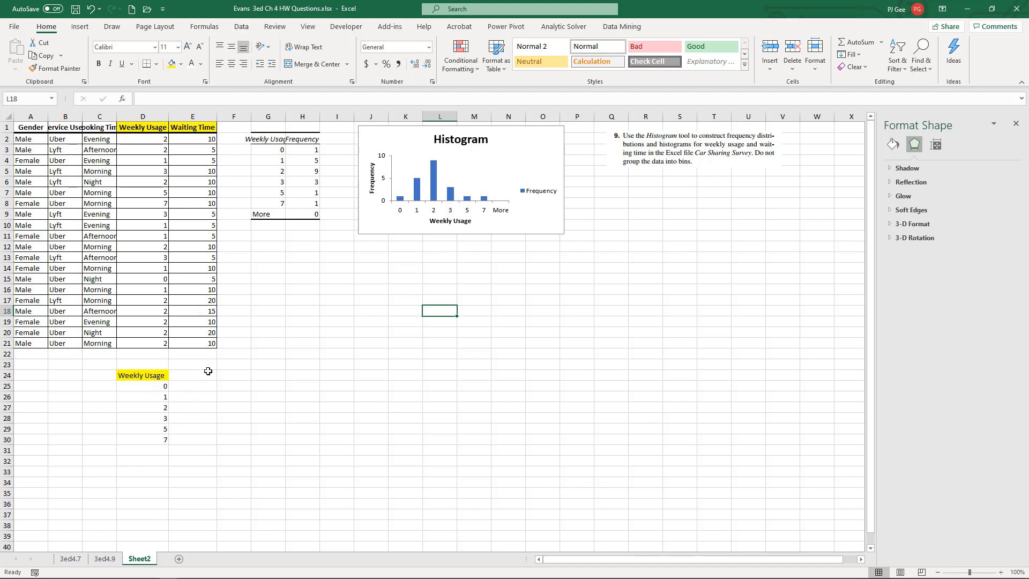
pyautogui.click(192, 128)
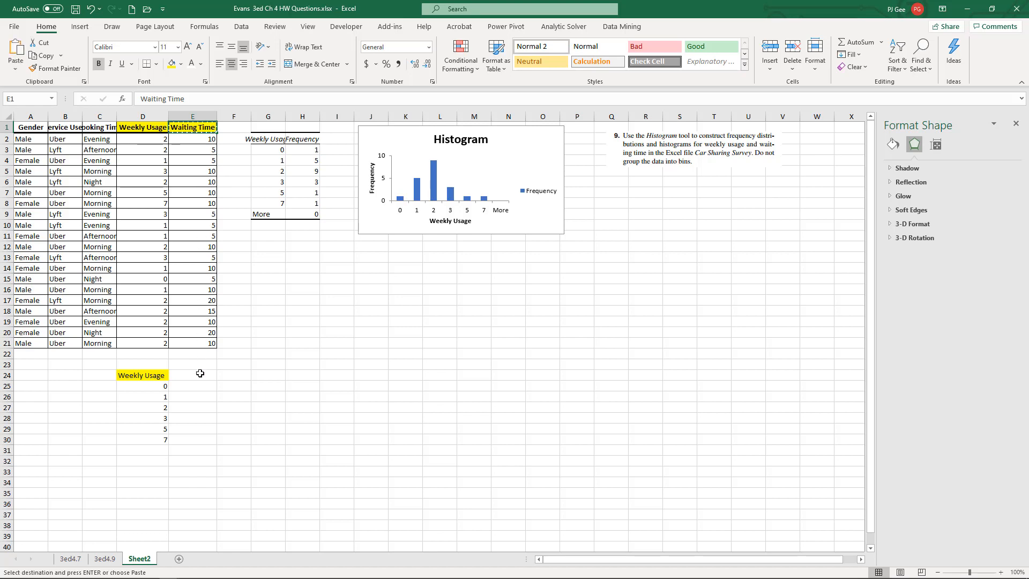
pyautogui.click(192, 374)
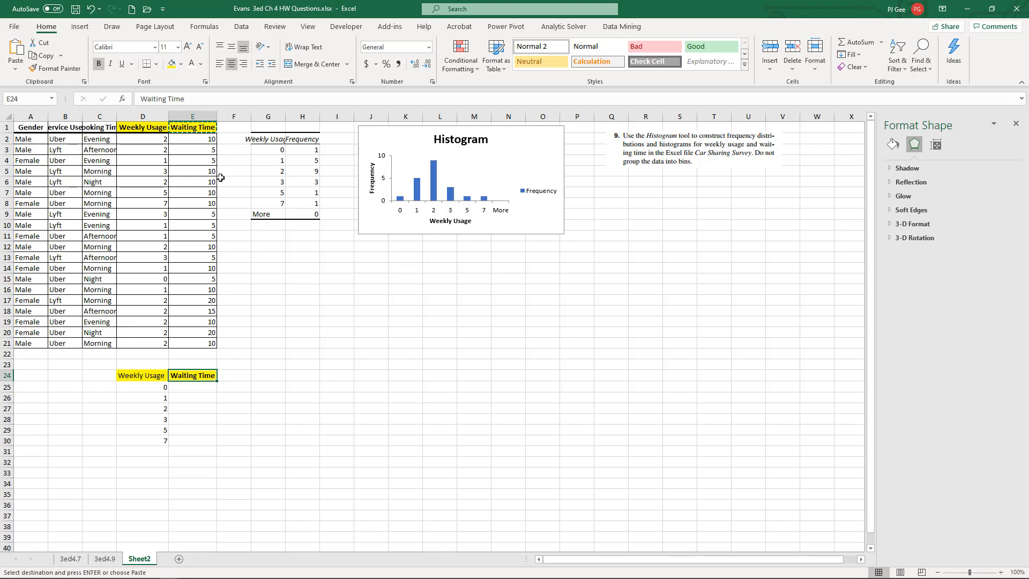
pyautogui.moveTo(191, 182)
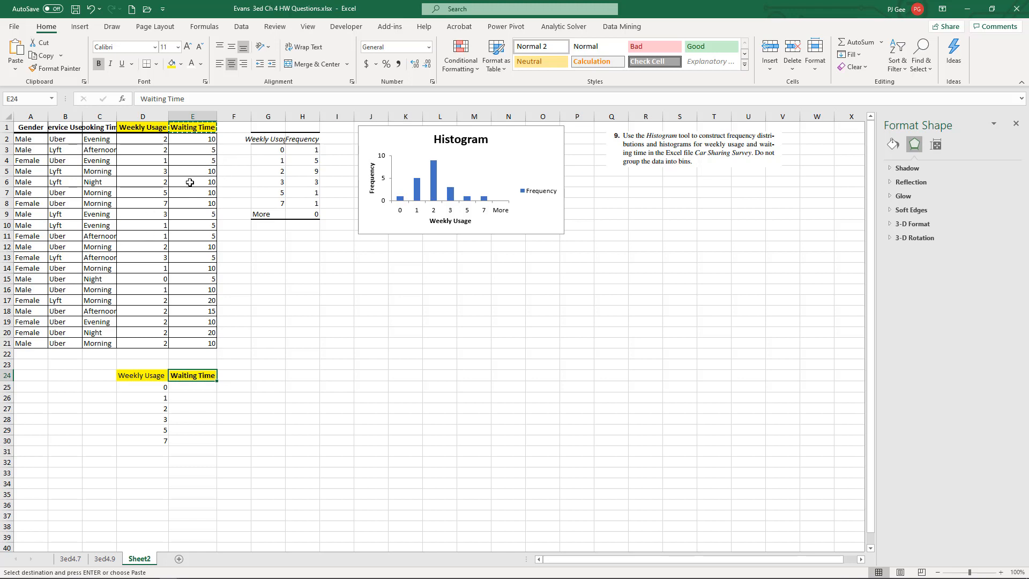
pyautogui.moveTo(221, 138)
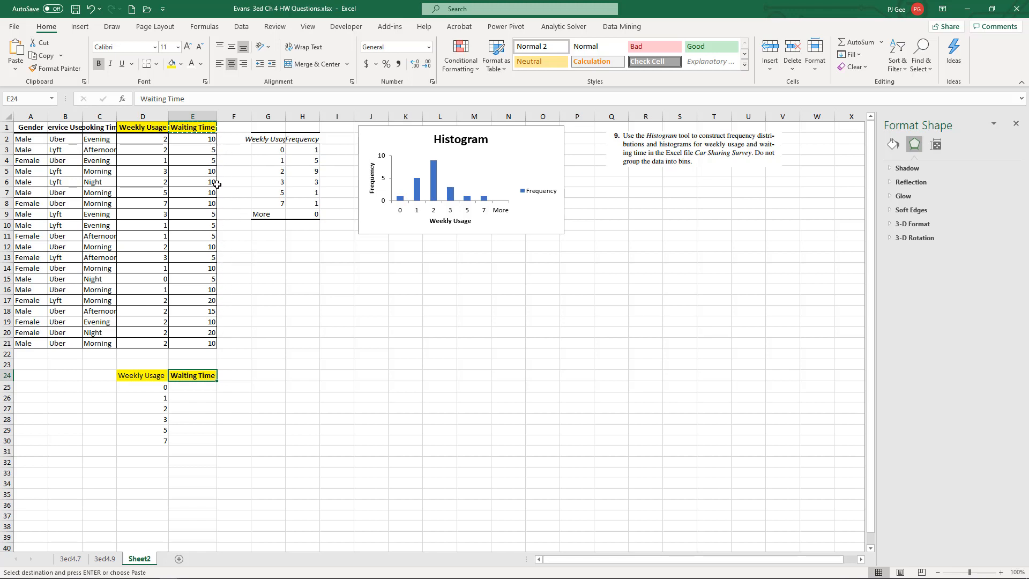
pyautogui.moveTo(225, 294)
pyautogui.write('5')
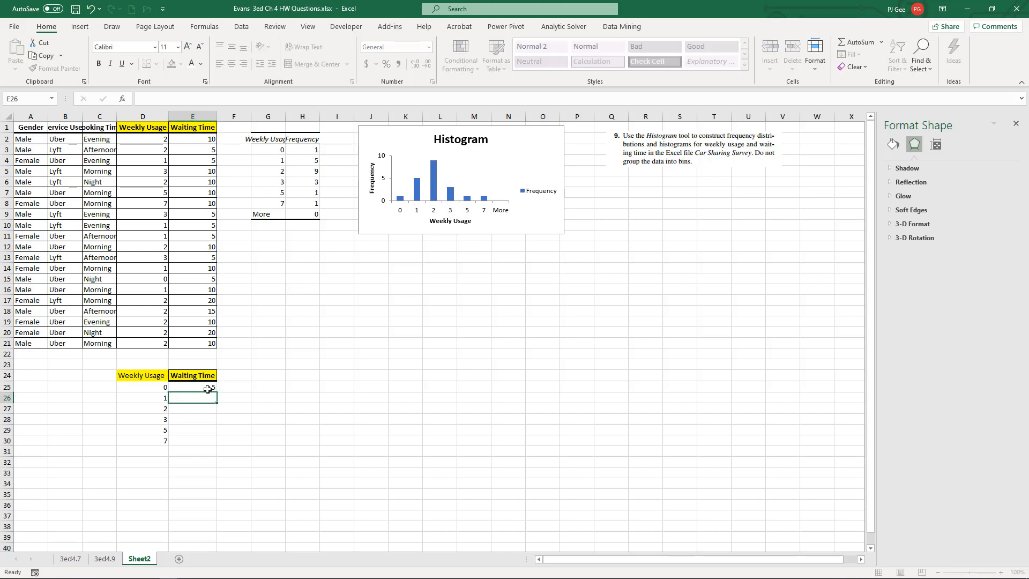
pyautogui.write('10')
pyautogui.click(192, 407)
pyautogui.write('15')
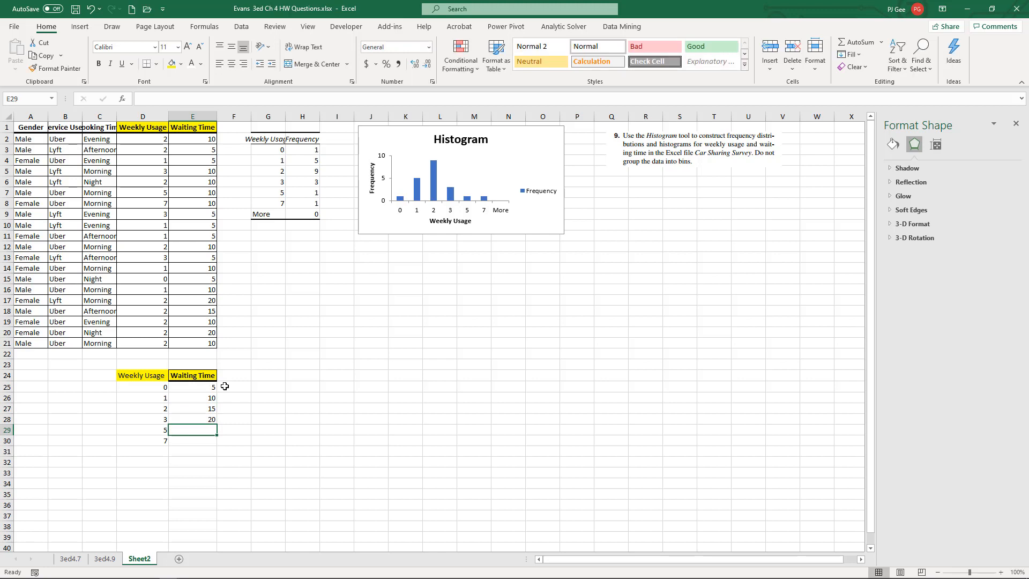
pyautogui.click(337, 354)
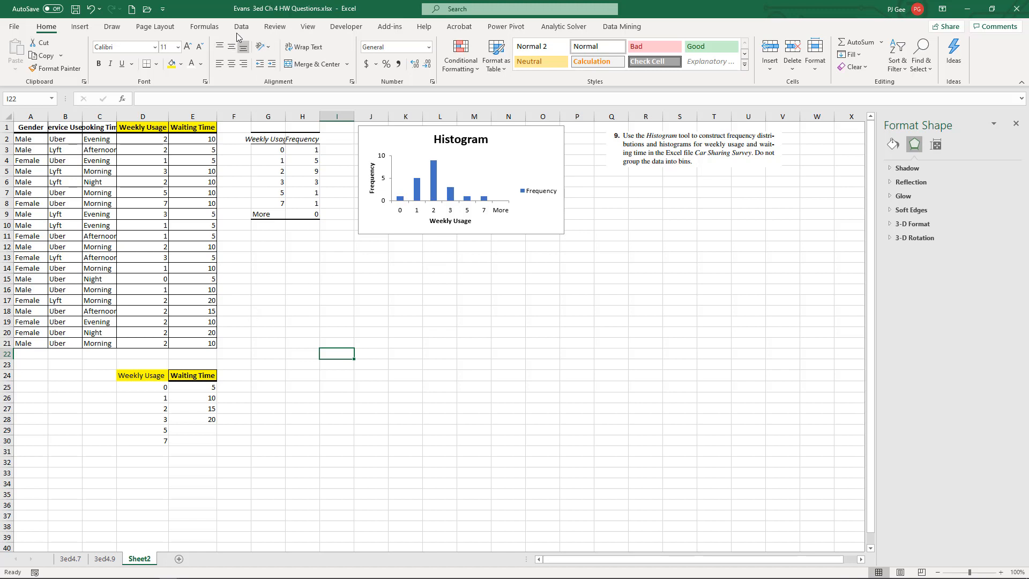
# Set Histogram input E1:E21 with labels, bins E24:E28, output G14, chart output on
pyautogui.click(241, 26)
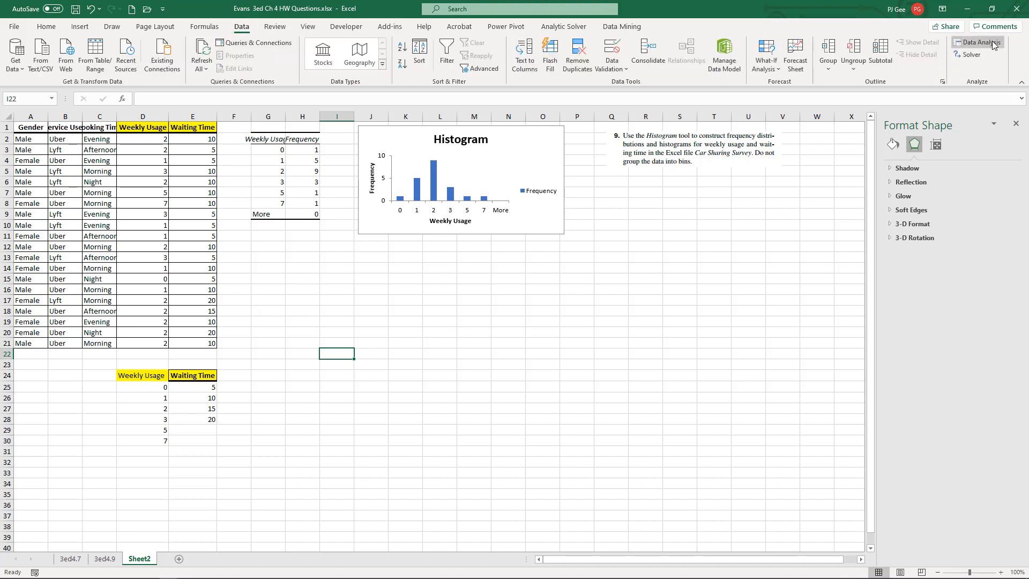
pyautogui.click(977, 42)
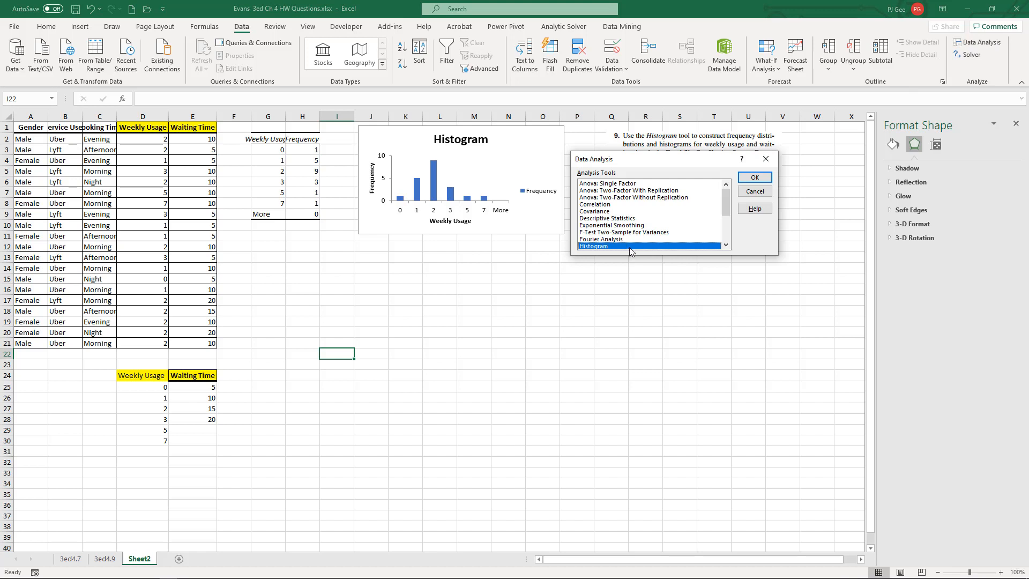
pyautogui.click(754, 177)
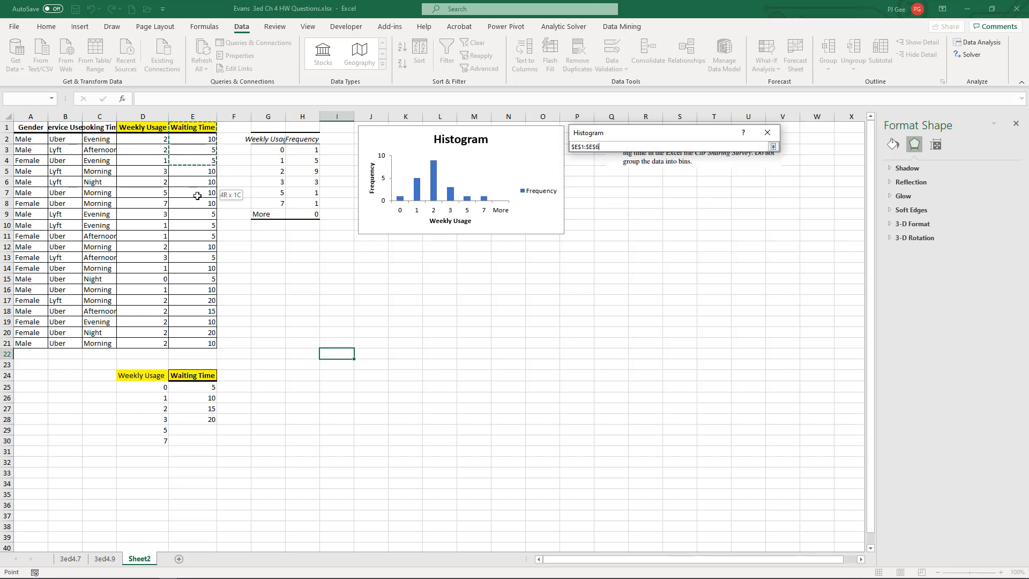
pyautogui.click(772, 146)
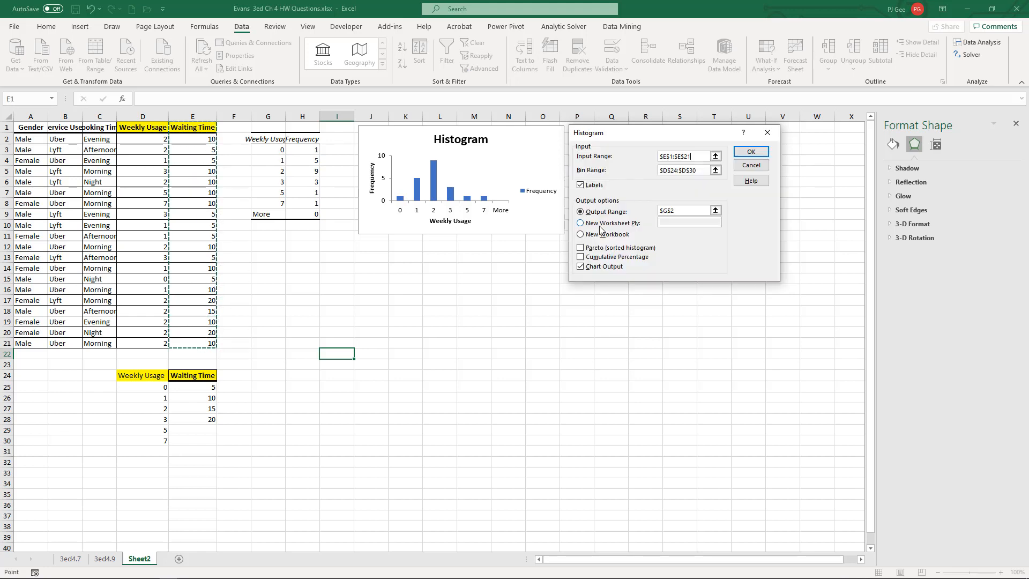
pyautogui.click(686, 170)
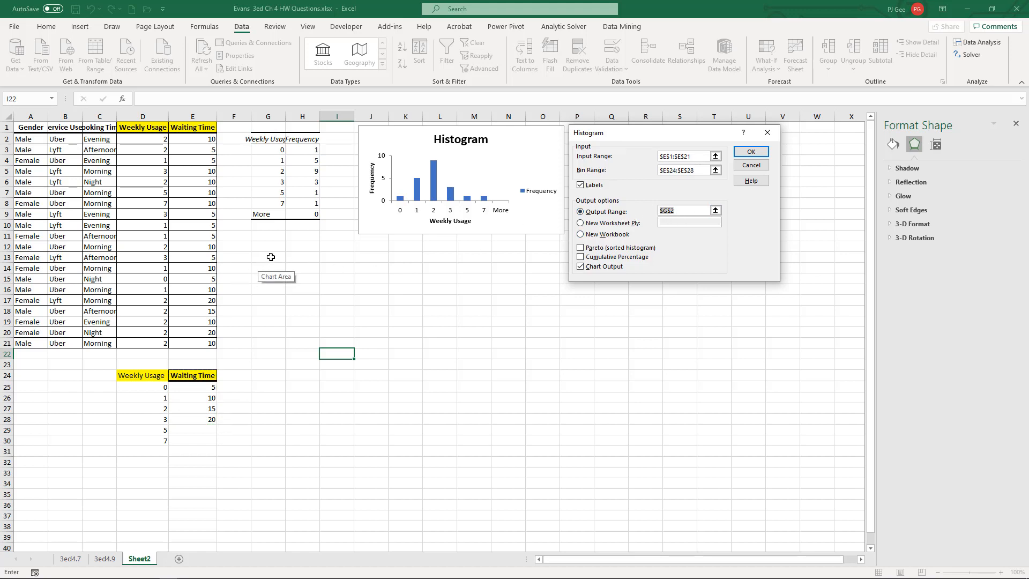
pyautogui.click(268, 257)
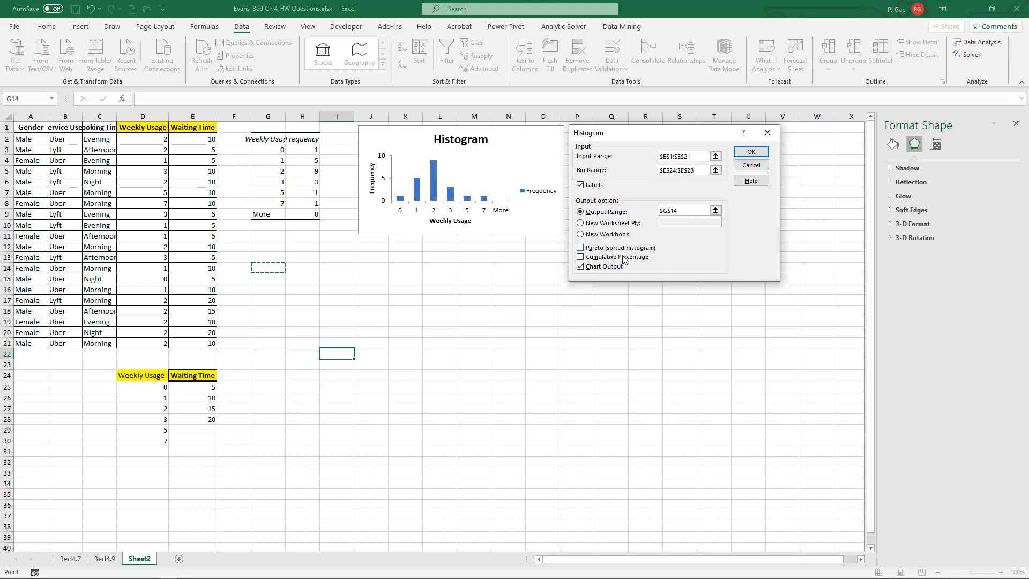
pyautogui.click(579, 266)
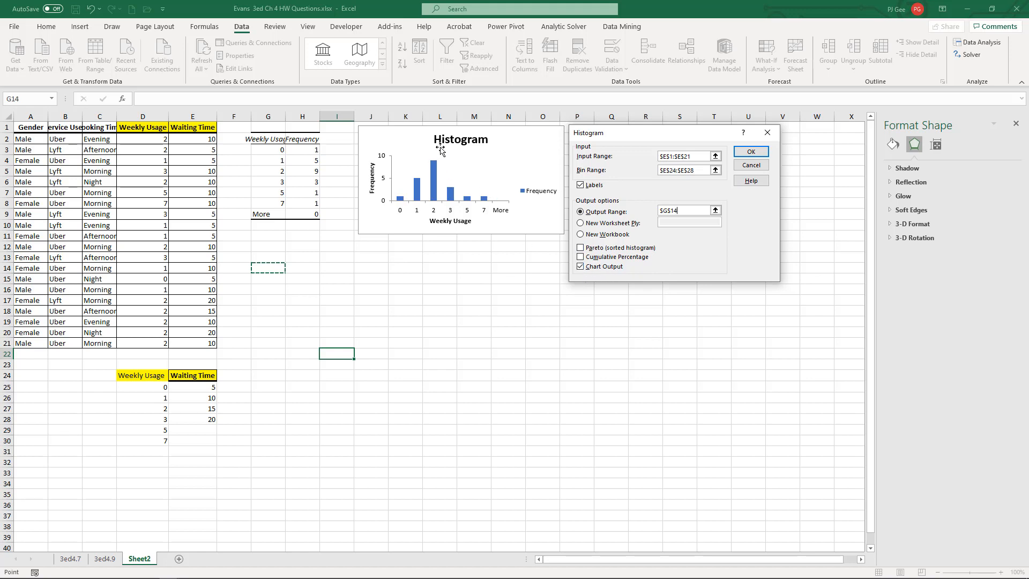
pyautogui.moveTo(499, 145)
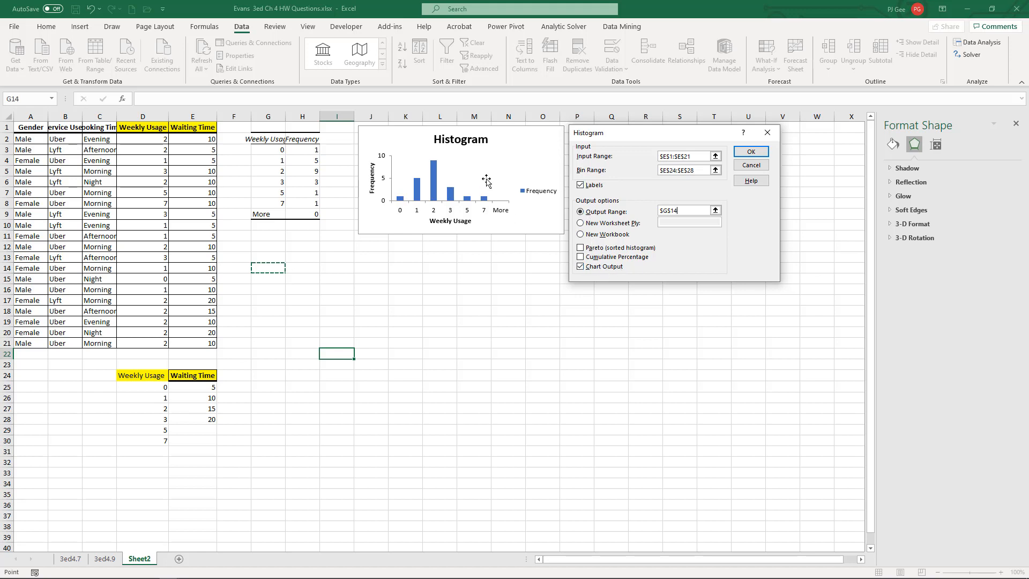
pyautogui.click(682, 210)
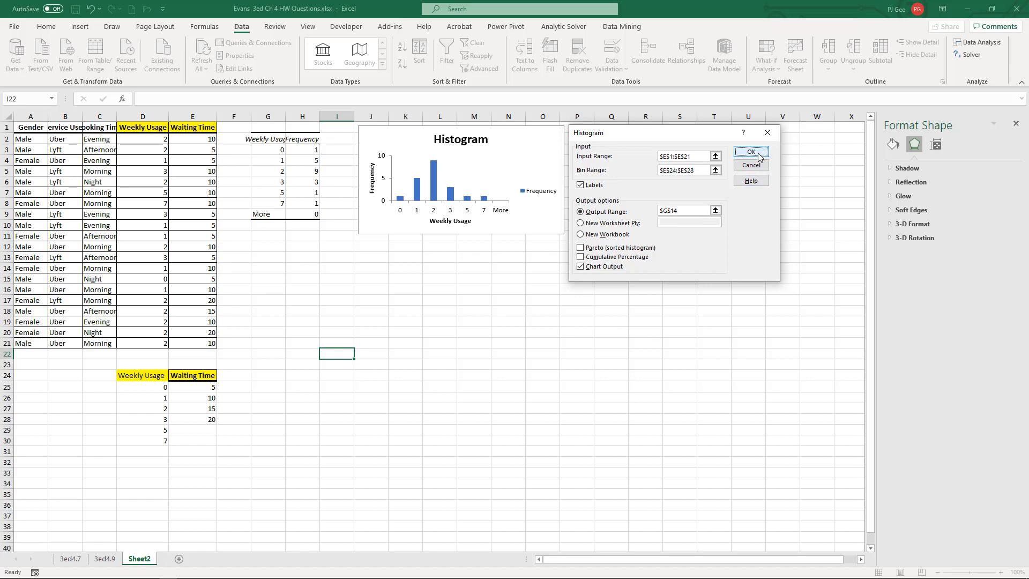
# Generate the Waiting Time frequency table (counts 7, 10, 1, 2, 0) and histogram, then deselect the chart
pyautogui.click(751, 151)
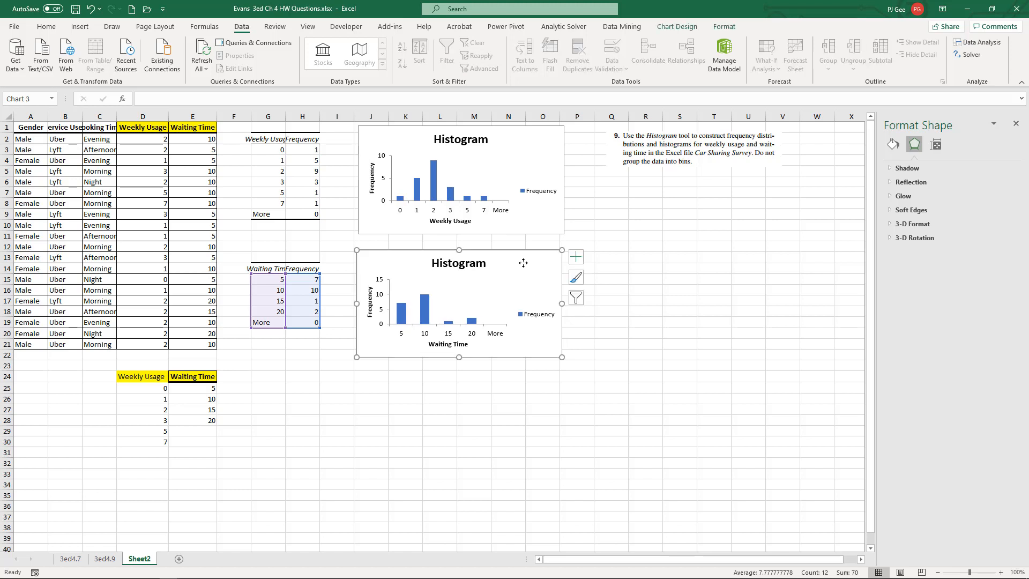
pyautogui.click(302, 398)
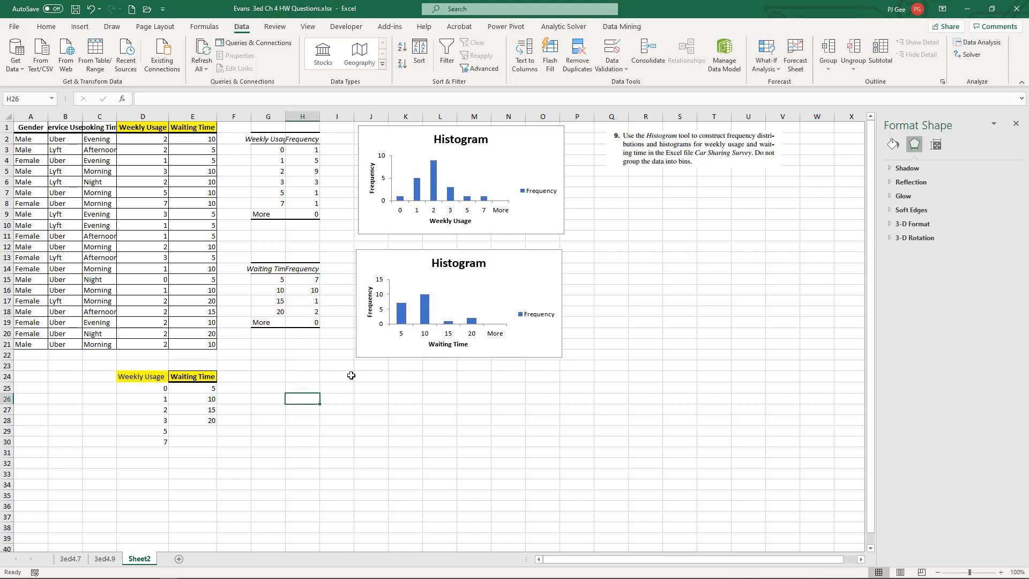
pyautogui.moveTo(552, 378)
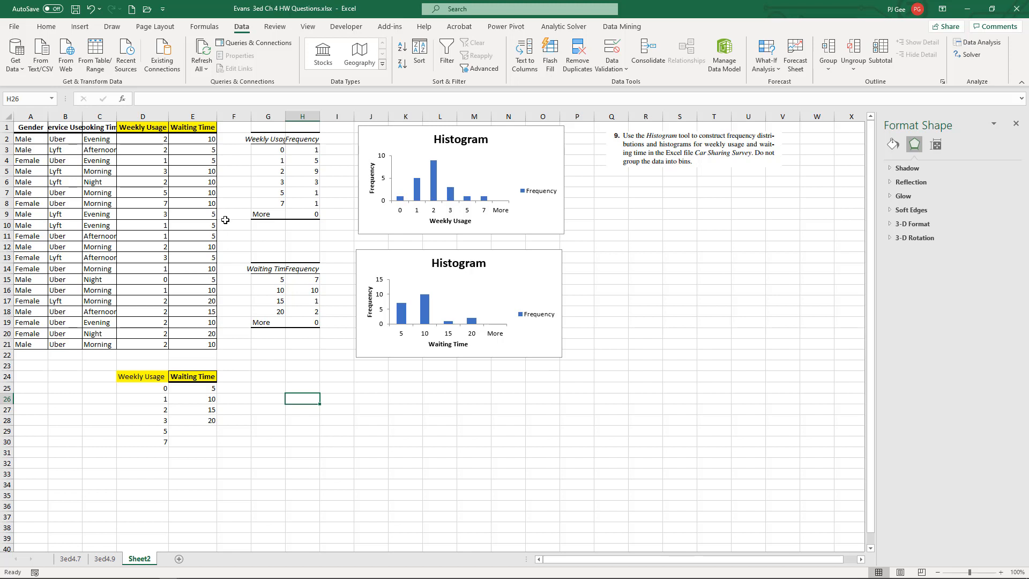
pyautogui.moveTo(576, 219)
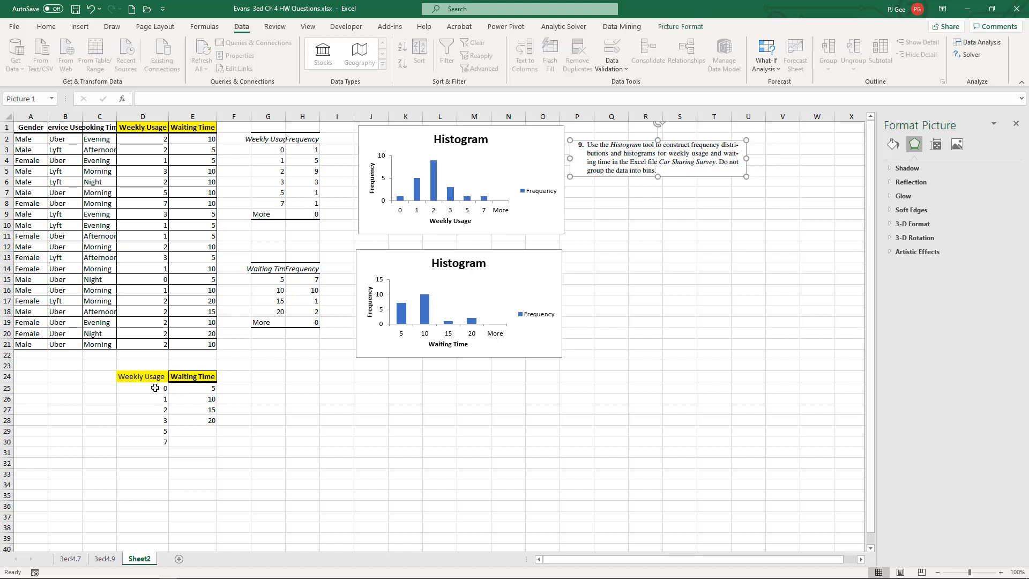
pyautogui.moveTo(154, 204)
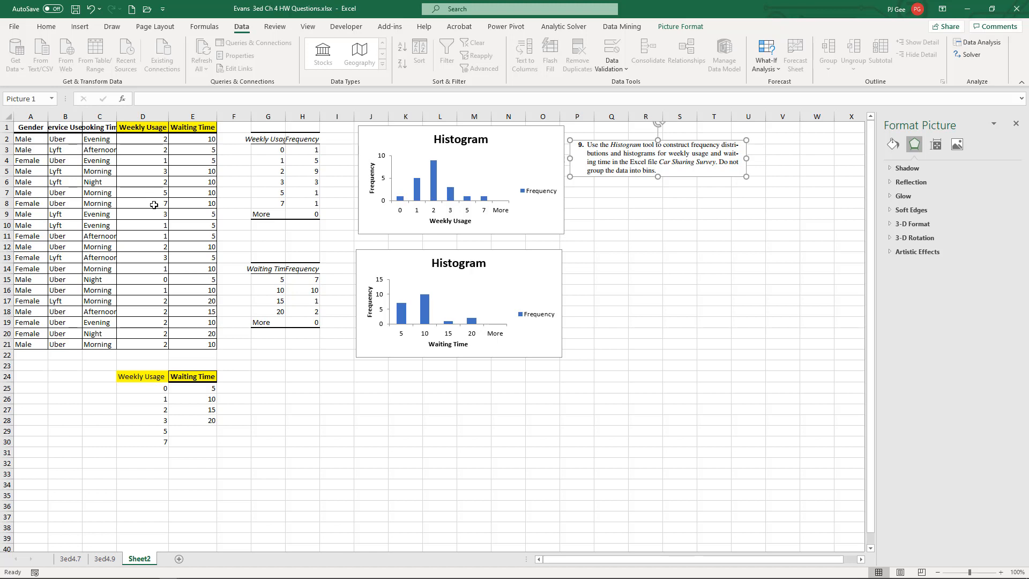
pyautogui.moveTo(152, 446)
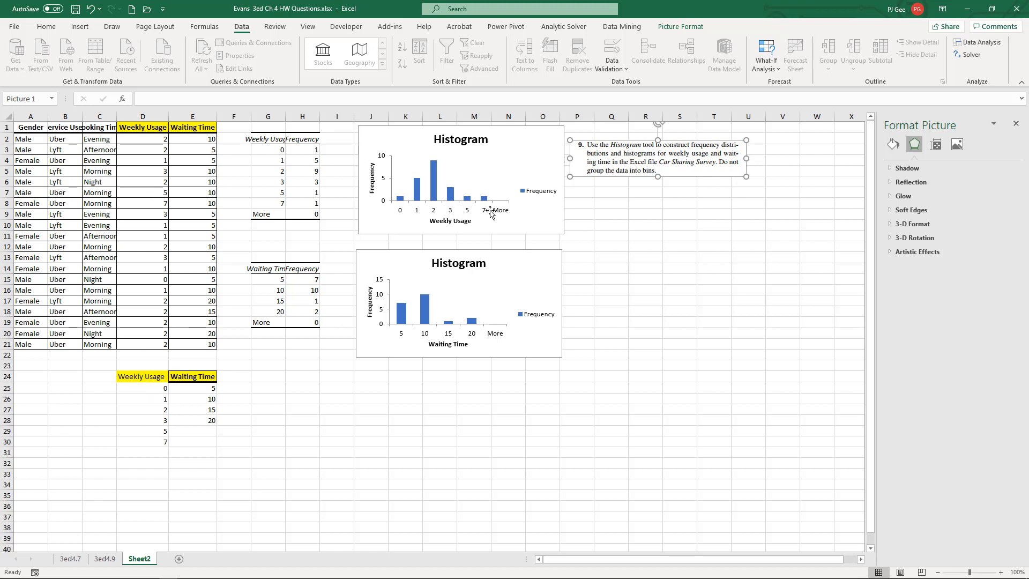
pyautogui.moveTo(630, 239)
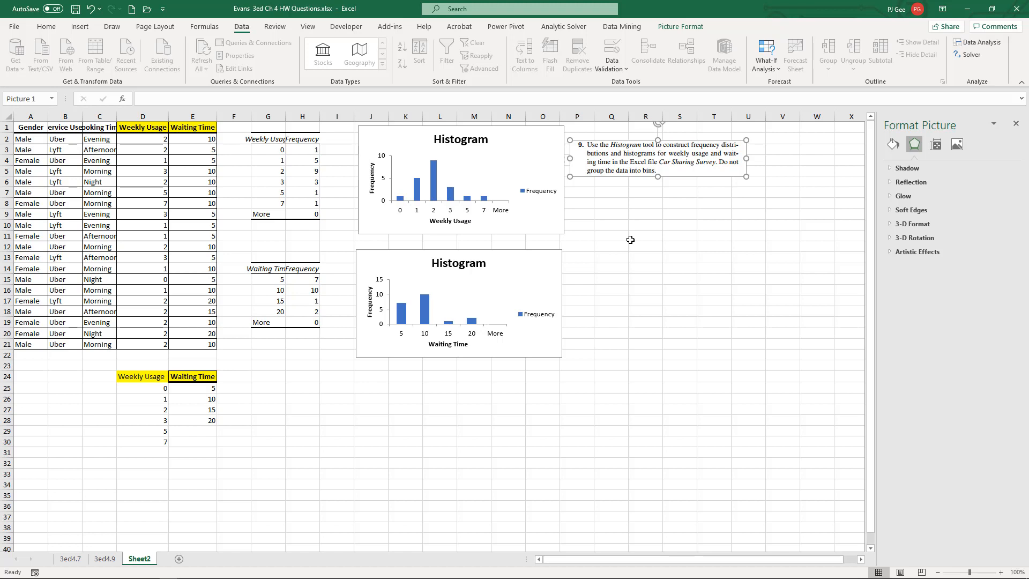
pyautogui.moveTo(723, 171)
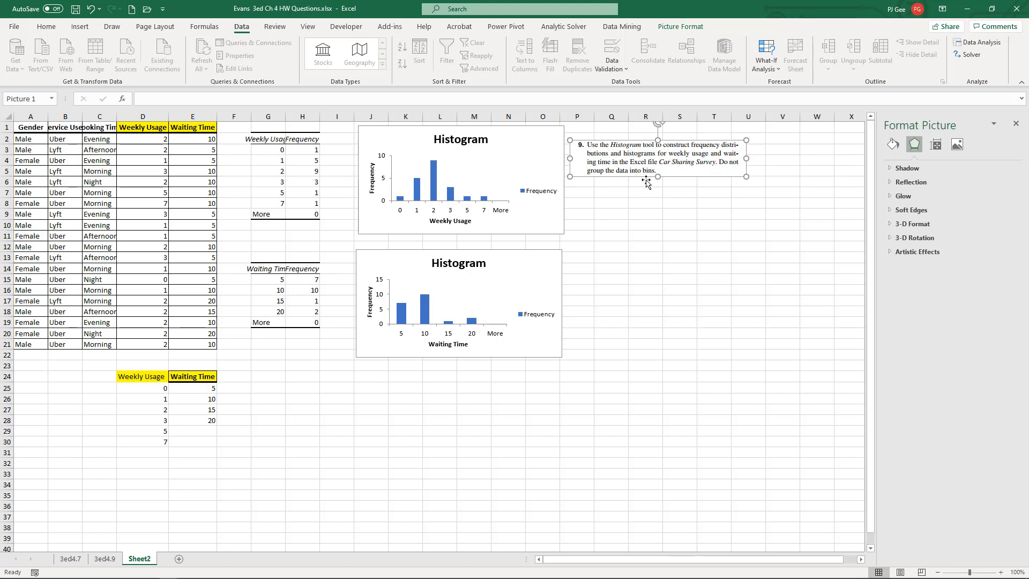
pyautogui.moveTo(752, 379)
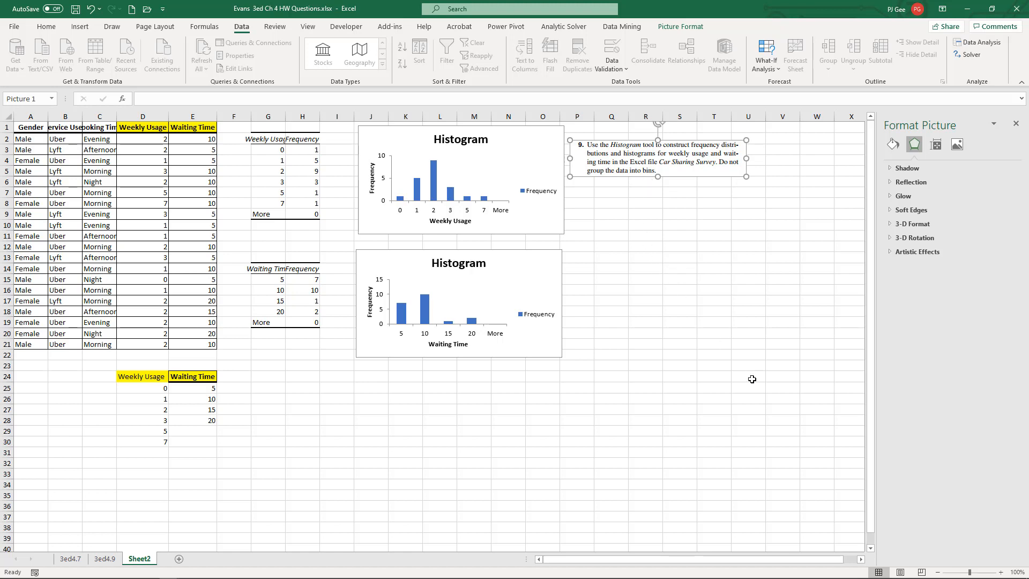
pyautogui.moveTo(300, 240)
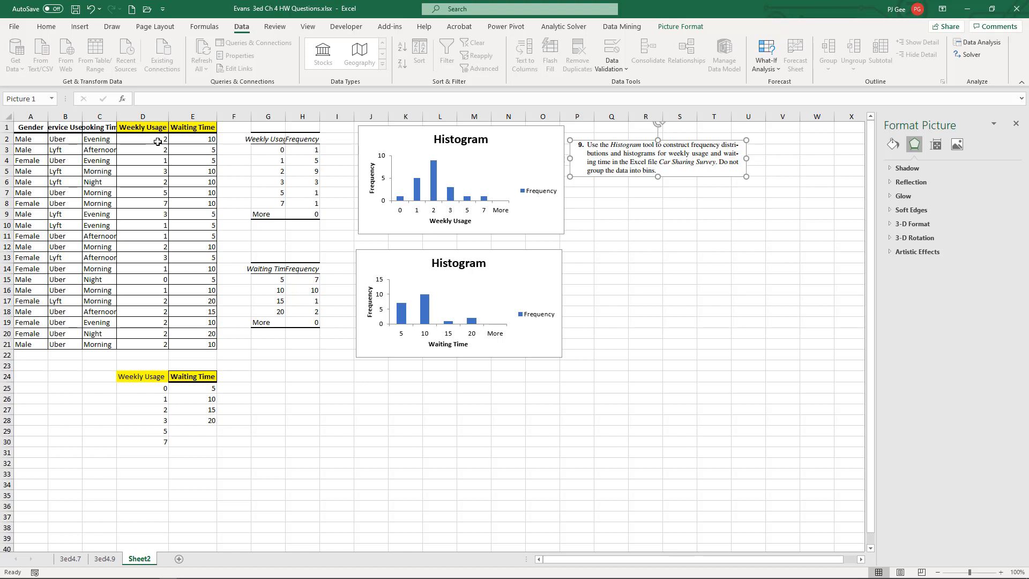
pyautogui.moveTo(157, 149)
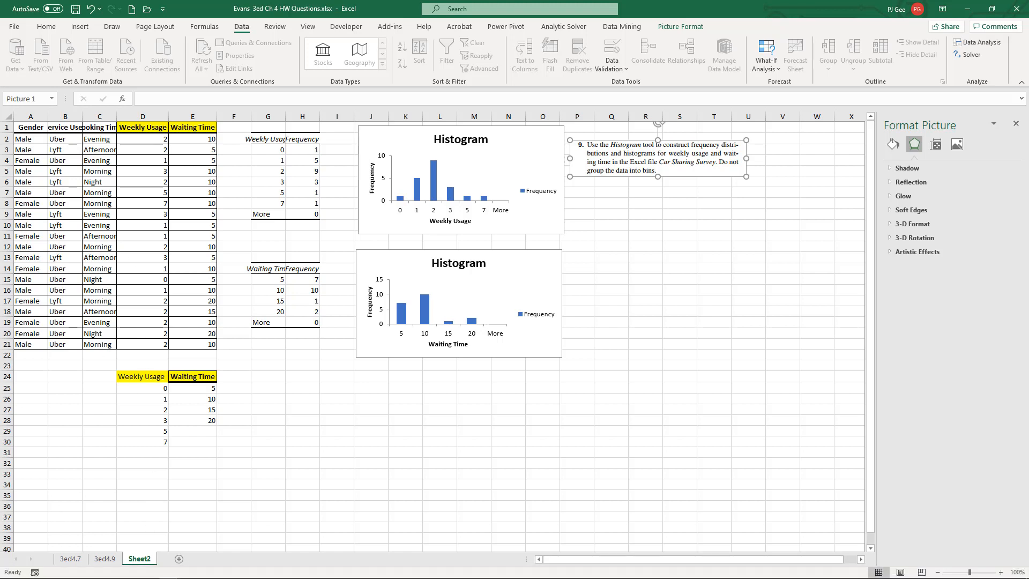
pyautogui.moveTo(86, 269)
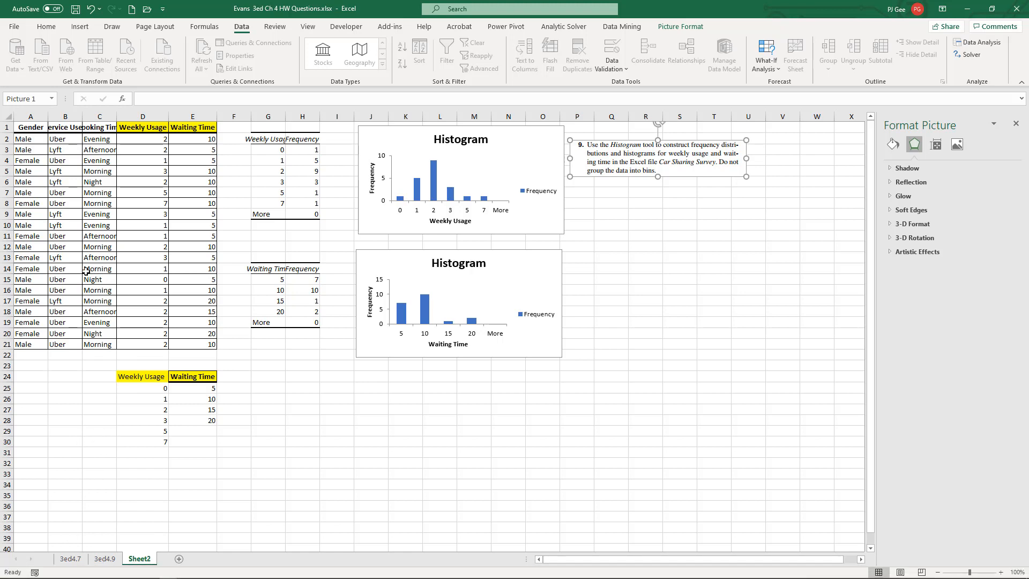
pyautogui.moveTo(99, 392)
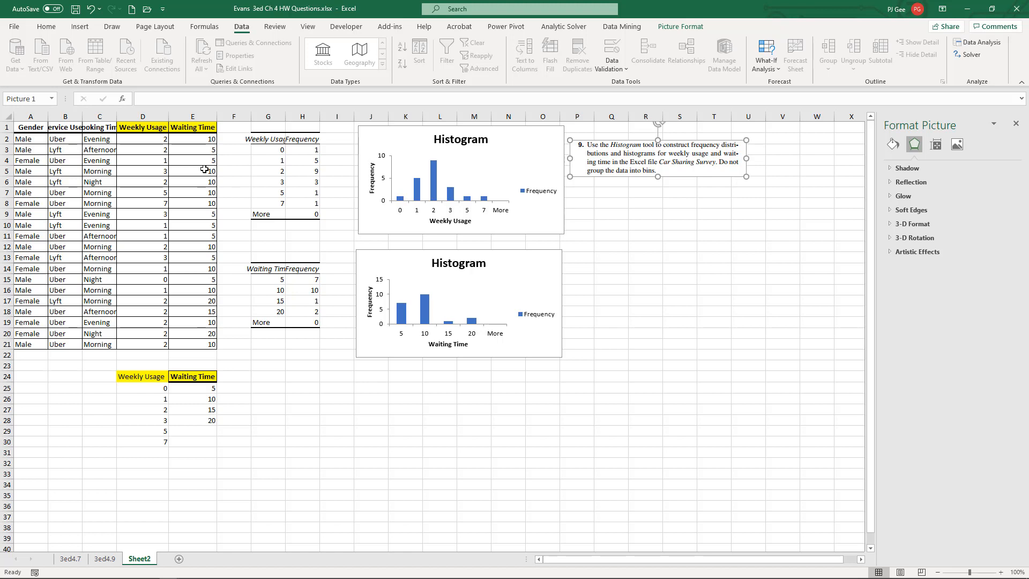
pyautogui.moveTo(131, 357)
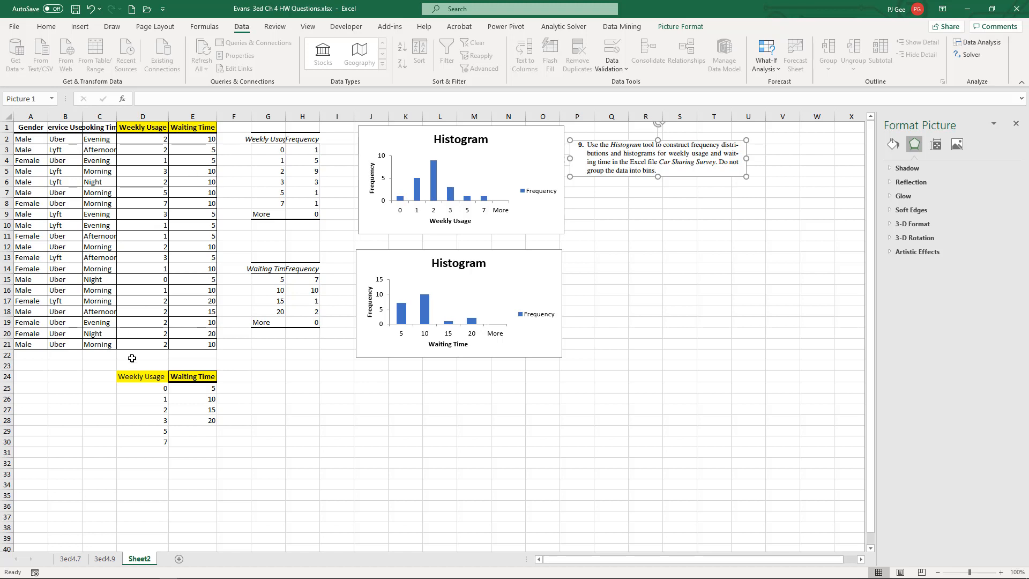
pyautogui.moveTo(137, 470)
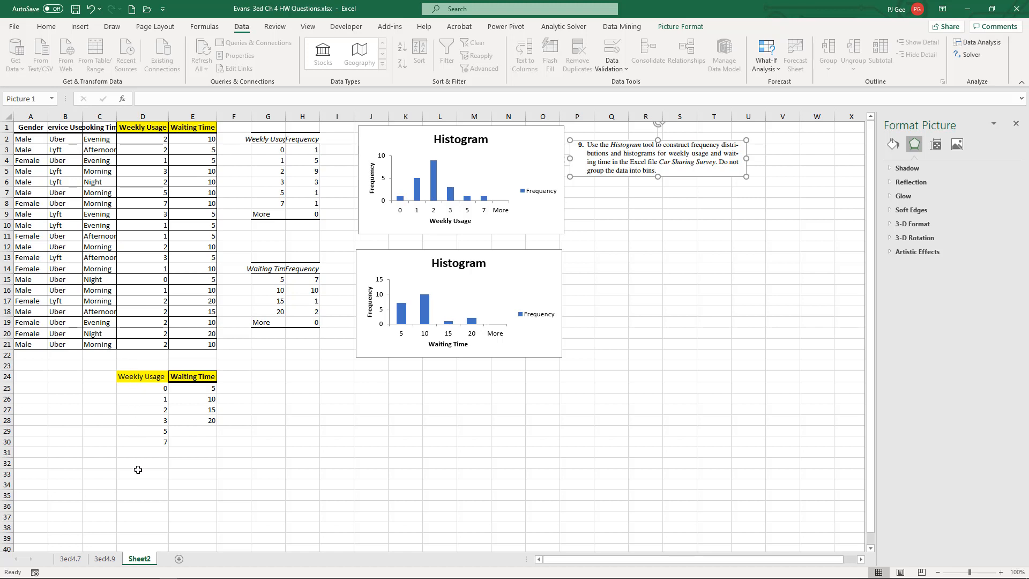
pyautogui.moveTo(478, 163)
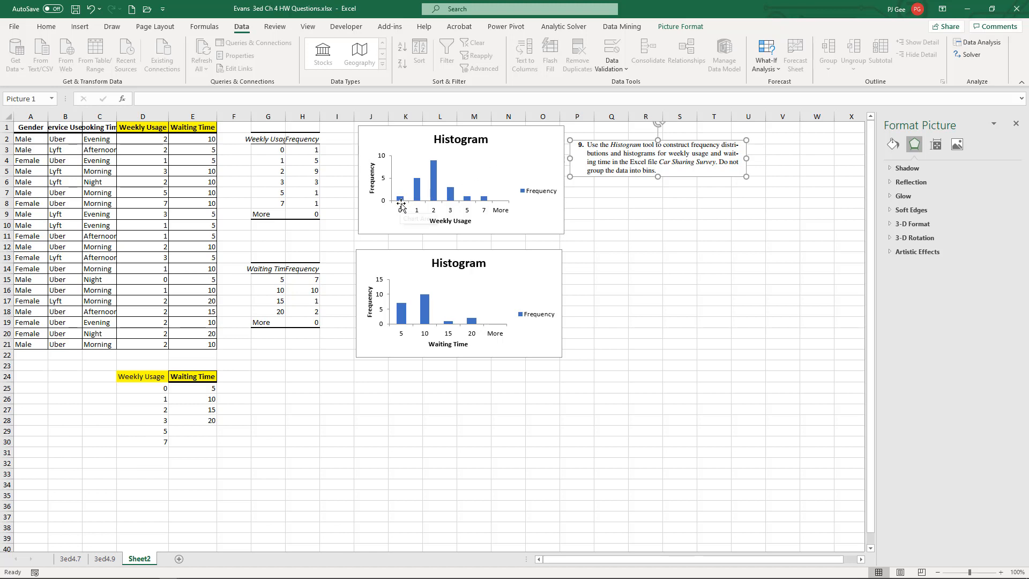
pyautogui.moveTo(422, 207)
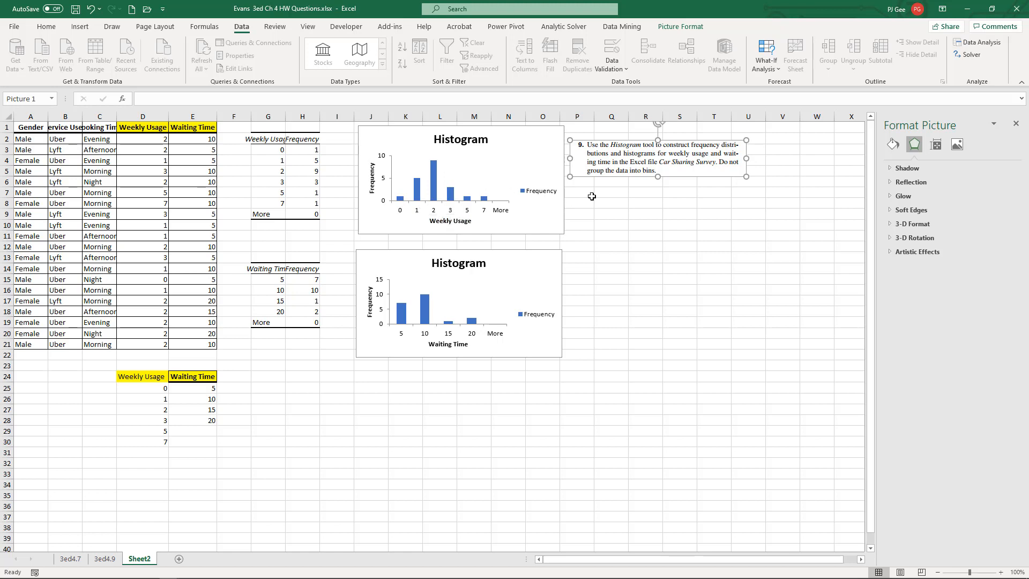
pyautogui.moveTo(456, 236)
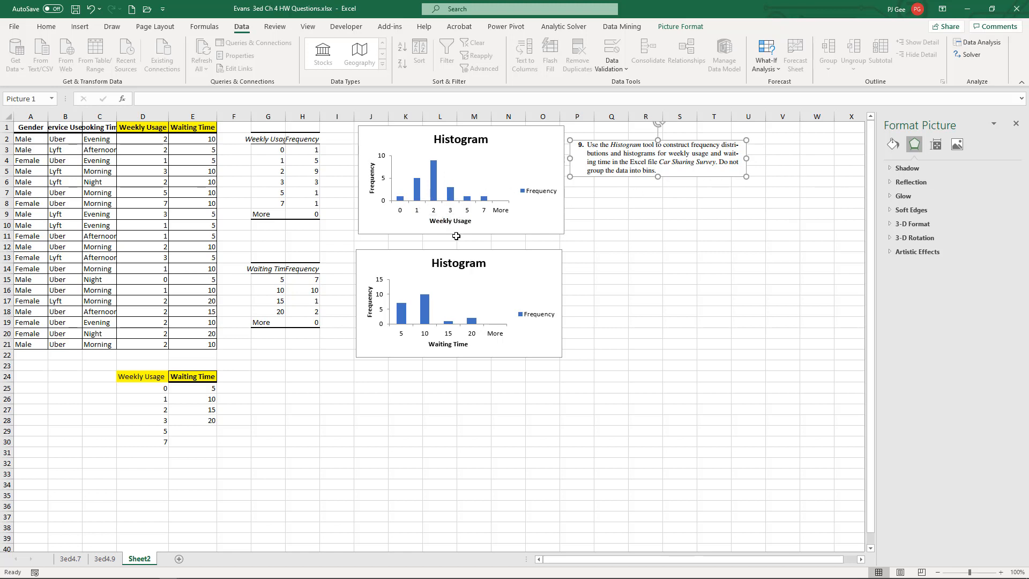
pyautogui.moveTo(149, 375)
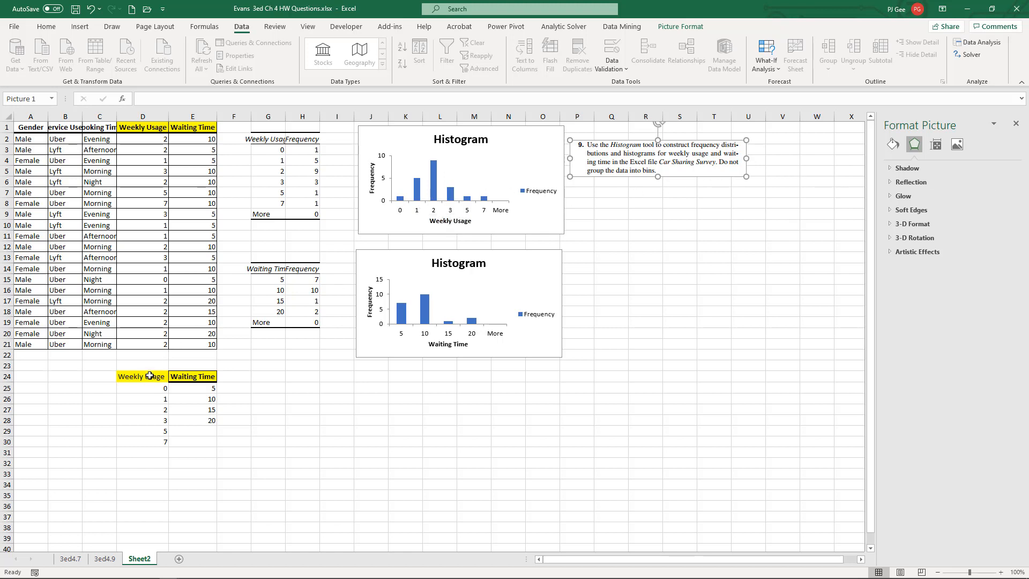
pyautogui.moveTo(271, 405)
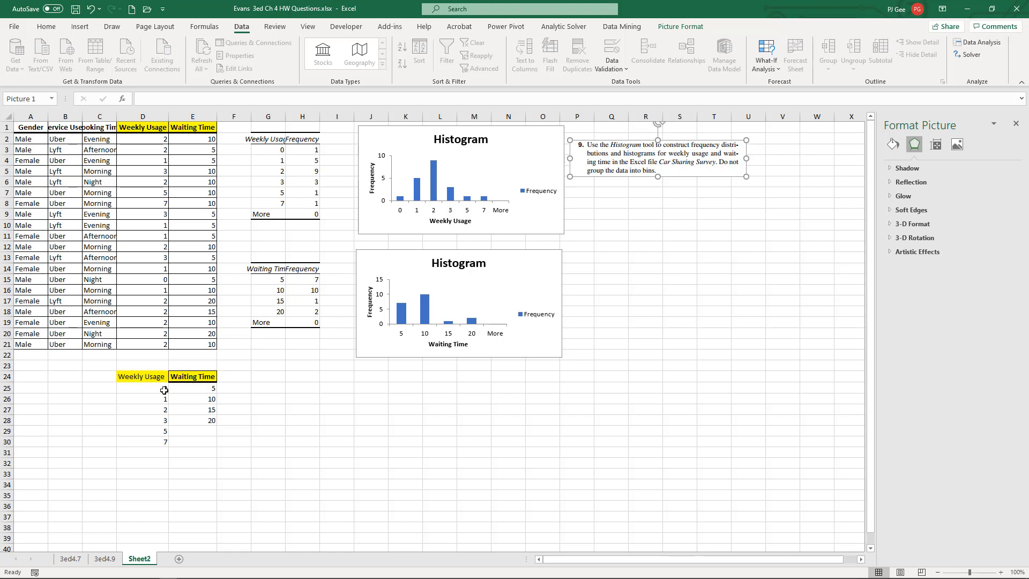
pyautogui.moveTo(156, 376)
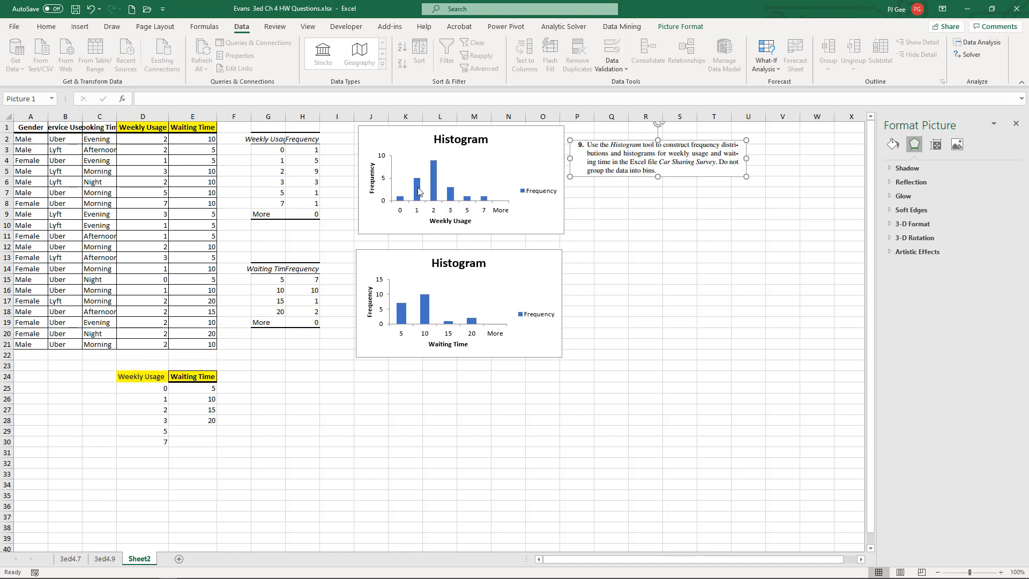
pyautogui.moveTo(430, 316)
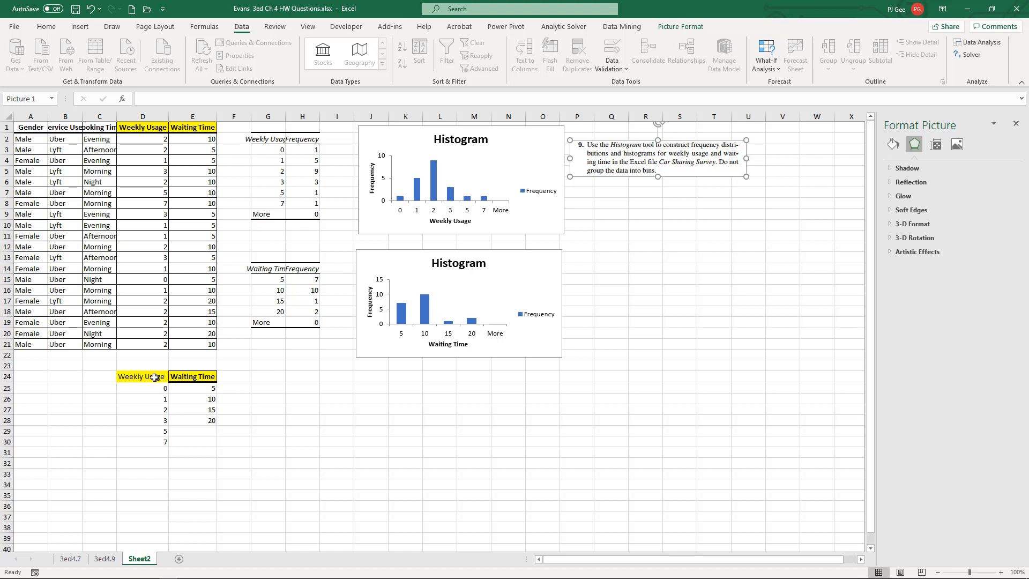
pyautogui.moveTo(888, 79)
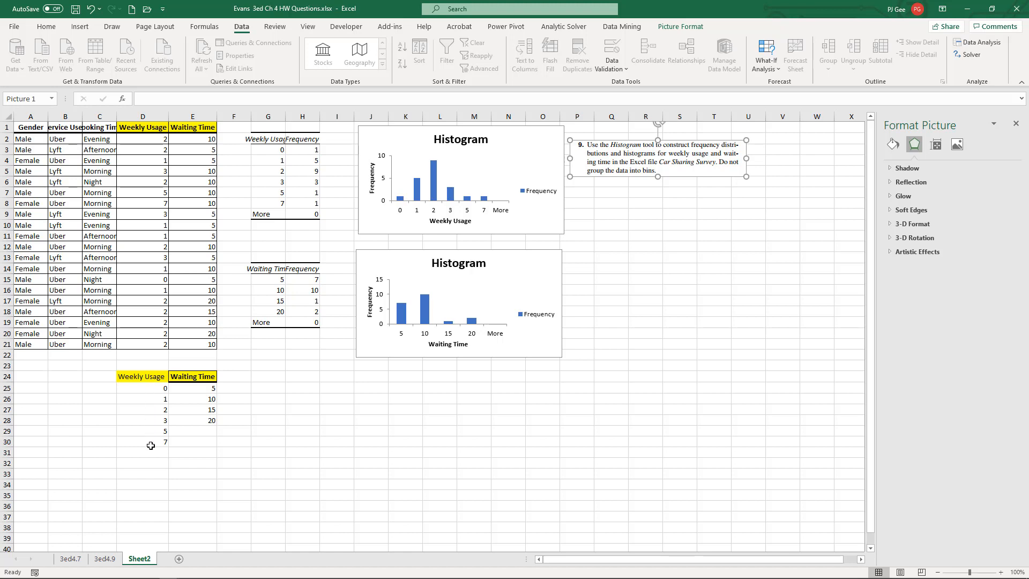
pyautogui.moveTo(791, 354)
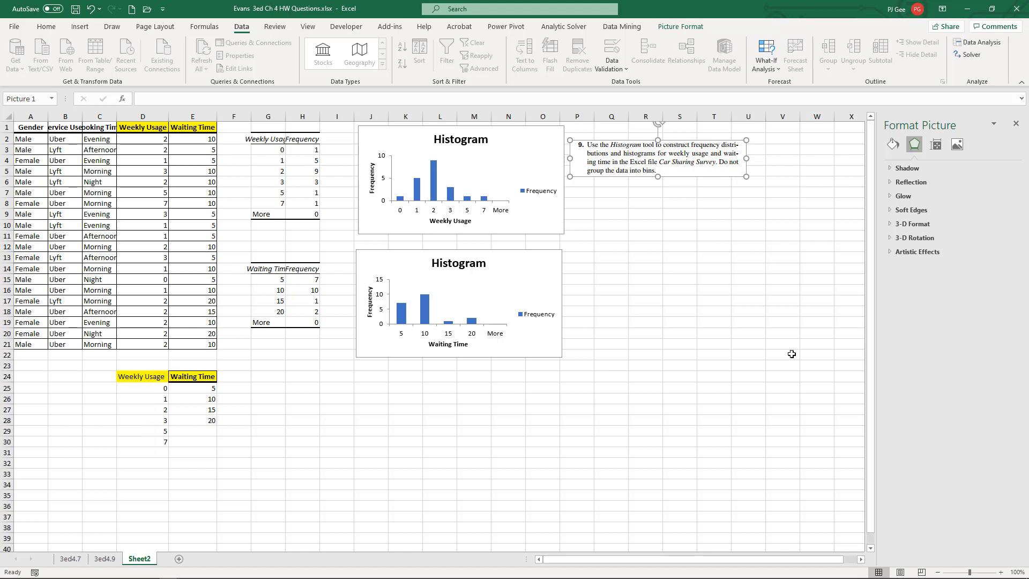
# Label D32 'Upper Limit' and copy the yellow Weekly Usage header from D24 into D33
pyautogui.click(143, 463)
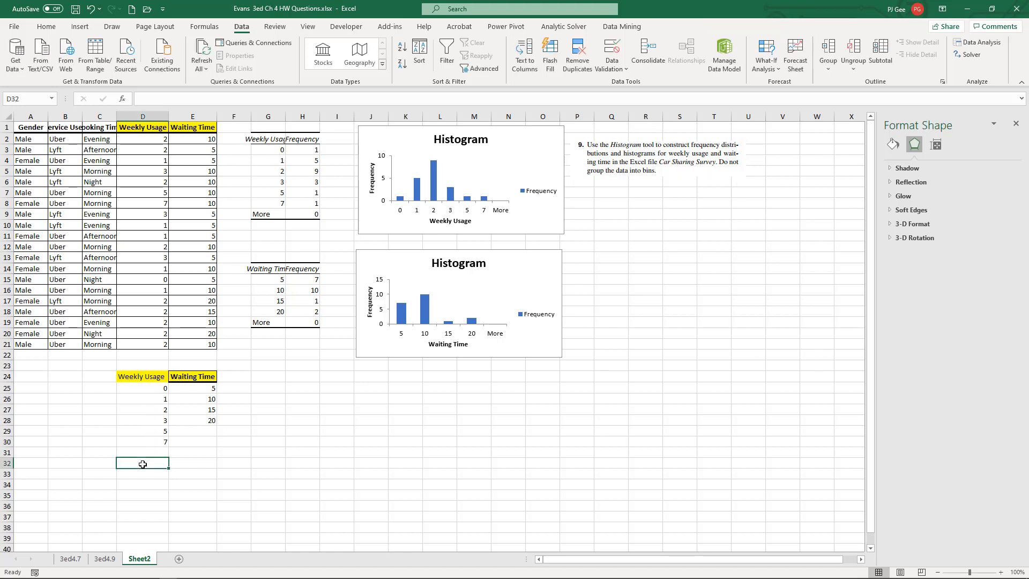
pyautogui.write('Upper Limit')
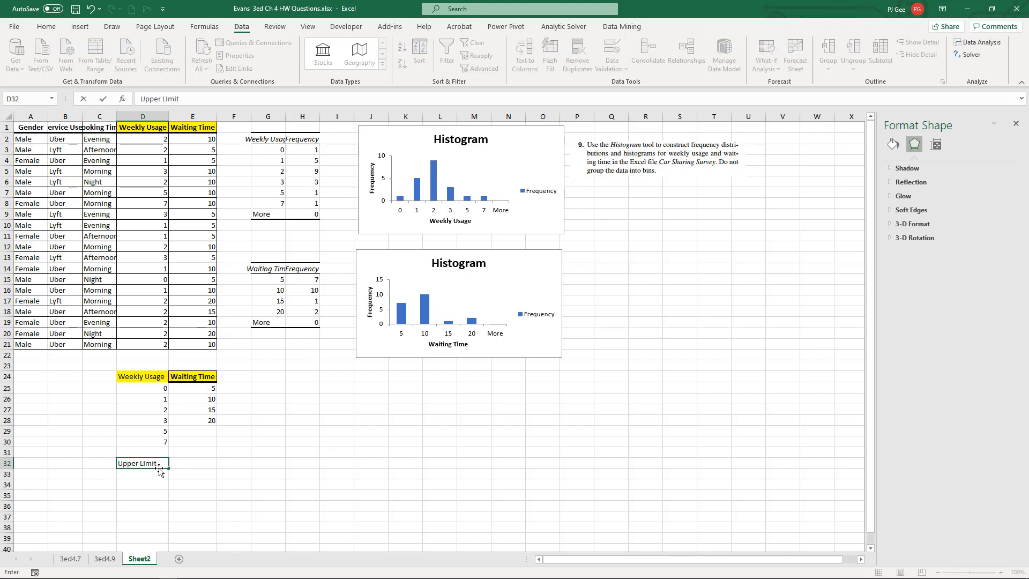
pyautogui.click(141, 376)
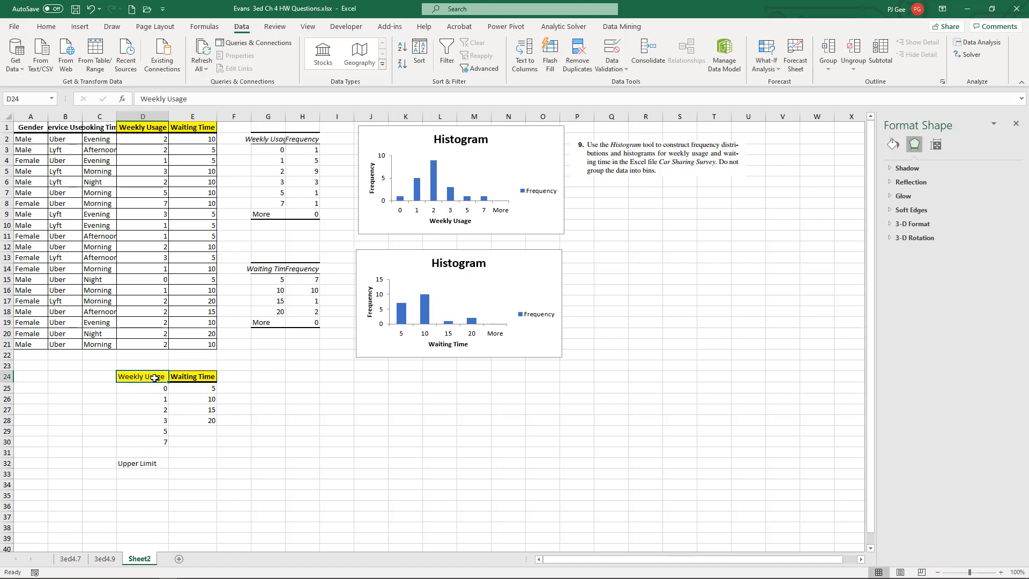
pyautogui.click(142, 474)
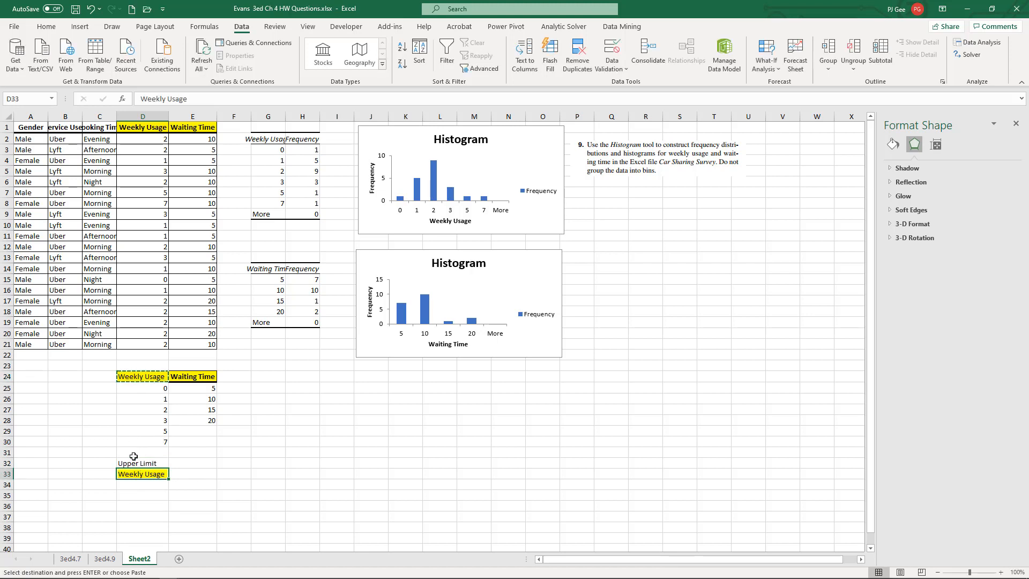
pyautogui.moveTo(155, 462)
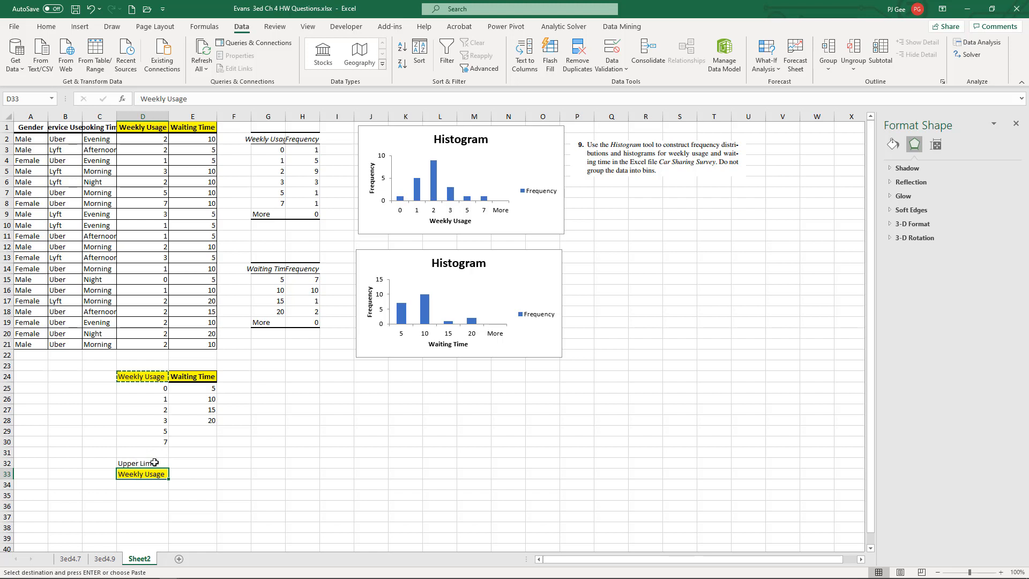
pyautogui.moveTo(146, 462)
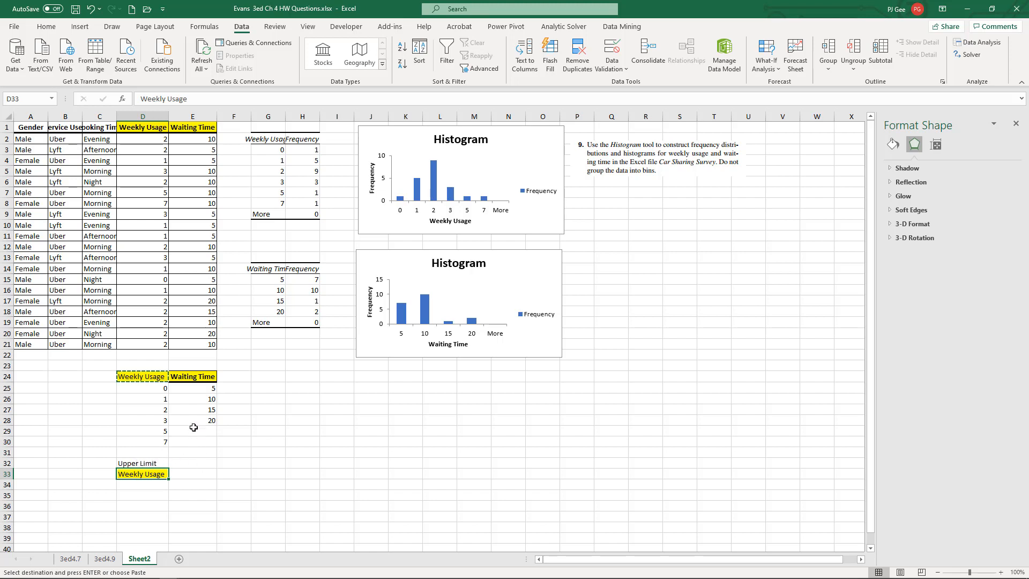
# Paste the Weekly Usage bins under D33 and remove 0, 2, 5, leaving 1, 3, 7 in D34:D36
pyautogui.moveTo(143, 388); pyautogui.dragTo(142, 442)
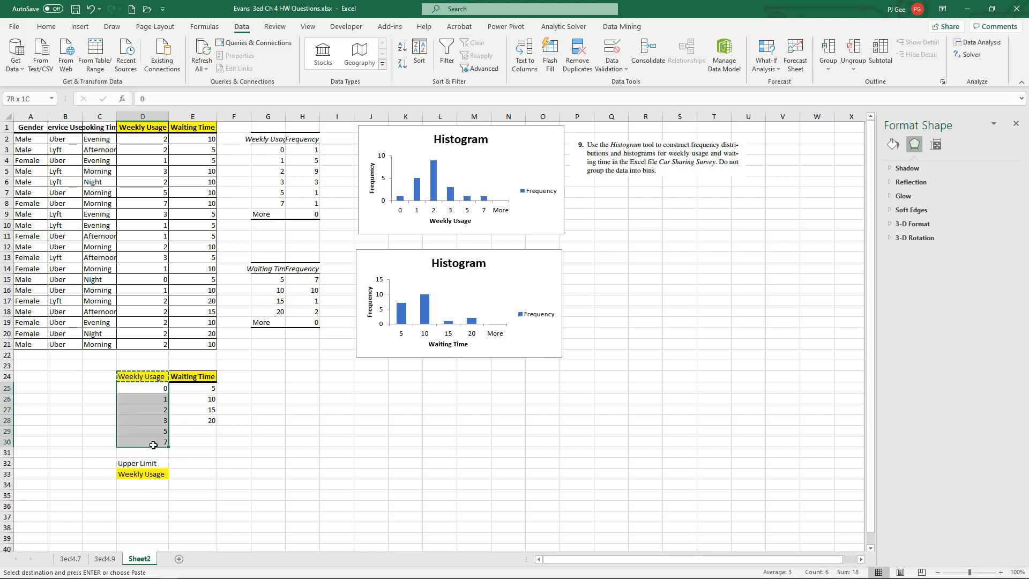
pyautogui.click(142, 484)
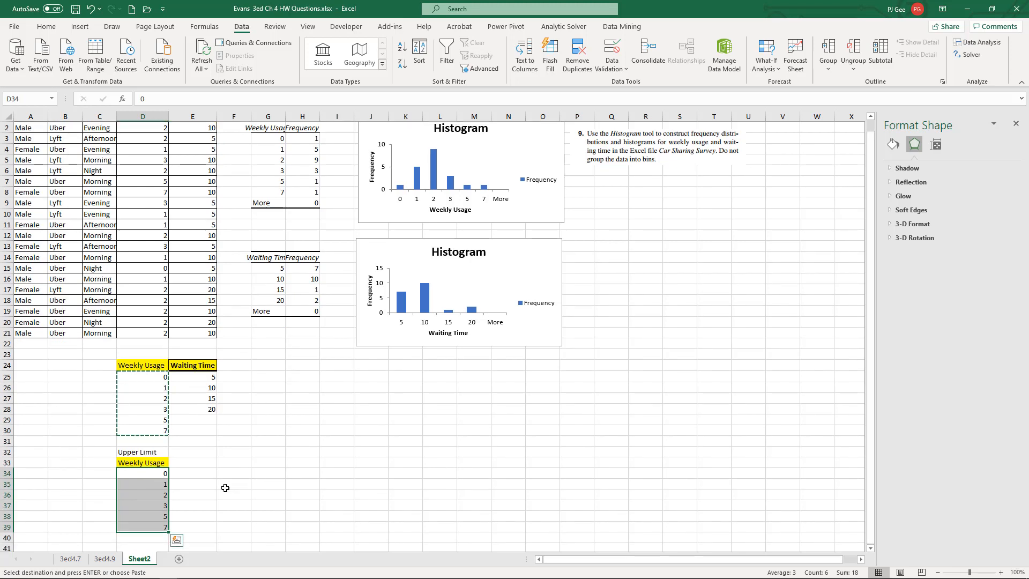
pyautogui.moveTo(186, 473)
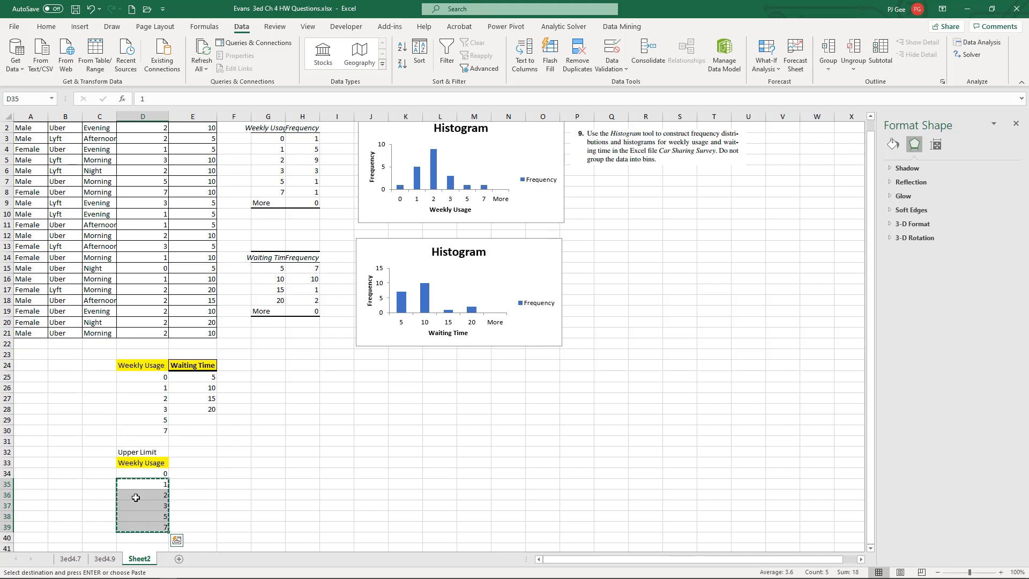
pyautogui.click(139, 473)
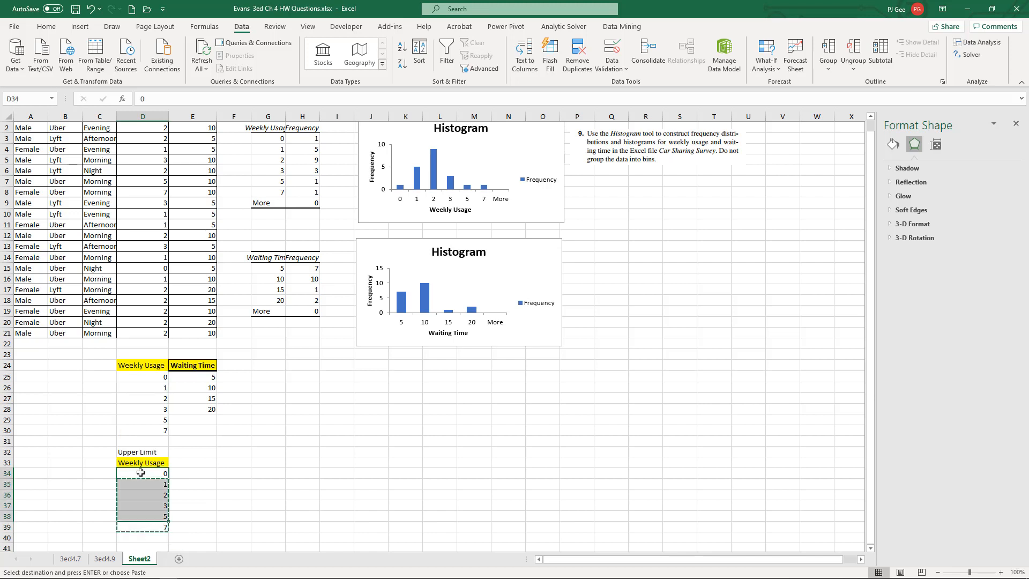
pyautogui.press('enter')
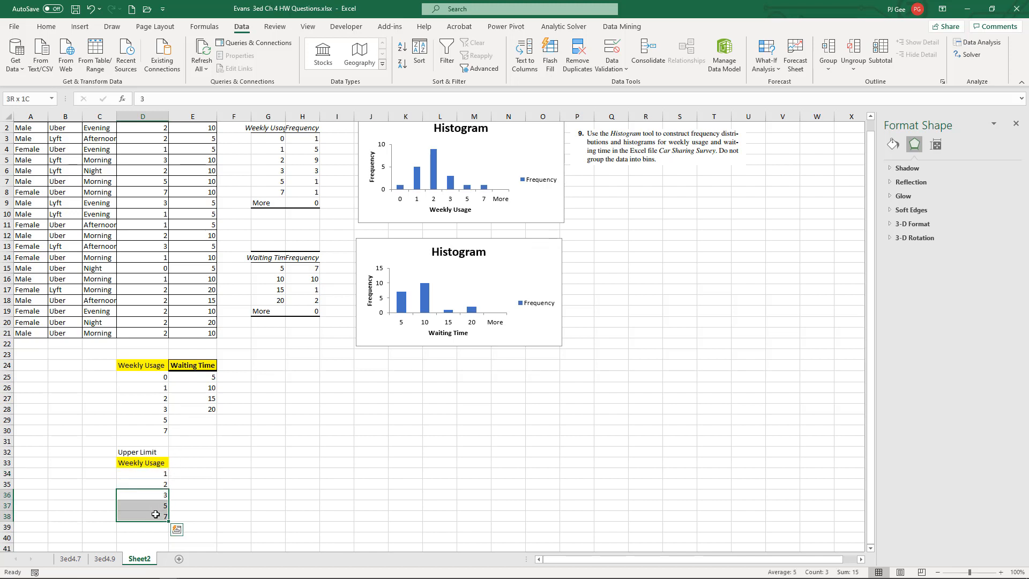
pyautogui.press('ctrl+c')
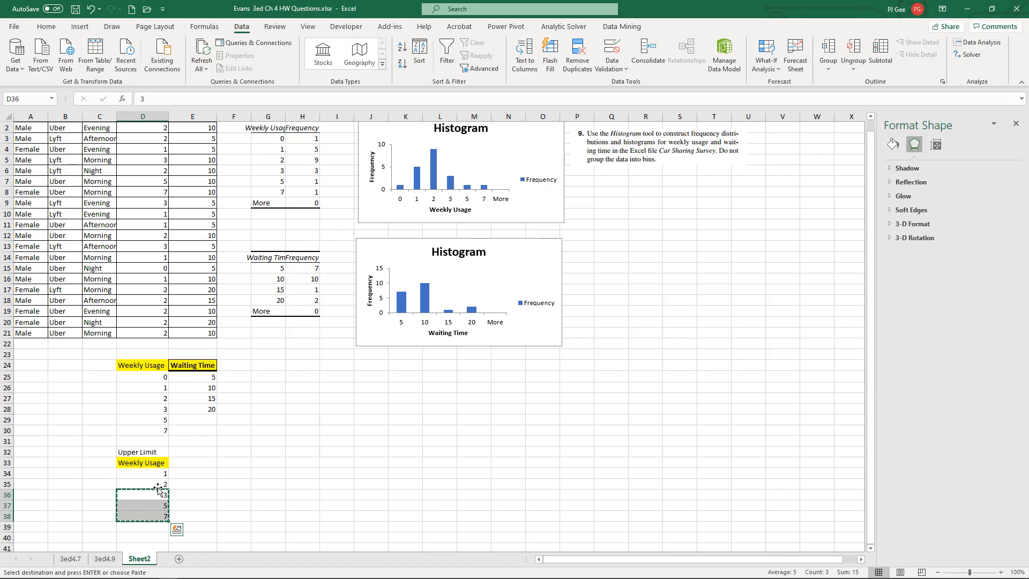
pyautogui.click(143, 484)
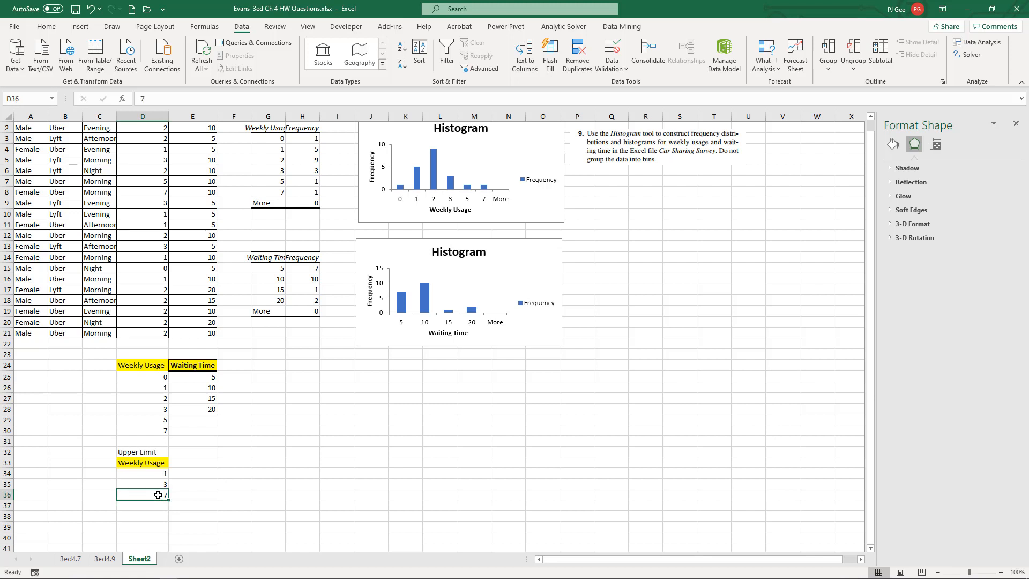
pyautogui.moveTo(178, 459)
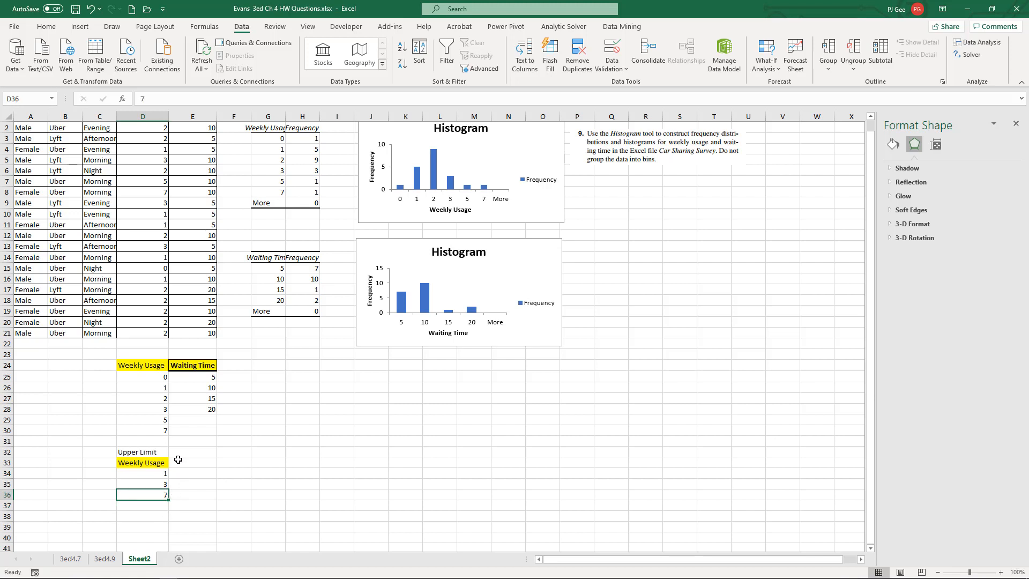
pyautogui.moveTo(162, 276)
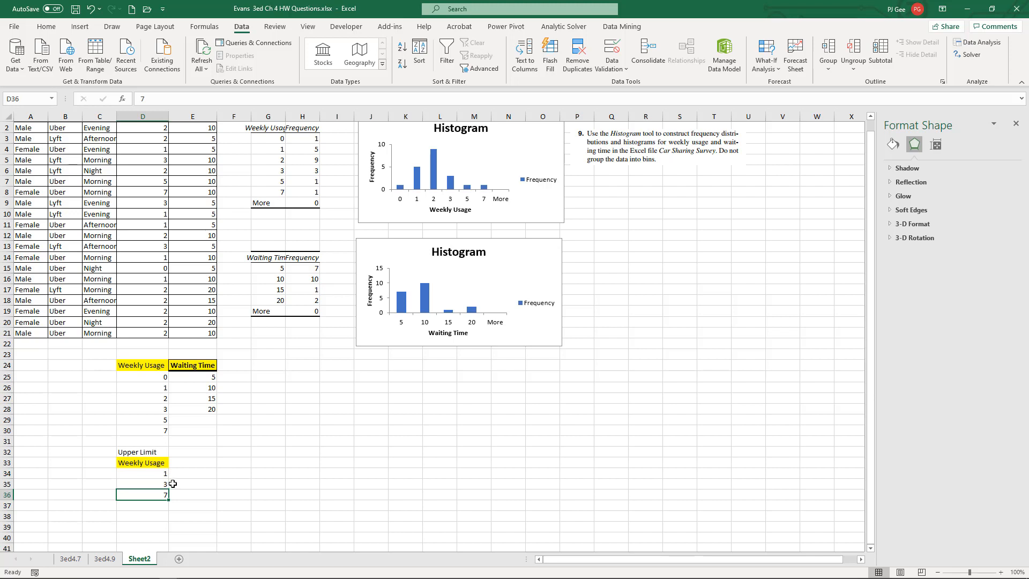
pyautogui.moveTo(177, 494)
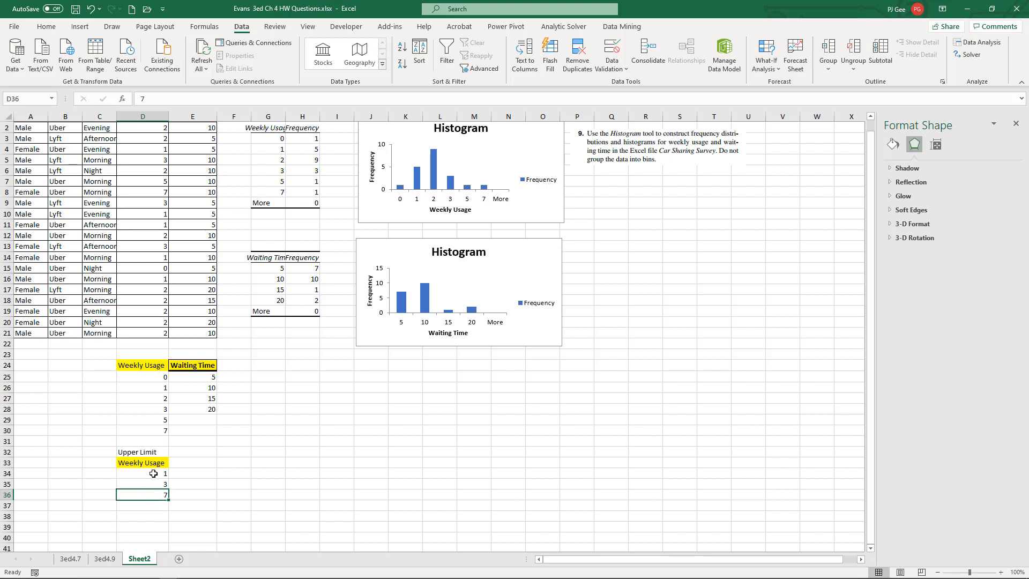
pyautogui.moveTo(168, 373)
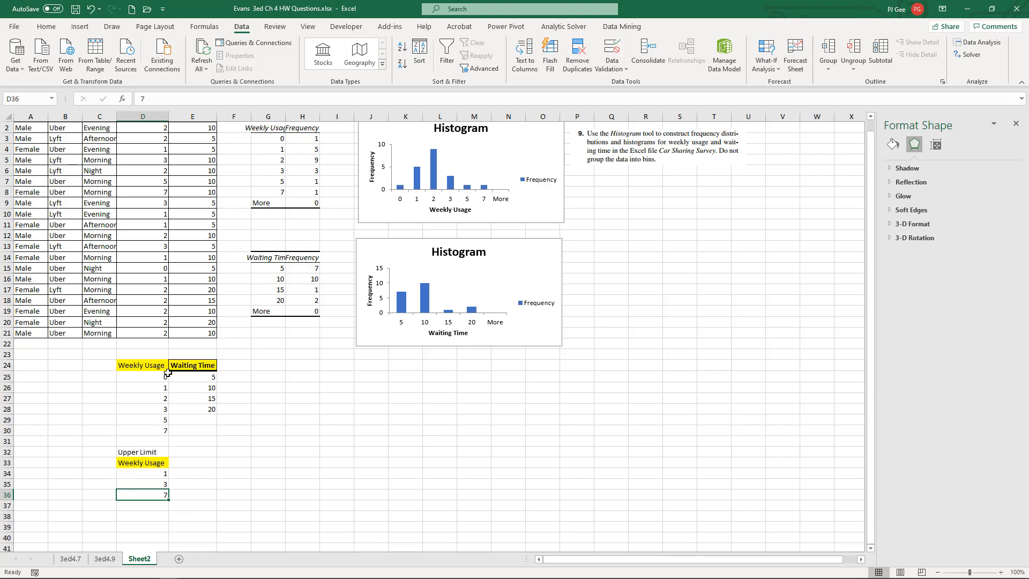
pyautogui.moveTo(275, 406)
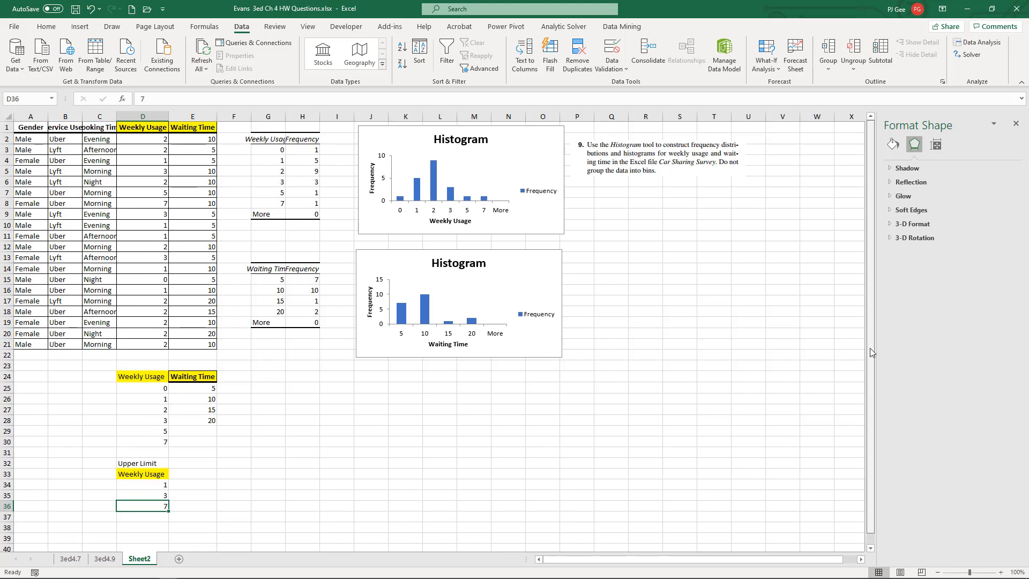
pyautogui.moveTo(620, 313)
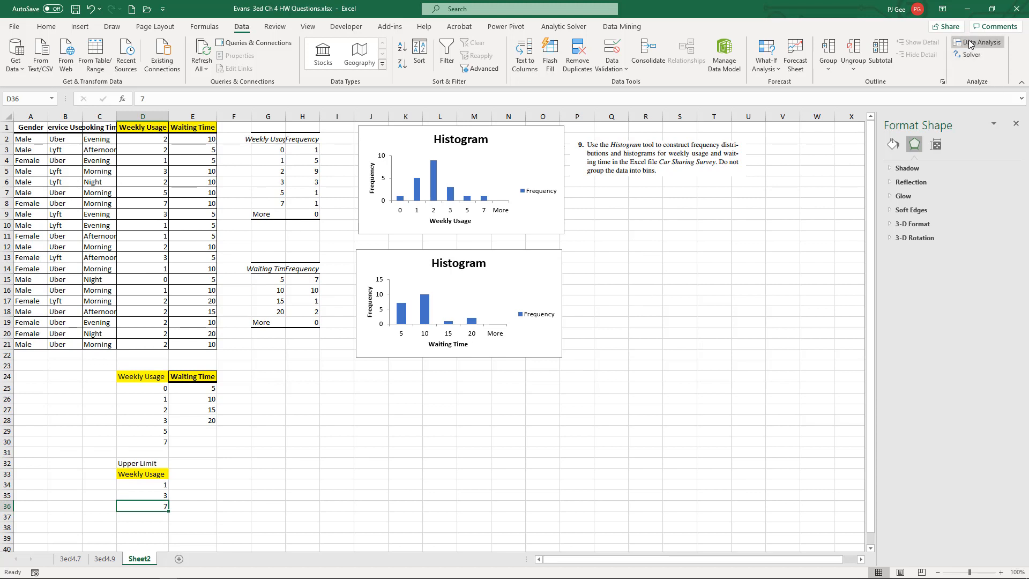
# Run a Histogram on $D$1:$D$21 with bins $D$33:$D$36, labels, chart output at $G$25
pyautogui.click(977, 42)
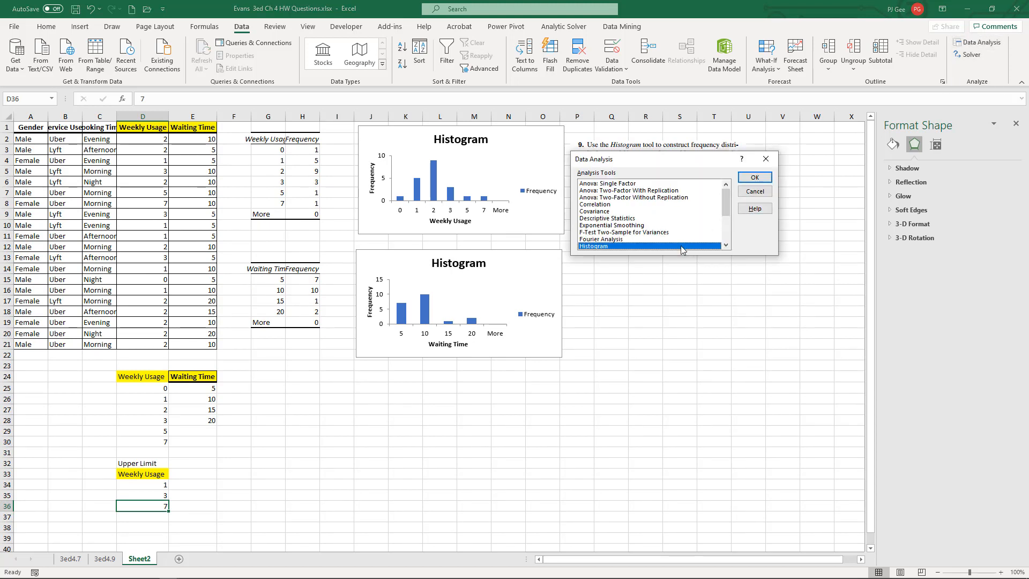
pyautogui.click(753, 176)
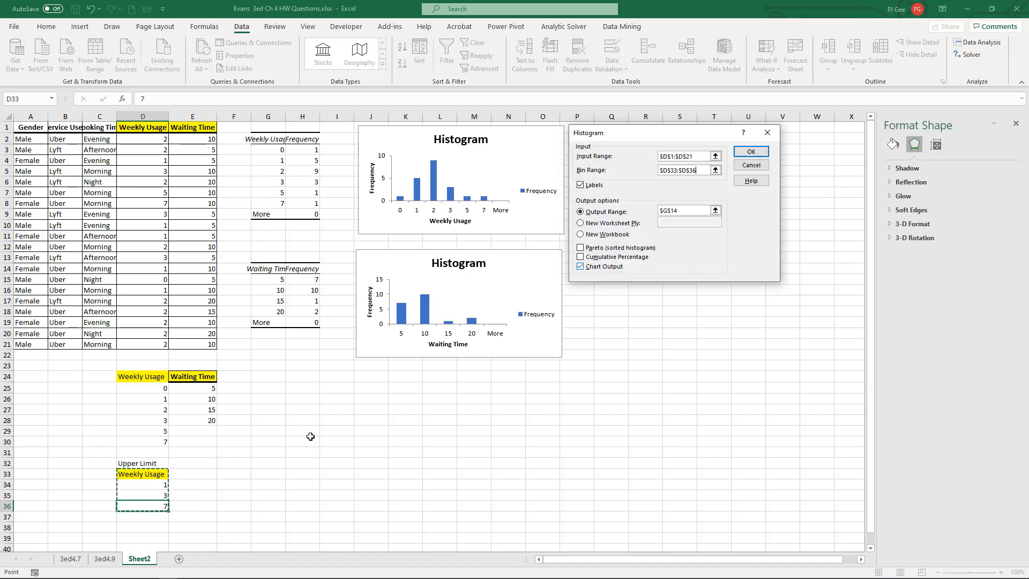
pyautogui.moveTo(278, 390)
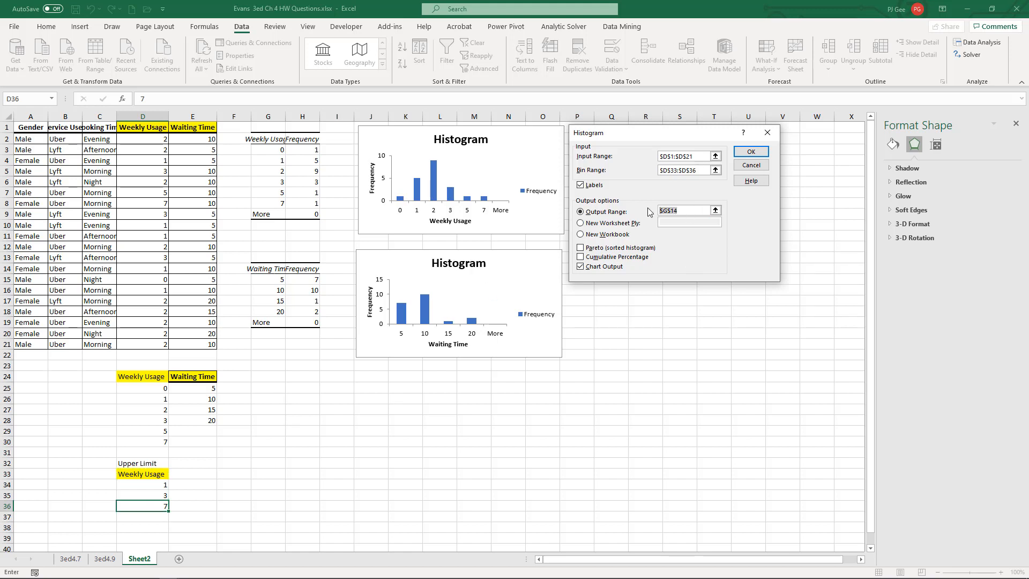
pyautogui.click(267, 387)
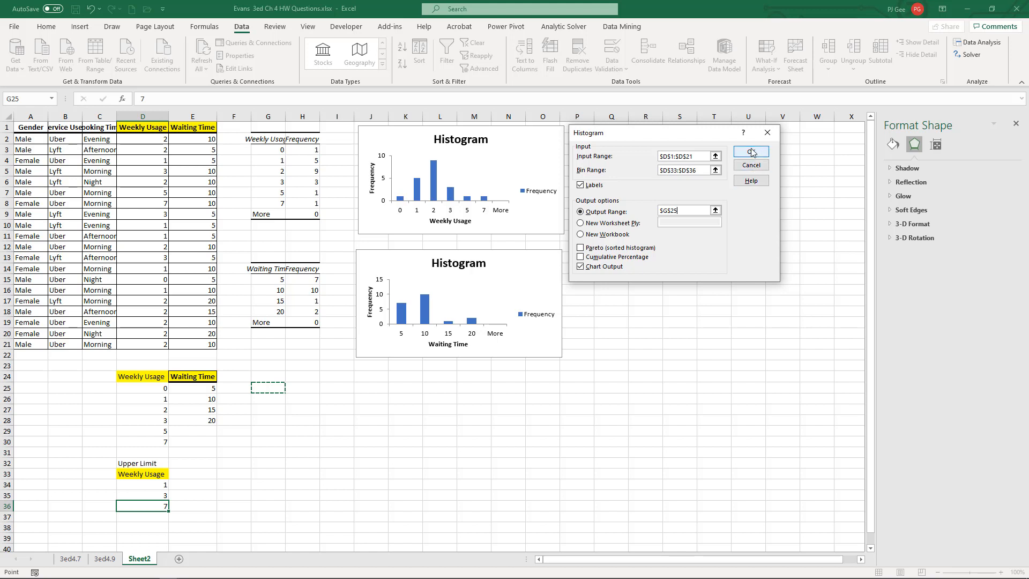
pyautogui.click(750, 152)
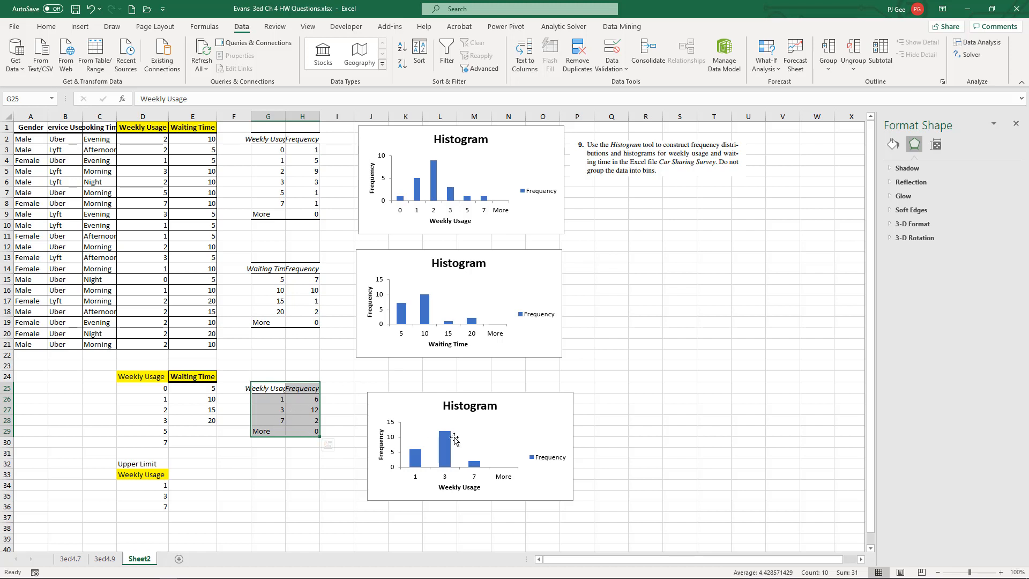
# Move the third Weekly Usage histogram up beneath the Waiting Time chart, beside its 1, 3, 7 table
pyautogui.click(470, 446)
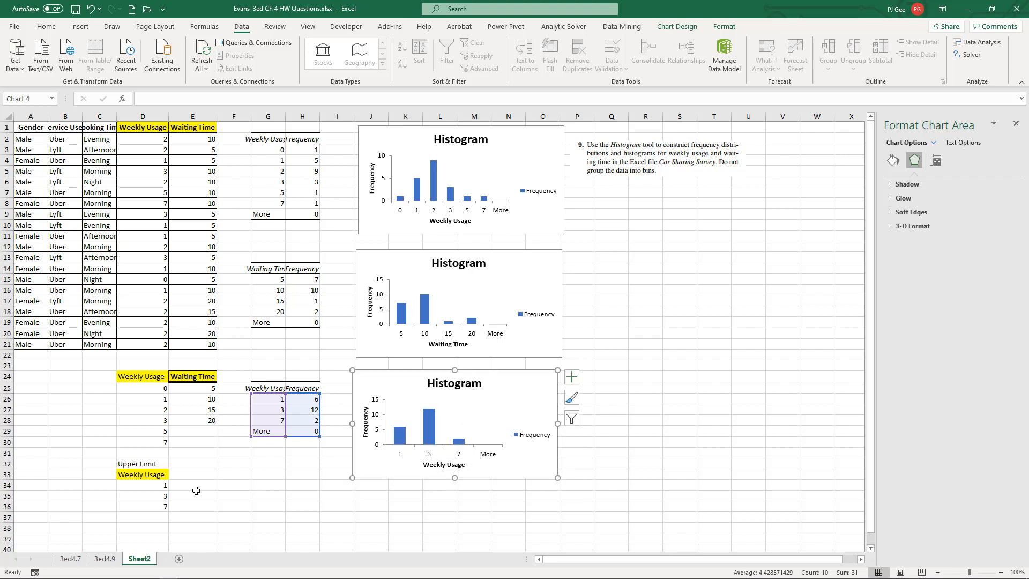
pyautogui.moveTo(238, 218)
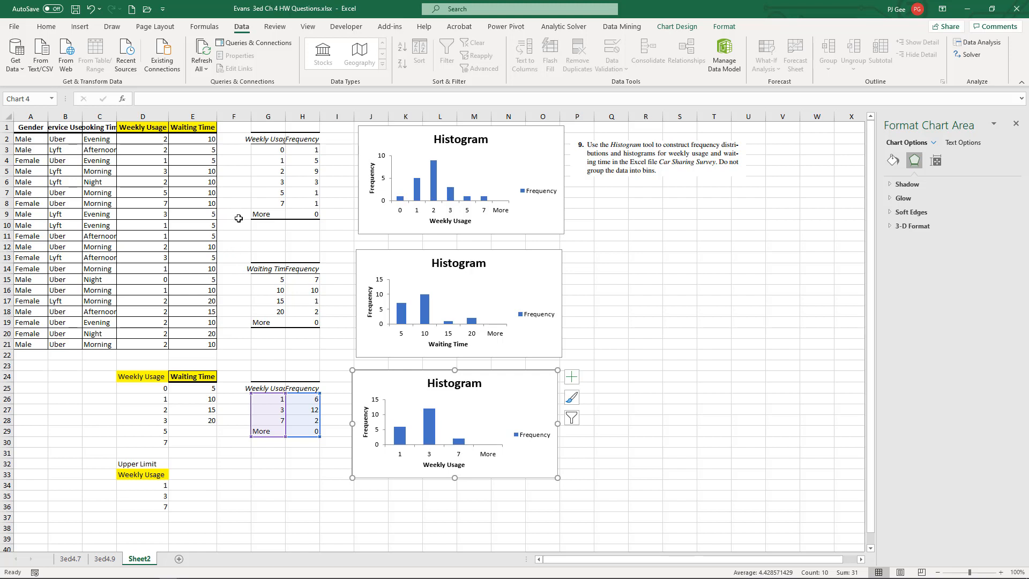
pyautogui.moveTo(194, 448)
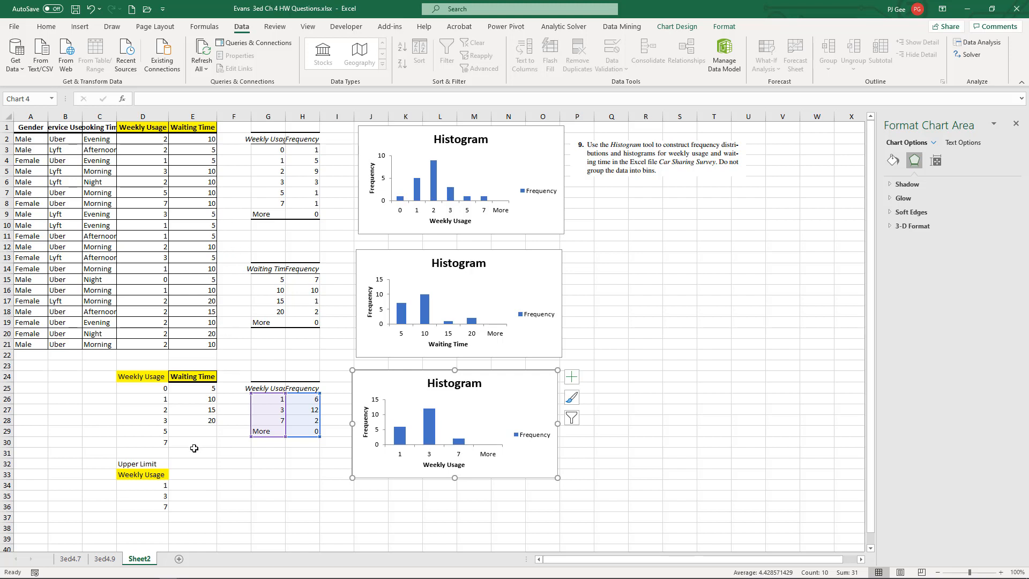
pyautogui.moveTo(149, 481)
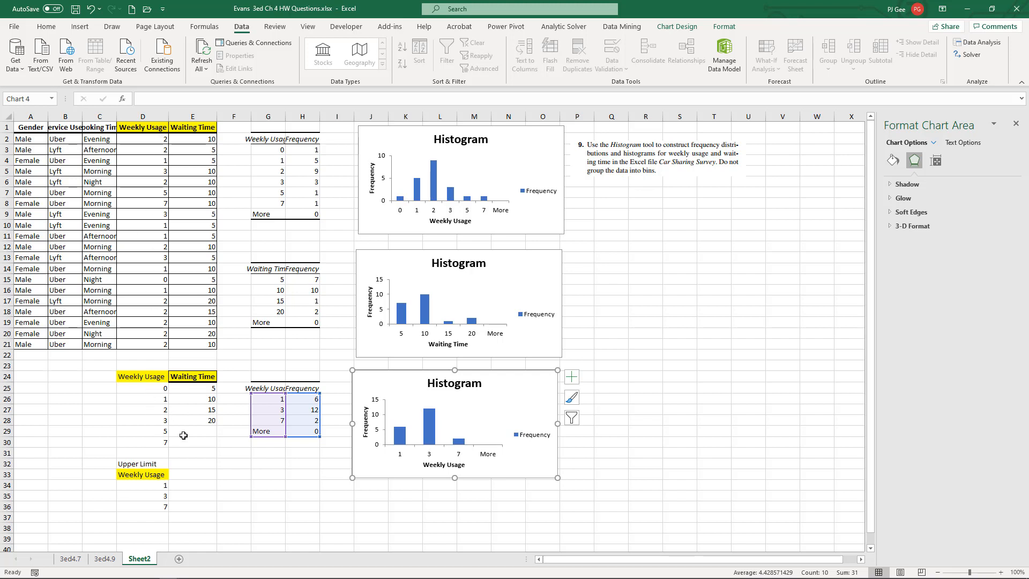
pyautogui.moveTo(608, 366)
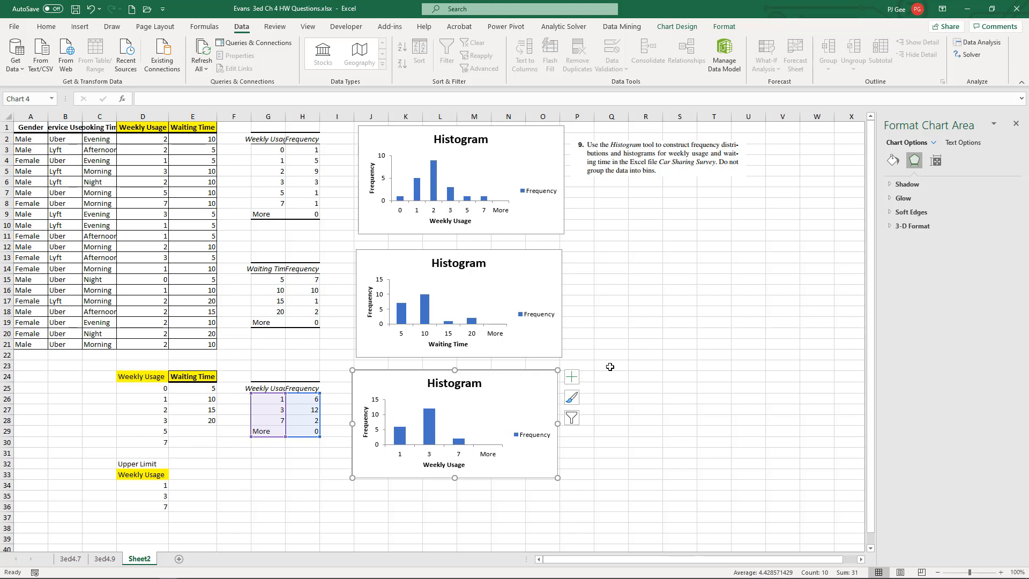
pyautogui.moveTo(706, 315)
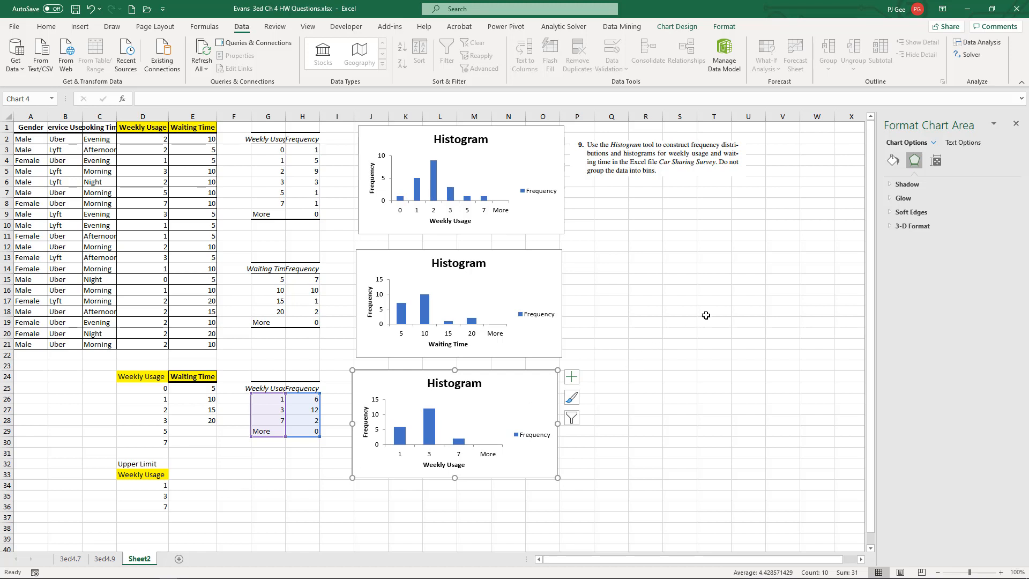